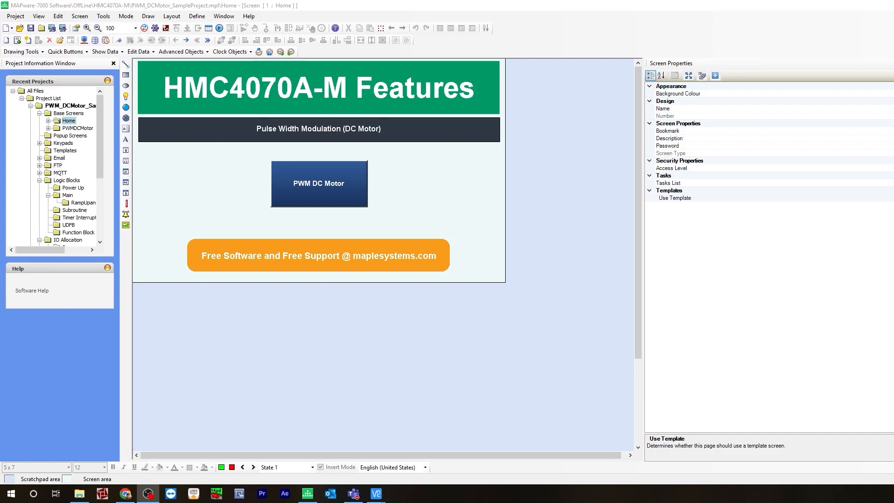
pyautogui.moveTo(78, 380)
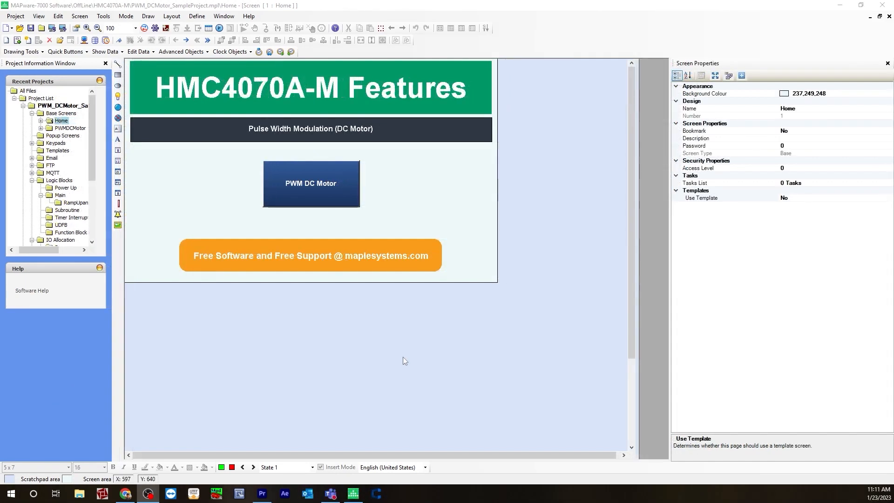
pyautogui.moveTo(360, 348)
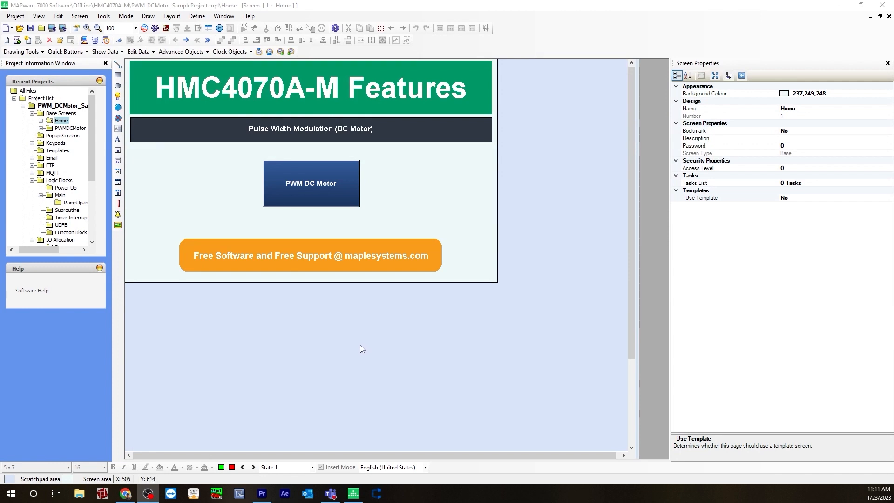
pyautogui.moveTo(320, 341)
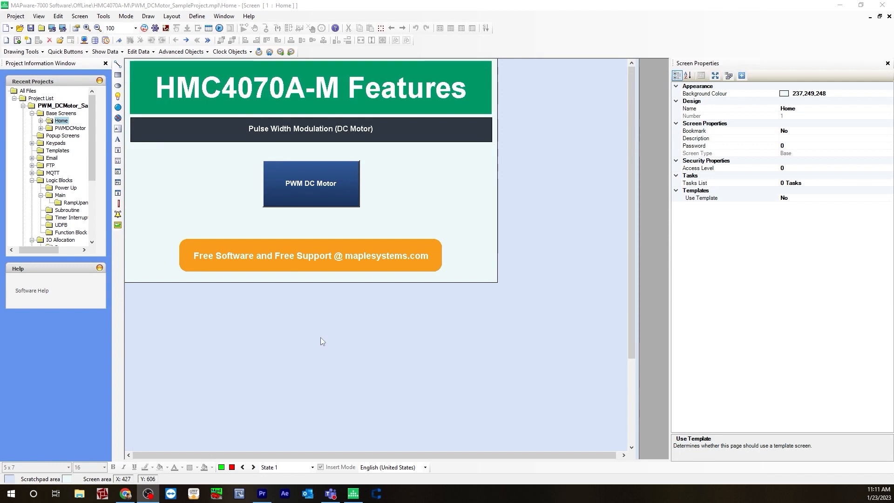
# Step: From IO Allocation's Expansion list, bring up the Edit dialog for the Slot1 HMC3-M1210Y0201-V2 module
pyautogui.scroll(-3)
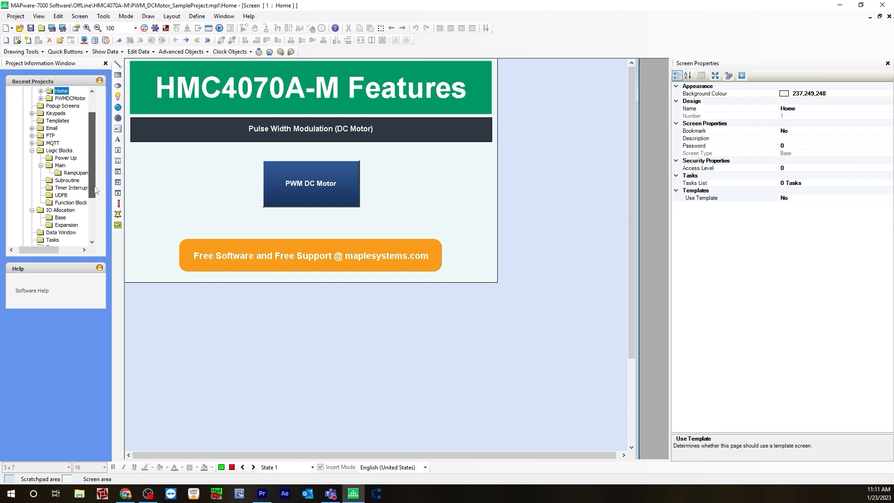
pyautogui.doubleClick(60, 187)
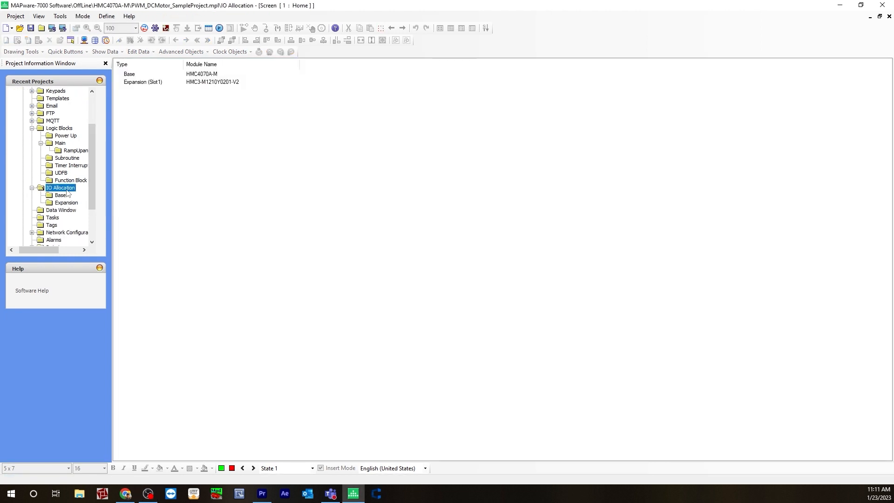
pyautogui.click(65, 202)
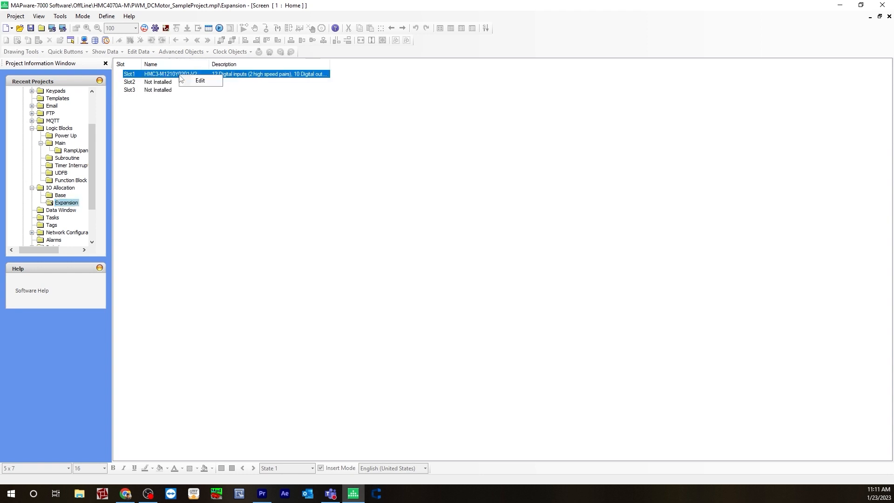
pyautogui.click(199, 80)
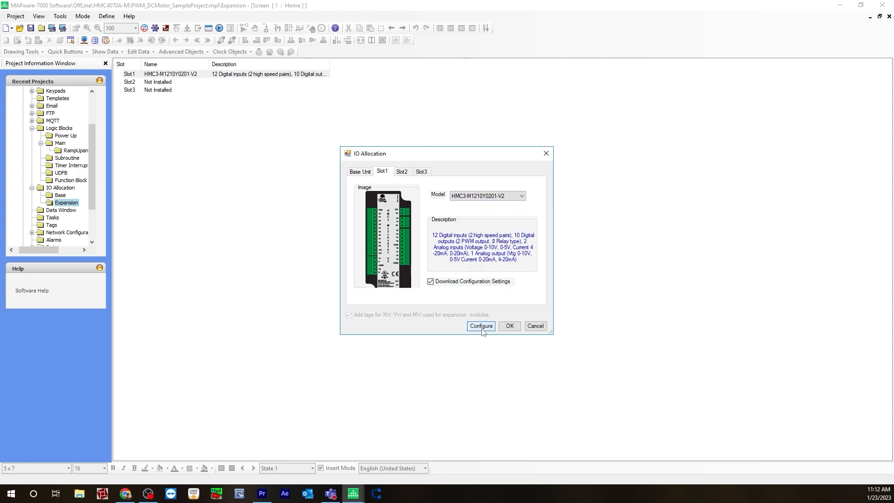
# Step: Inspect the module's PWM Output channel configuration, then accept the Slot1 allocation with OK
pyautogui.click(480, 326)
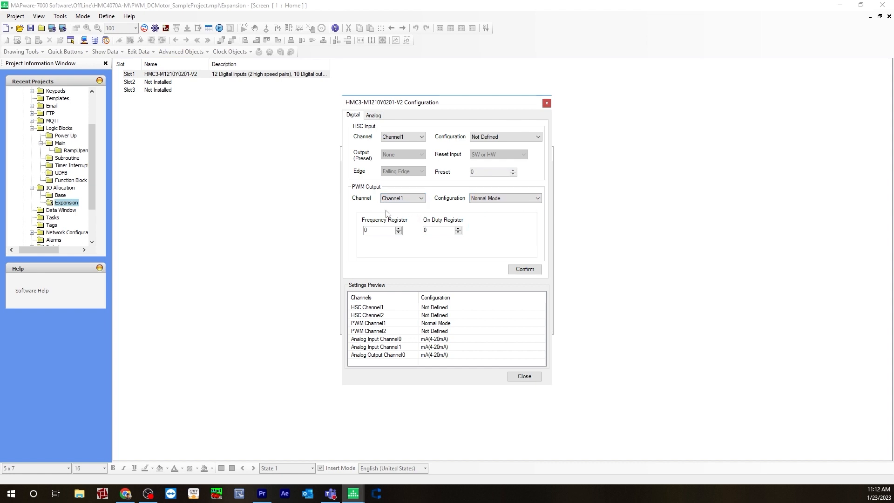
pyautogui.moveTo(441, 222)
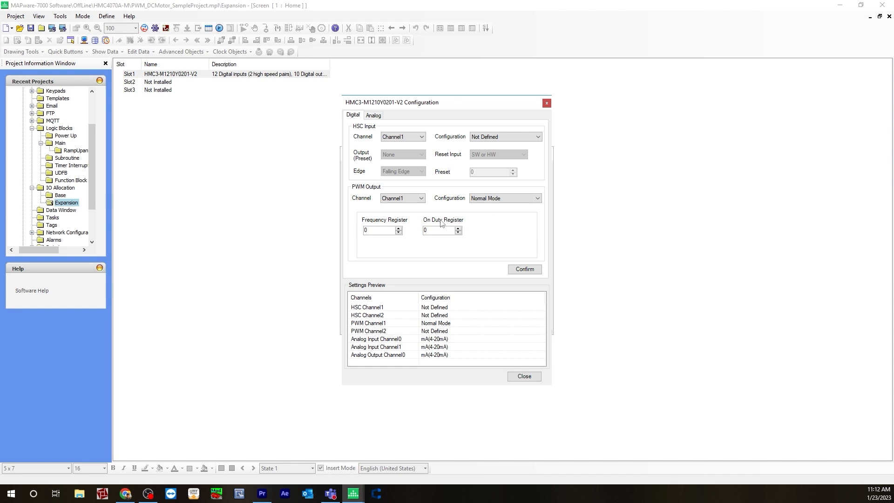
pyautogui.moveTo(470, 246)
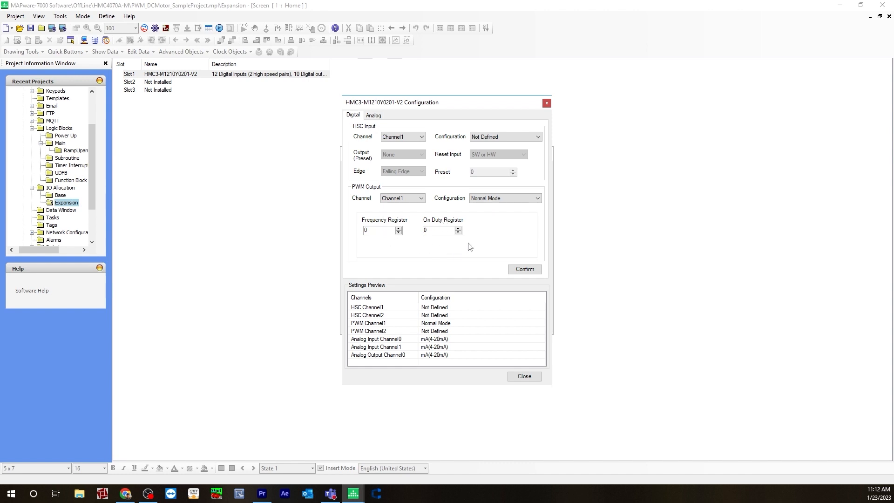
pyautogui.moveTo(473, 245)
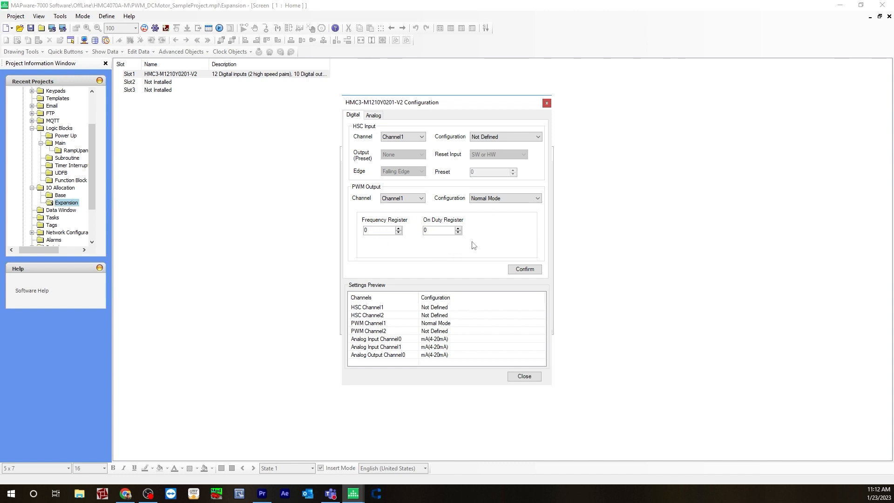
pyautogui.moveTo(418, 283)
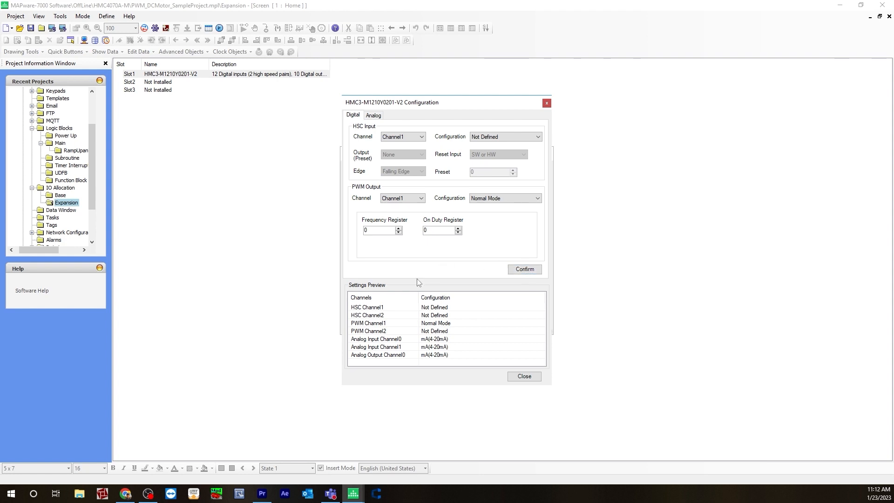
pyautogui.moveTo(432, 327)
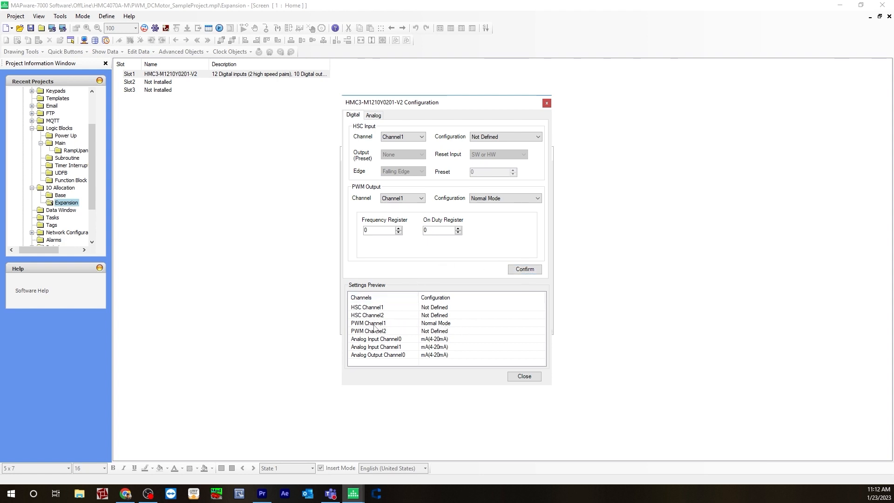
pyautogui.click(522, 375)
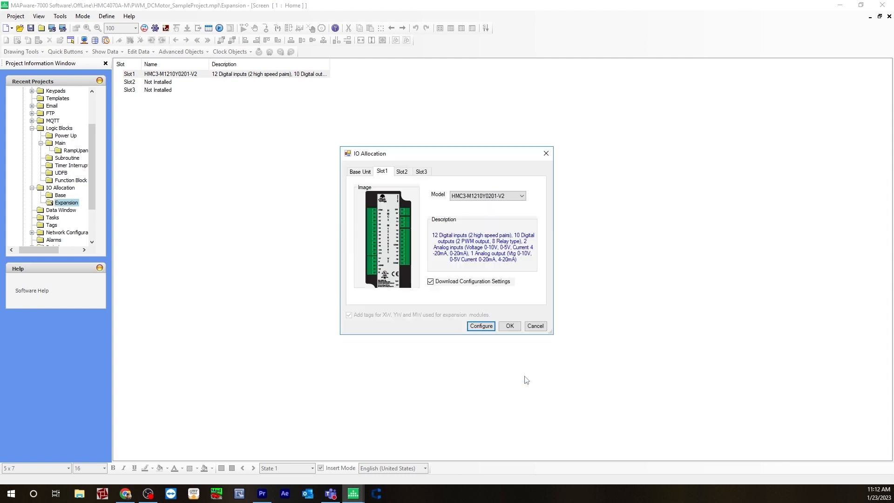
pyautogui.moveTo(508, 337)
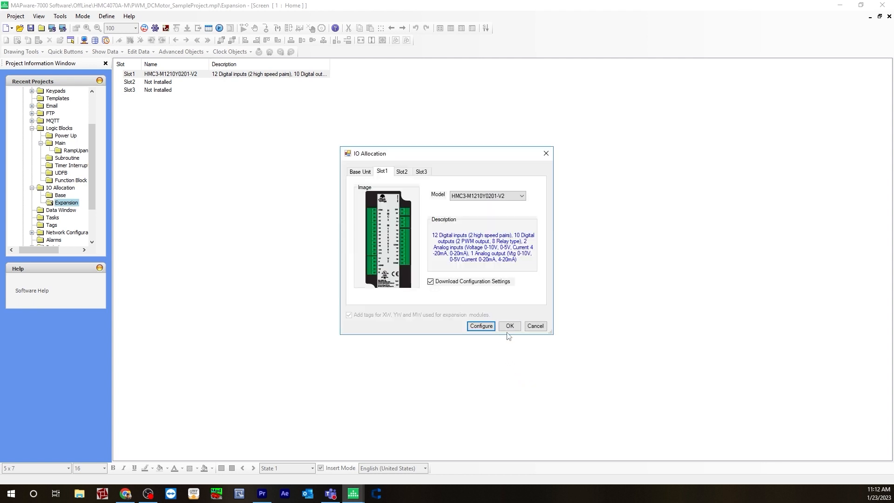
pyautogui.click(508, 326)
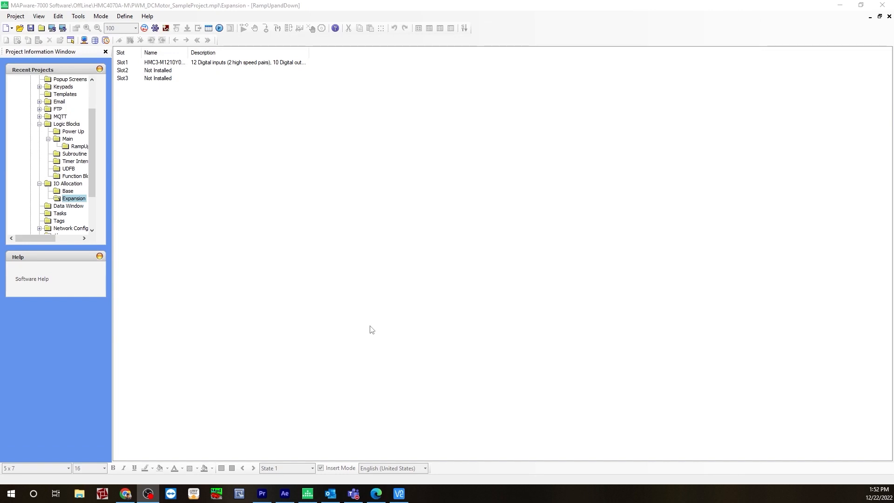
pyautogui.moveTo(281, 325)
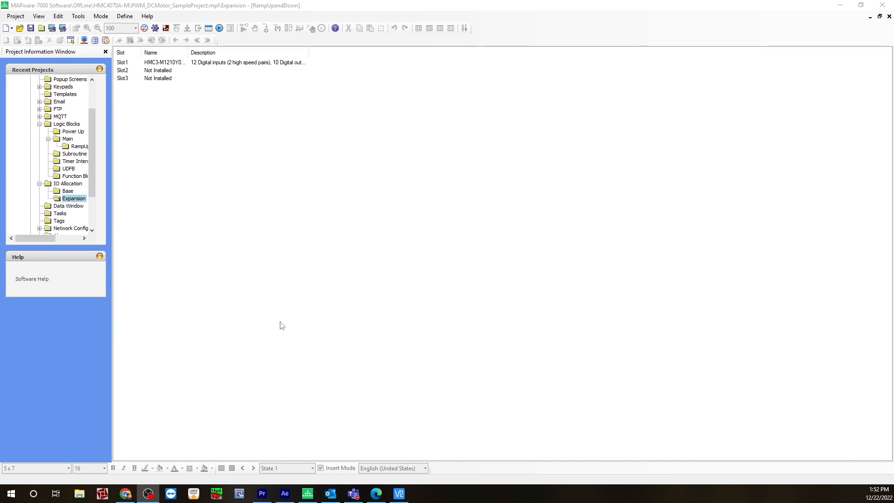
pyautogui.moveTo(148, 206)
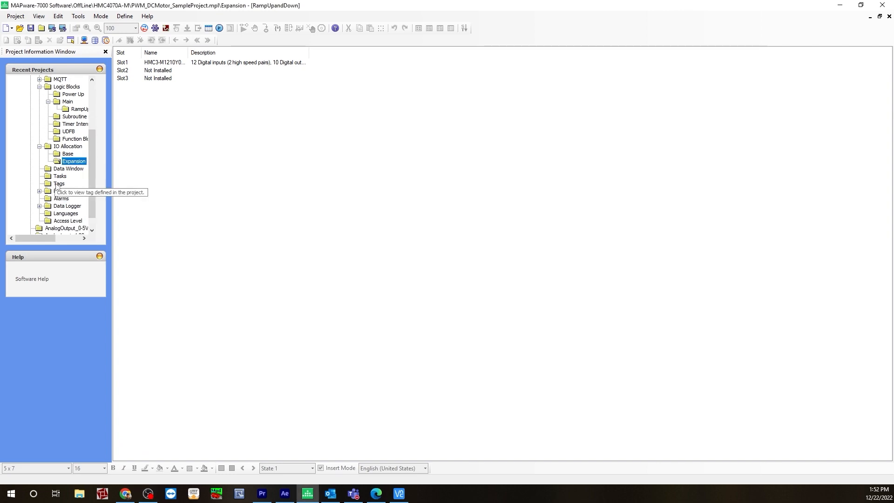
# Step: Show the tag list with Hide System Tags checked and select the user-defined Reset tag
pyautogui.click(59, 183)
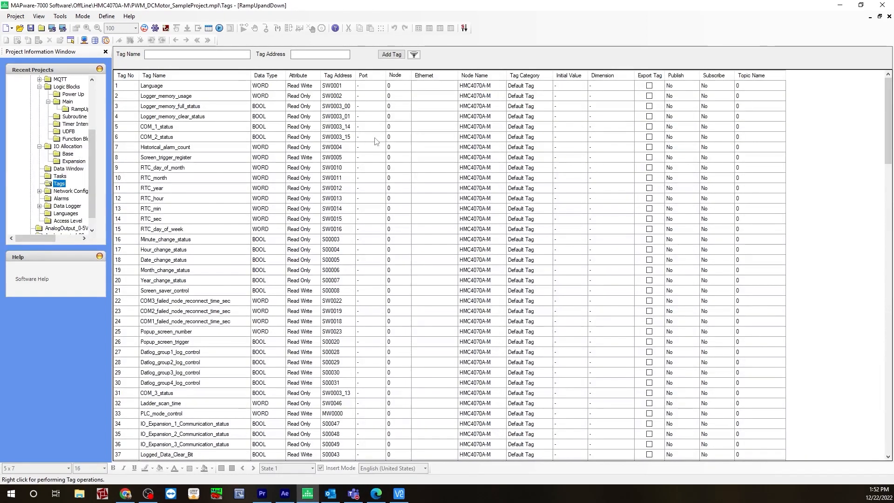
pyautogui.moveTo(413, 54)
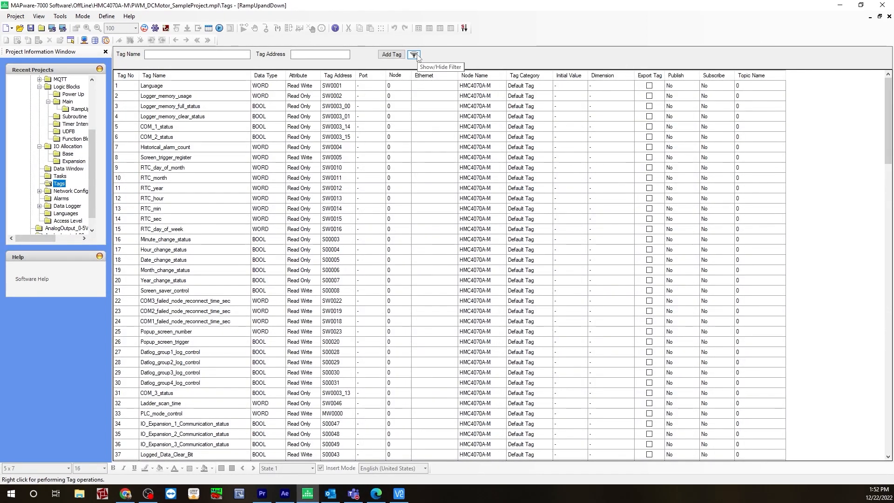
pyautogui.click(414, 54)
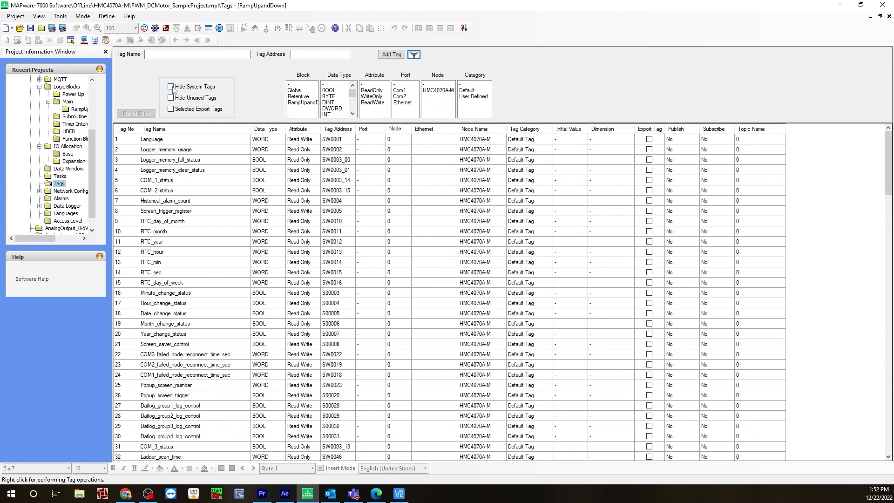
pyautogui.click(170, 86)
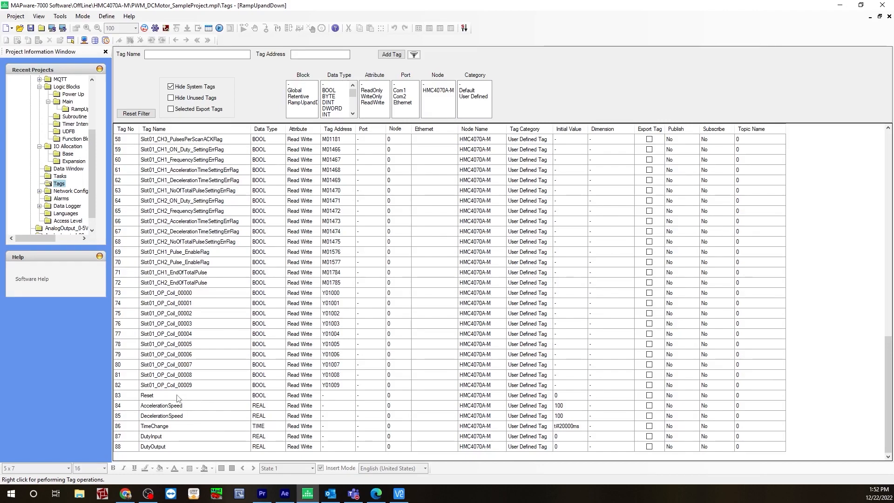
pyautogui.moveTo(180, 412)
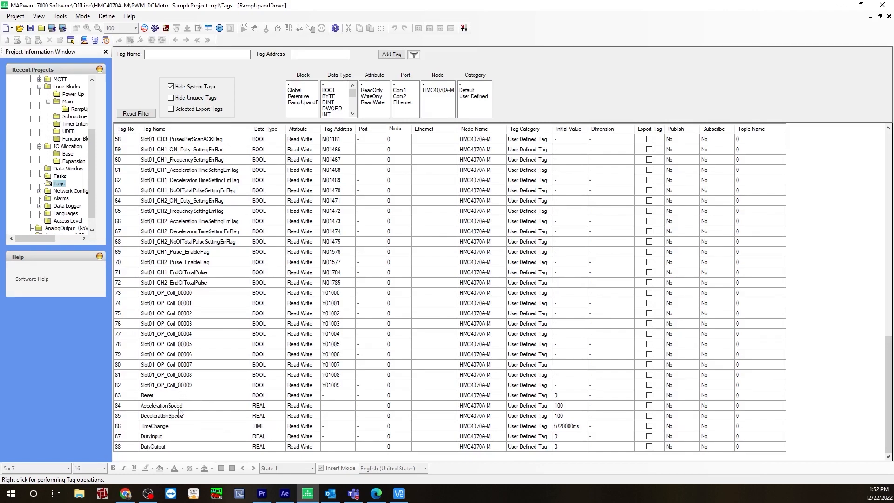
pyautogui.moveTo(215, 437)
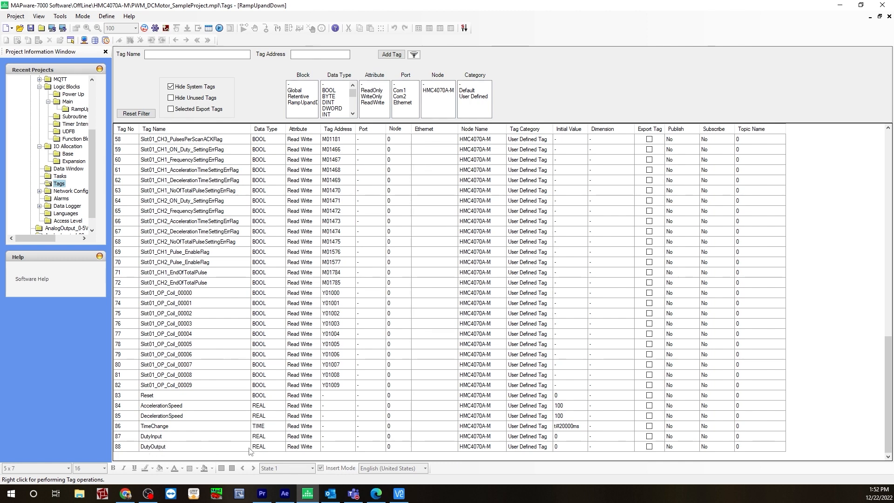
pyautogui.click(166, 395)
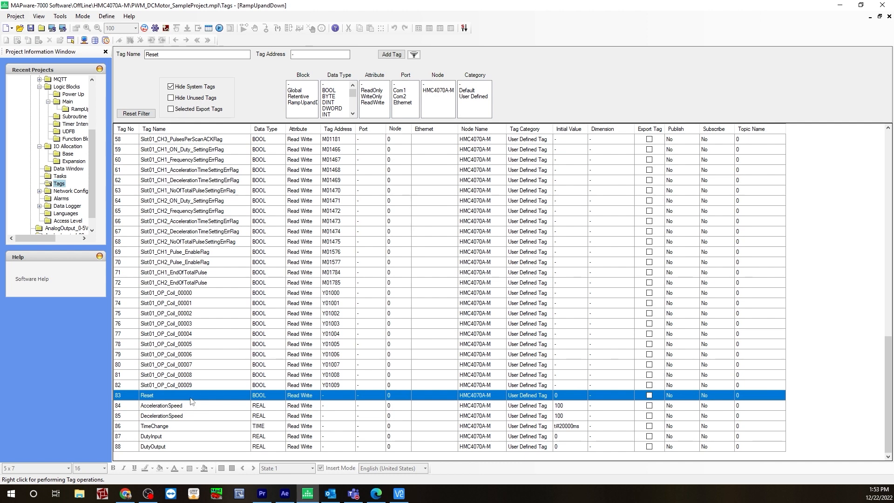
pyautogui.moveTo(205, 399)
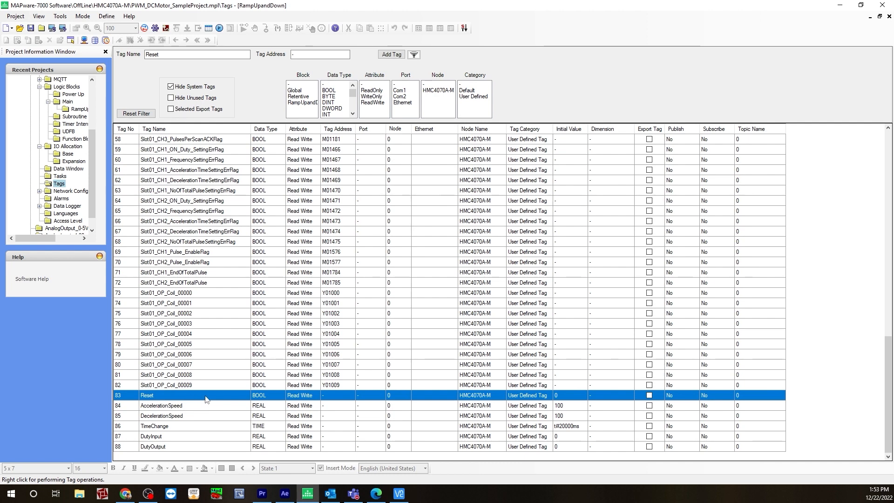
pyautogui.moveTo(188, 415)
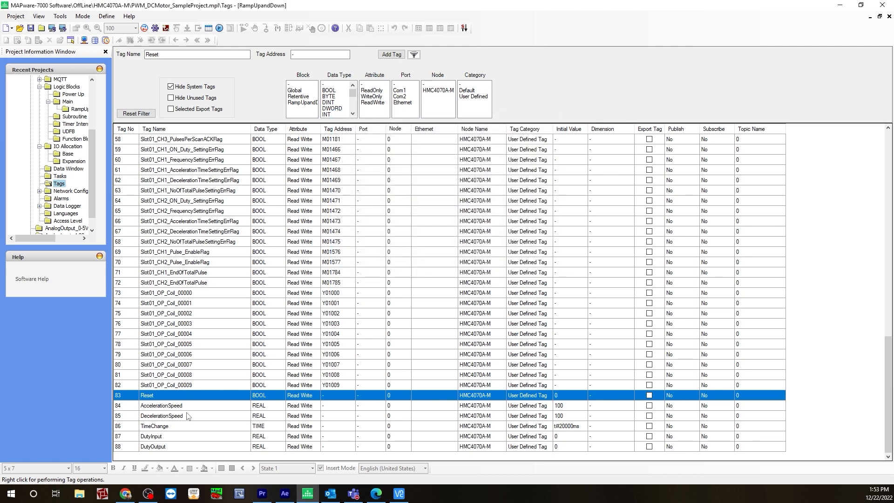
pyautogui.doubleClick(162, 405)
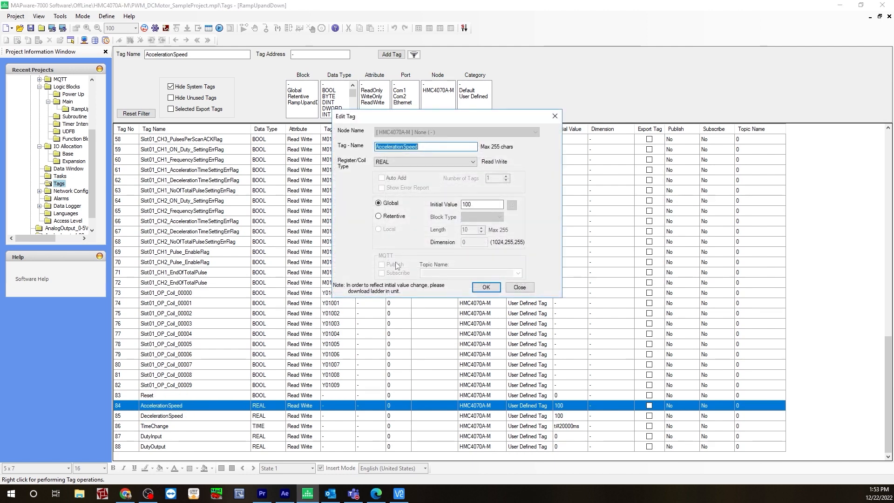
pyautogui.click(481, 204)
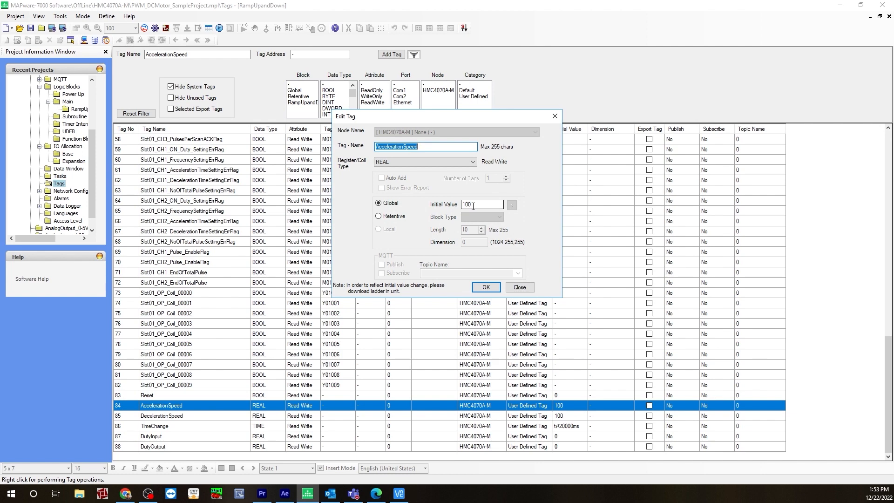
pyautogui.moveTo(427, 198)
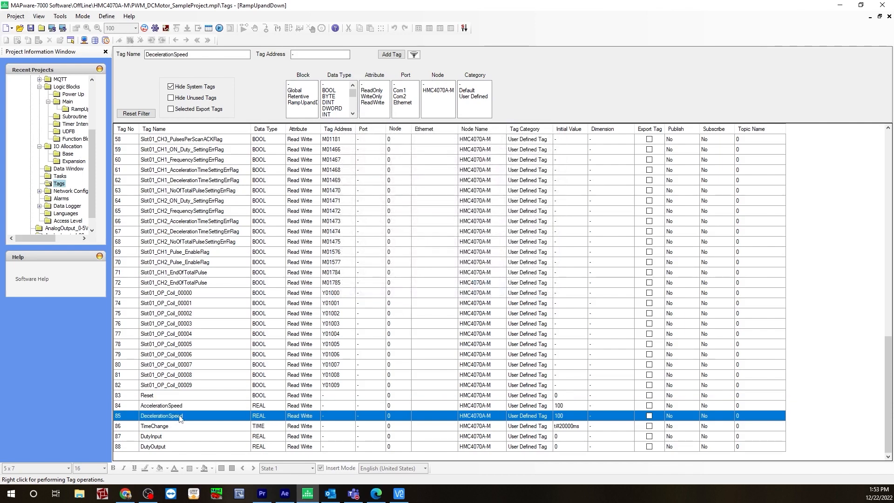
pyautogui.doubleClick(161, 415)
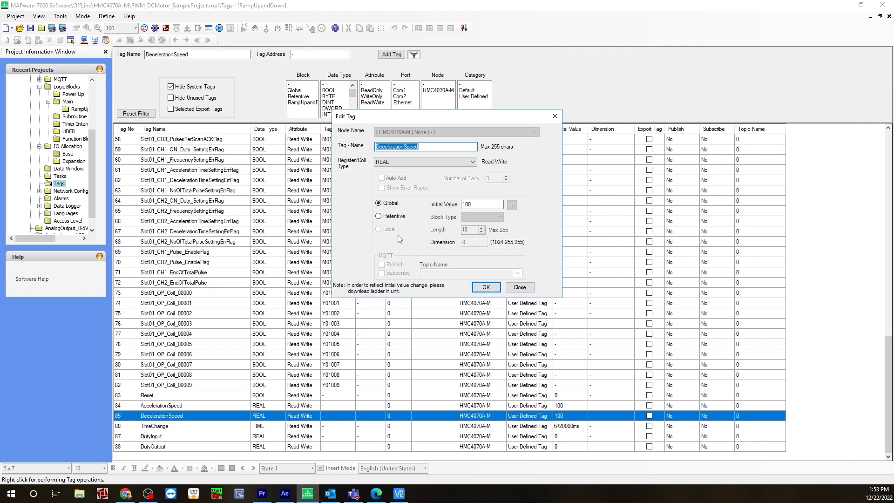
pyautogui.click(518, 287)
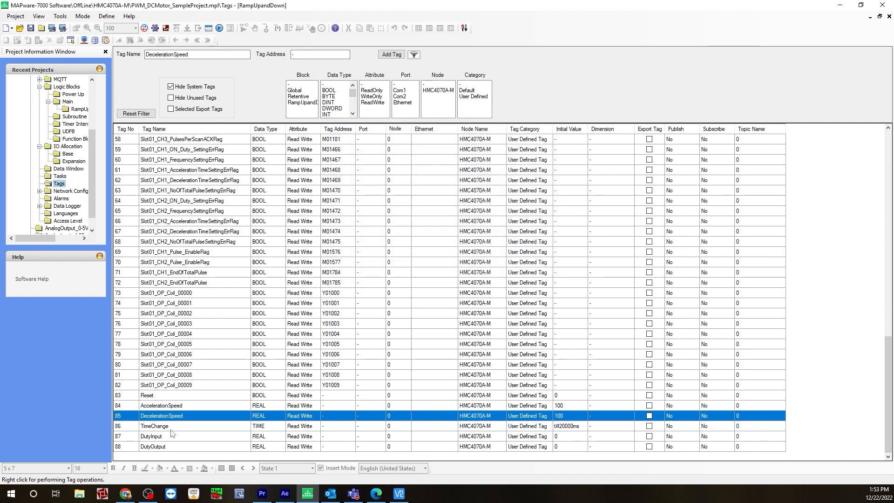
pyautogui.doubleClick(154, 426)
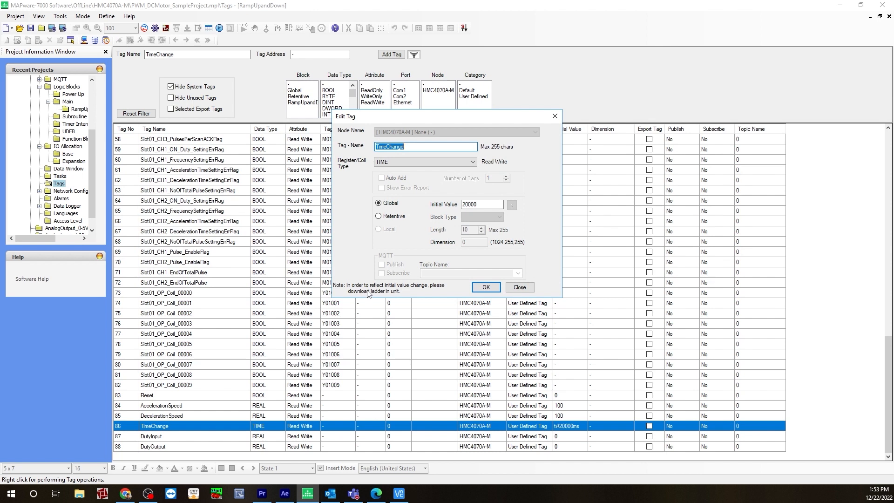
pyautogui.moveTo(451, 260)
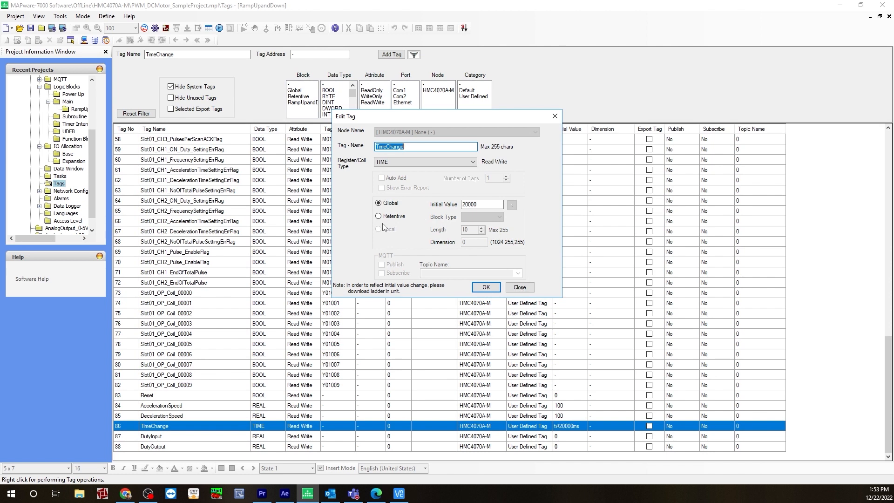
pyautogui.click(152, 436)
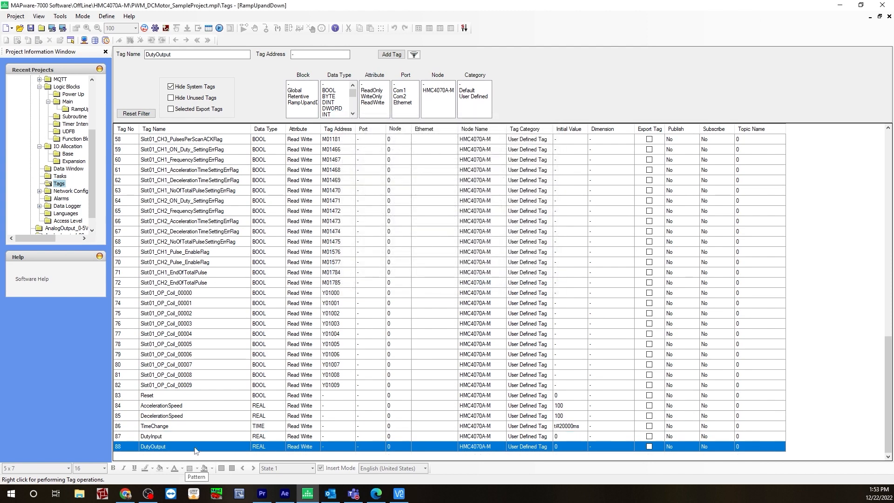
pyautogui.moveTo(496, 288)
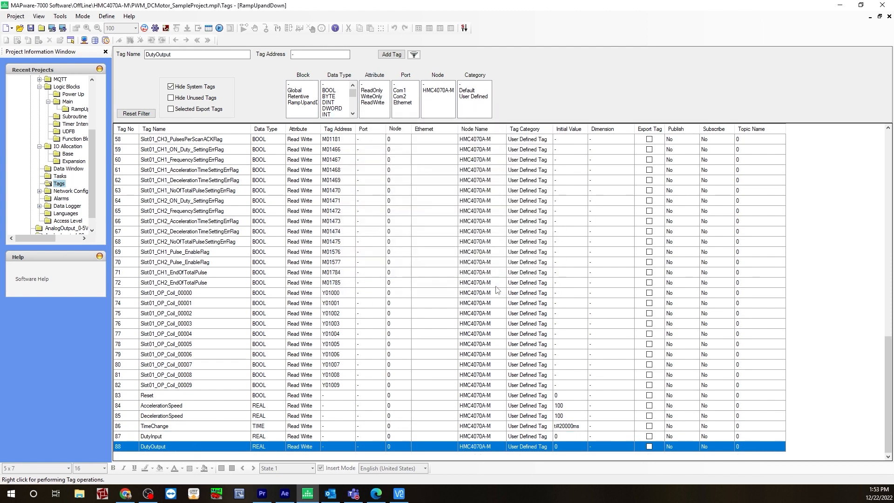
pyautogui.moveTo(225, 314)
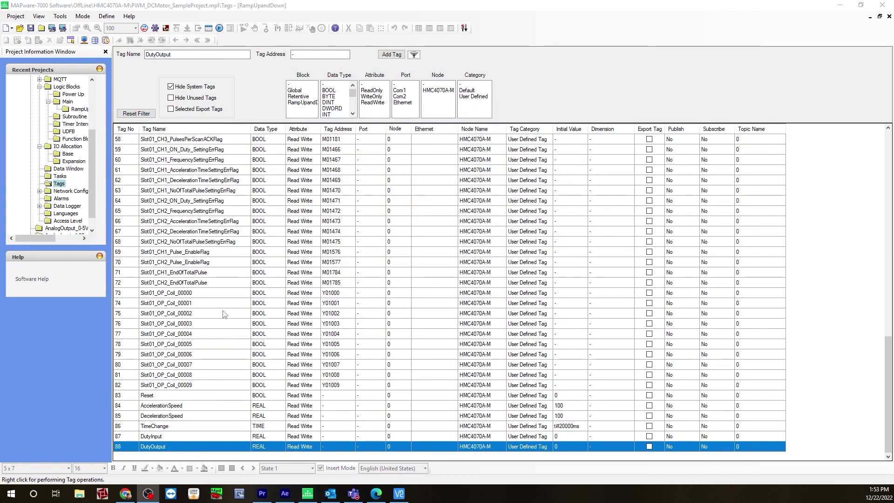
pyautogui.scroll(3)
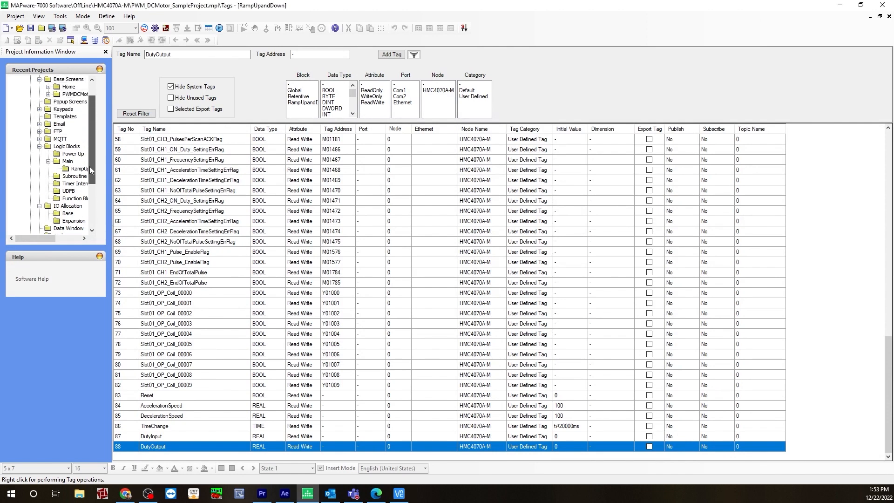
# Step: From Logic Blocks > Main, bring the RampUpandDown ladder rung with its RAMP function into the editor
pyautogui.click(67, 147)
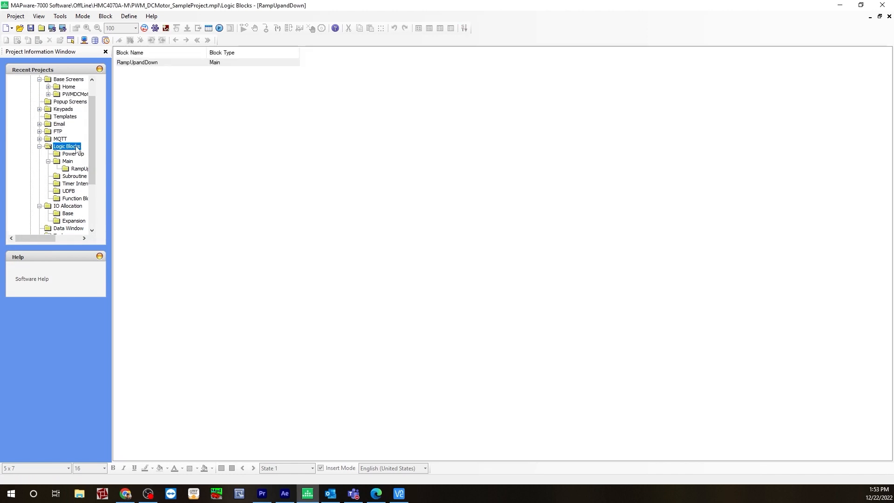
pyautogui.click(67, 162)
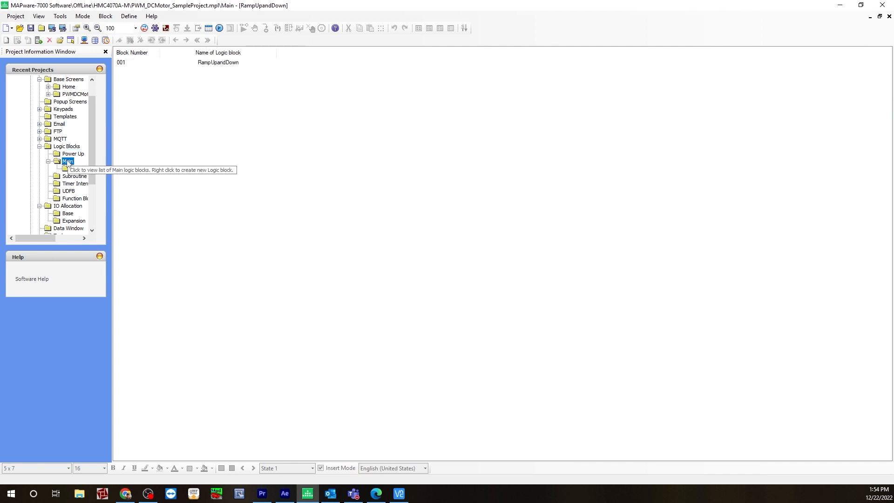
pyautogui.rightClick(68, 161)
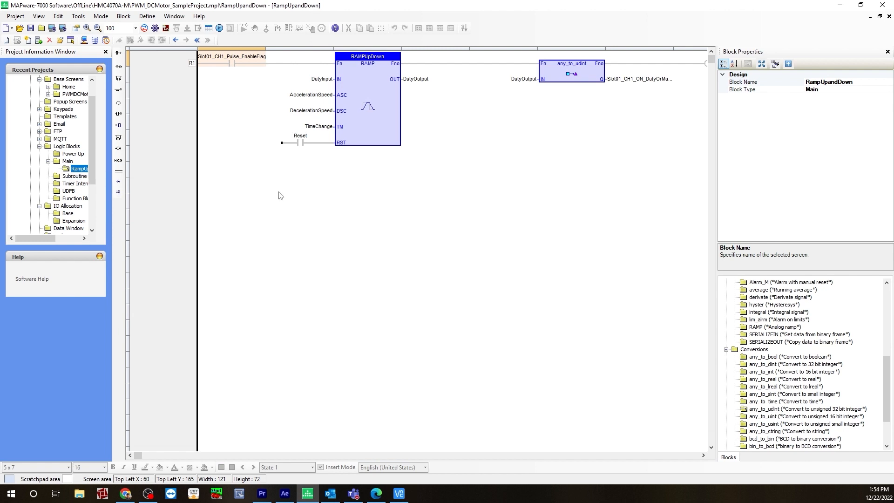
pyautogui.moveTo(334, 148)
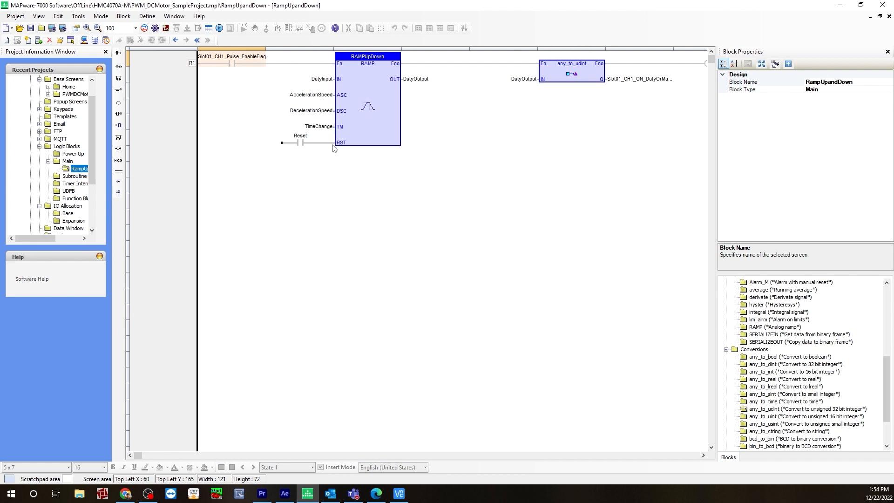
pyautogui.moveTo(220, 161)
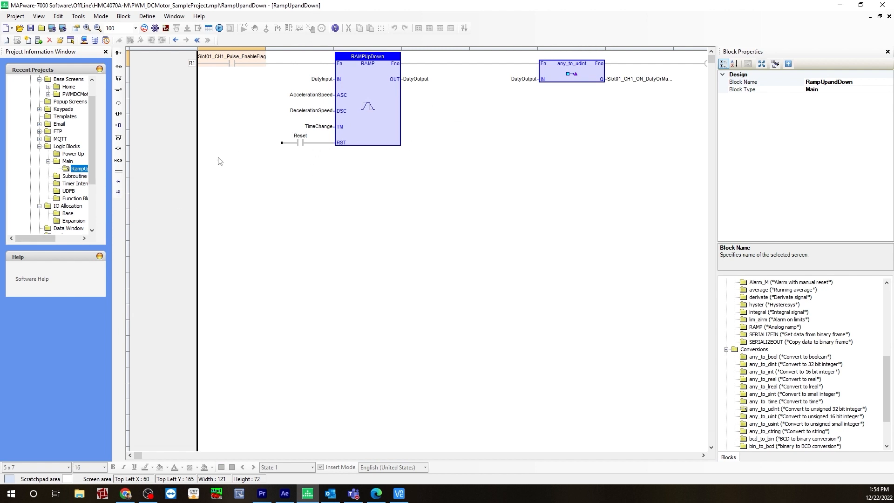
pyautogui.moveTo(320, 146)
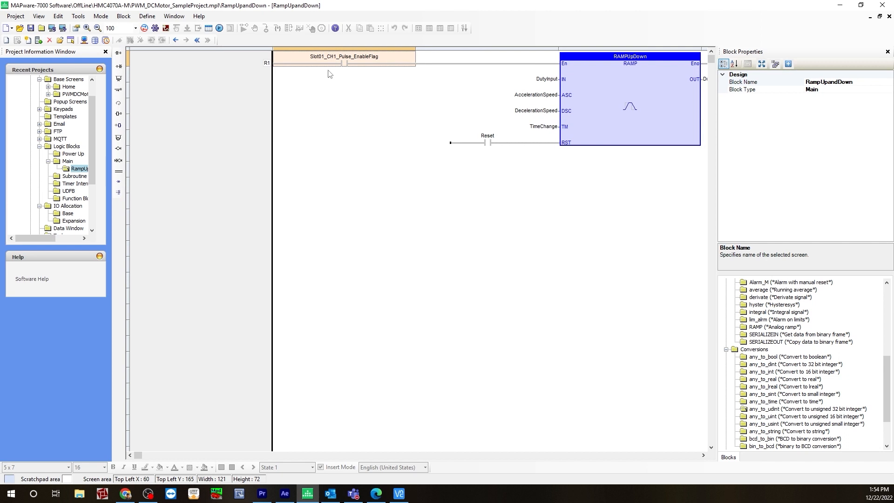
pyautogui.moveTo(344, 65)
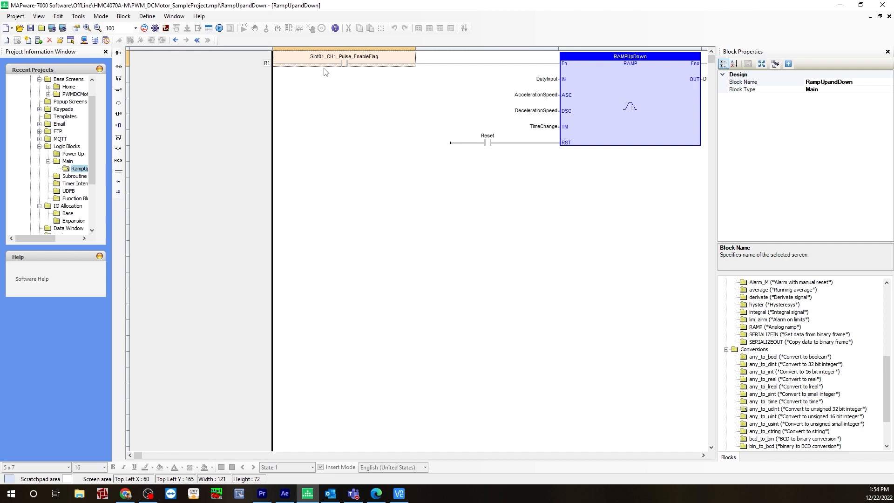
pyautogui.moveTo(364, 90)
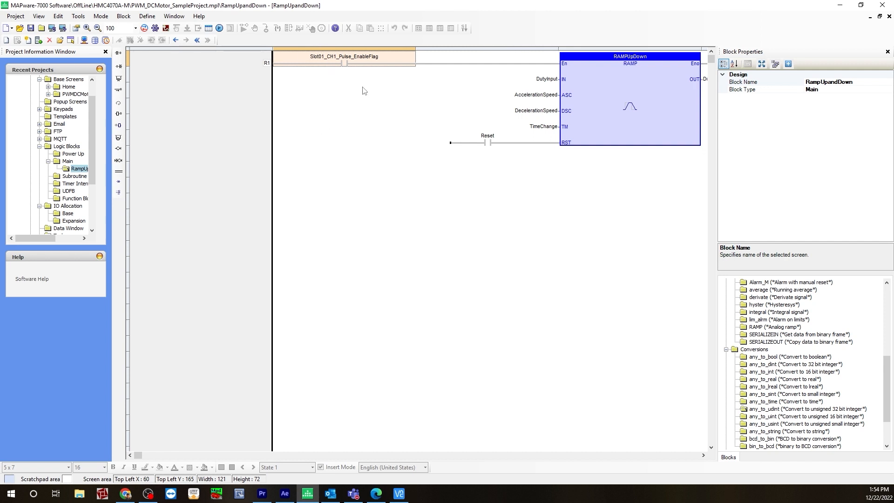
pyautogui.moveTo(350, 72)
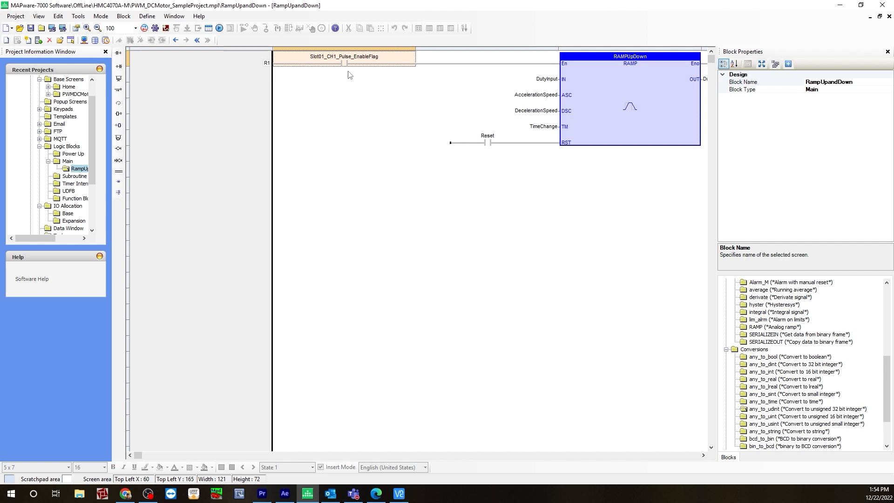
pyautogui.moveTo(347, 98)
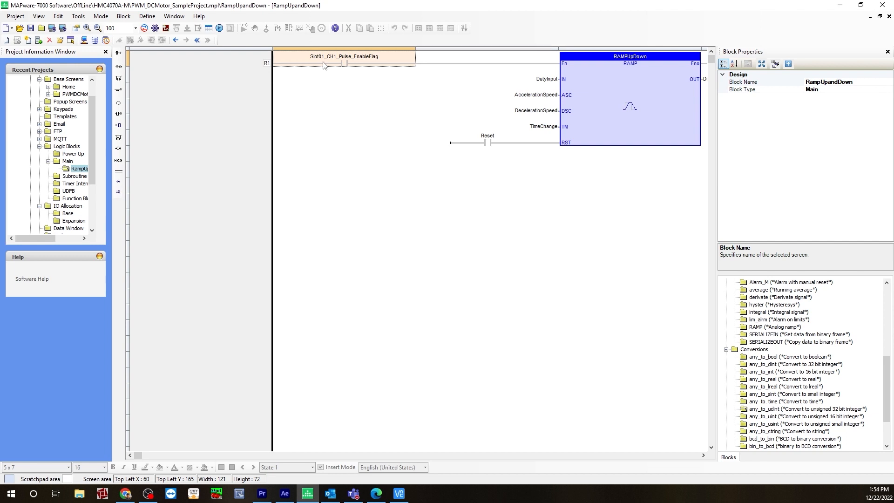
pyautogui.moveTo(376, 65)
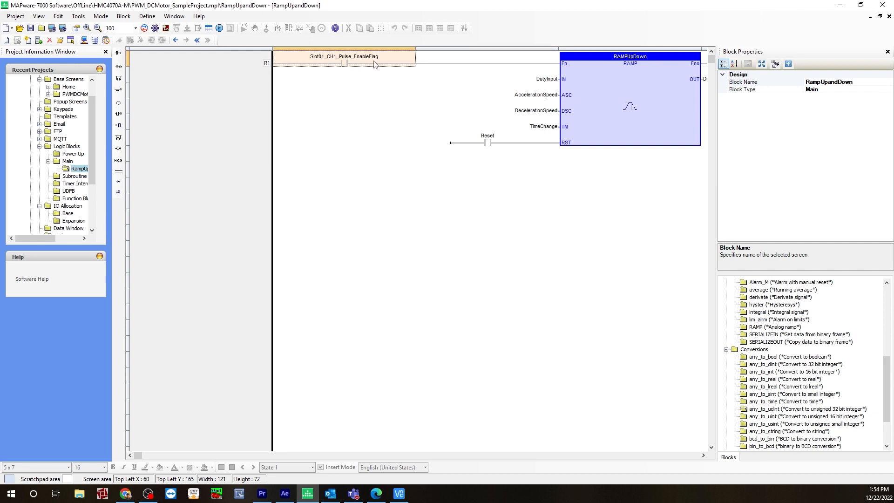
pyautogui.moveTo(673, 404)
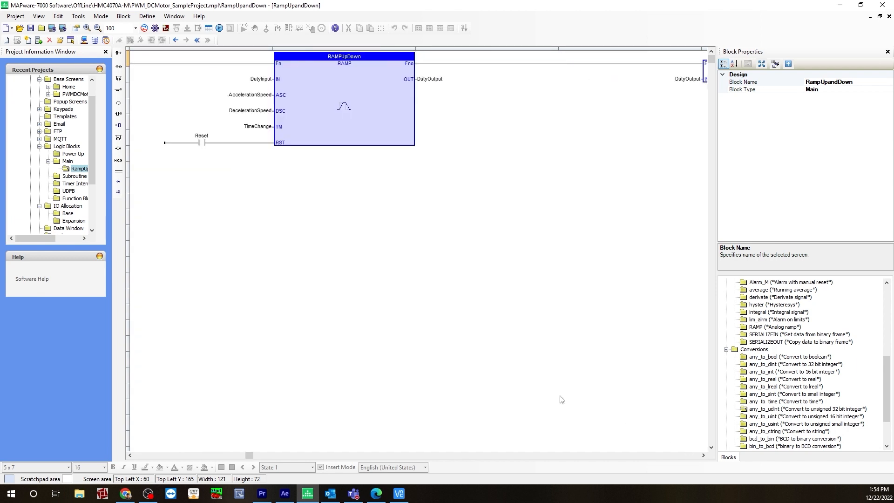
pyautogui.scroll(3)
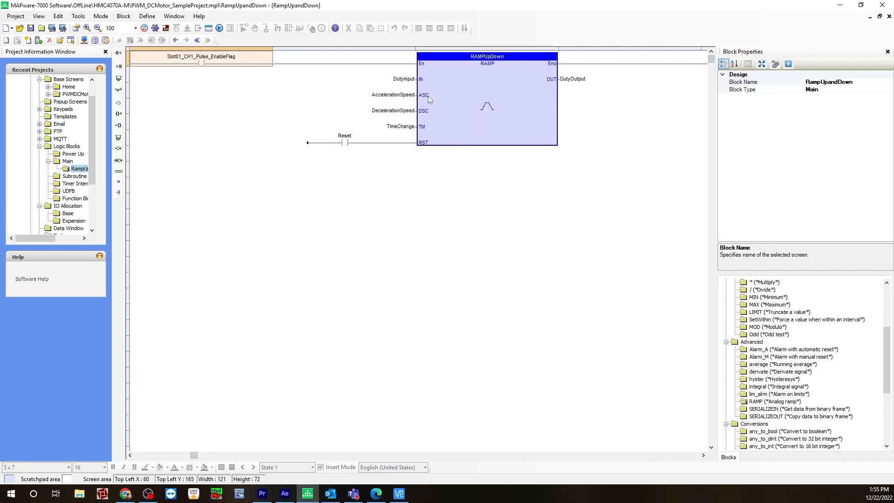
pyautogui.moveTo(324, 164)
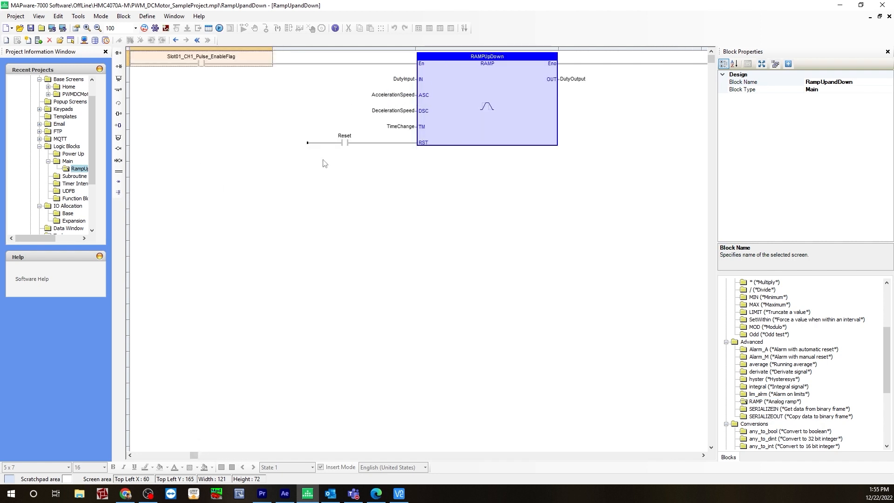
pyautogui.moveTo(403, 85)
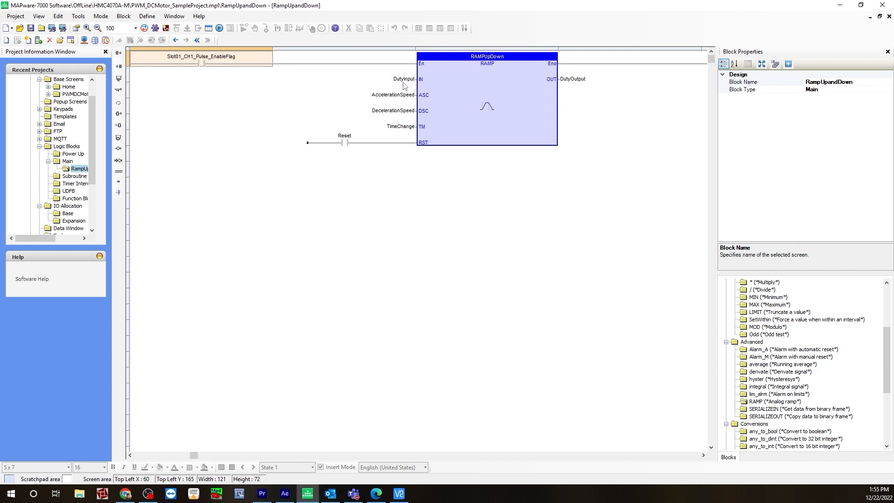
pyautogui.moveTo(455, 86)
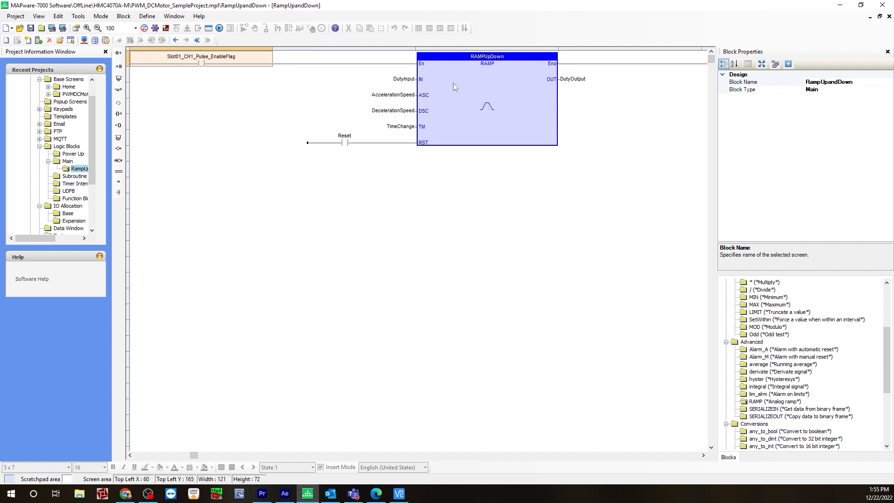
pyautogui.moveTo(400, 104)
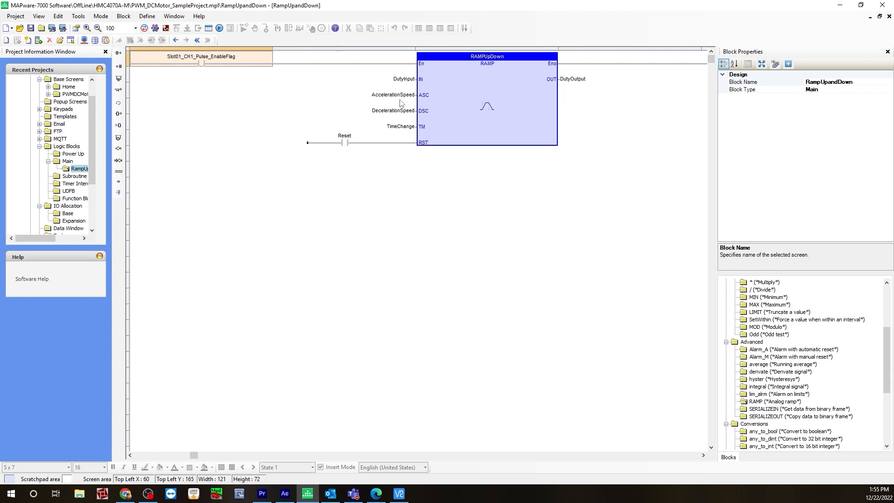
pyautogui.moveTo(403, 121)
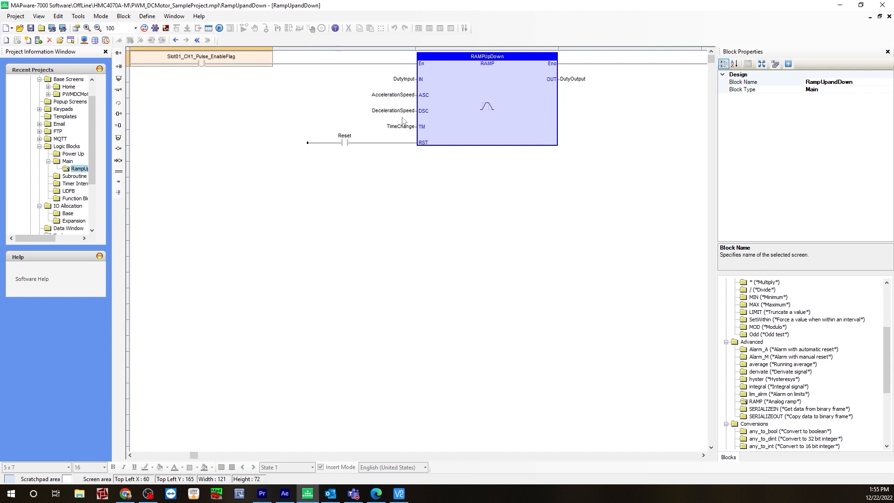
pyautogui.moveTo(399, 136)
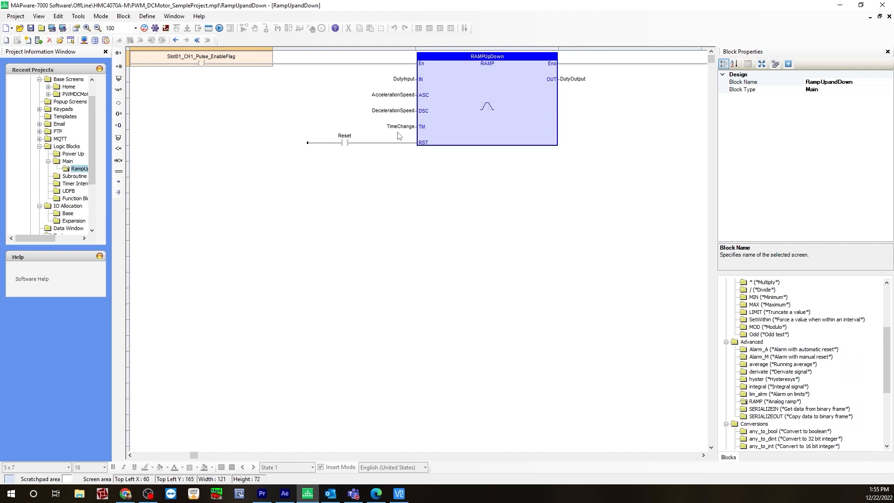
pyautogui.moveTo(403, 151)
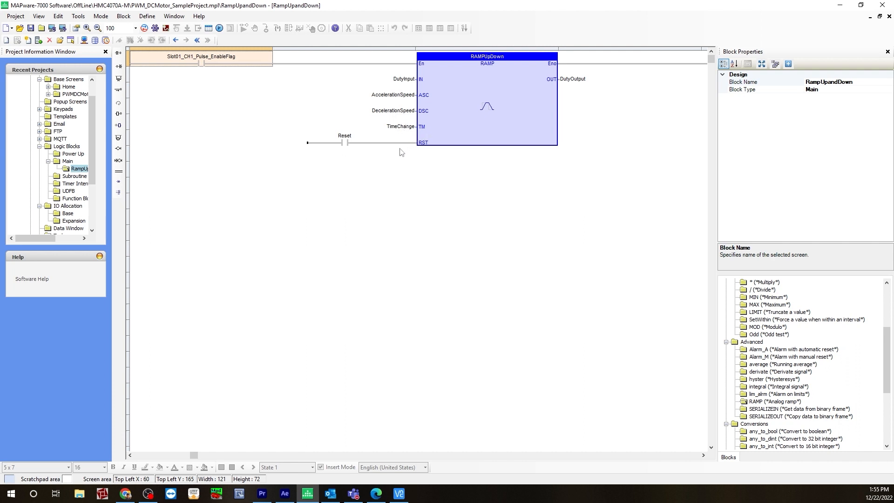
pyautogui.moveTo(351, 157)
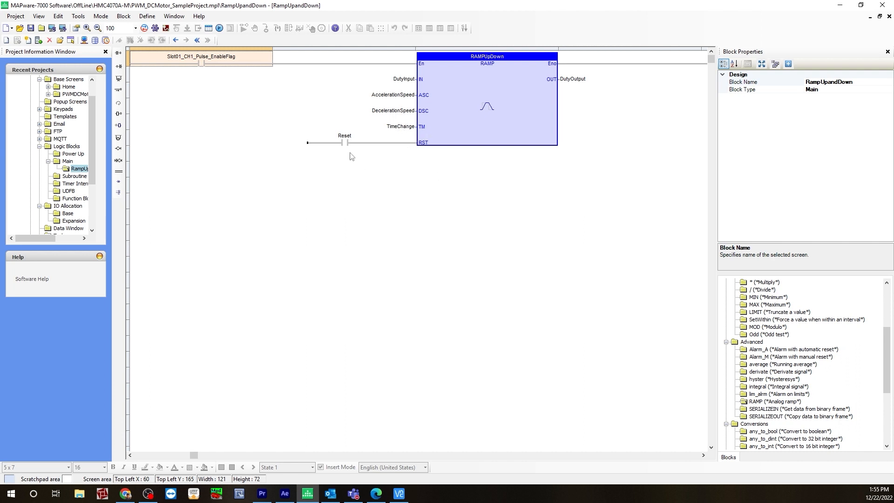
pyautogui.moveTo(346, 146)
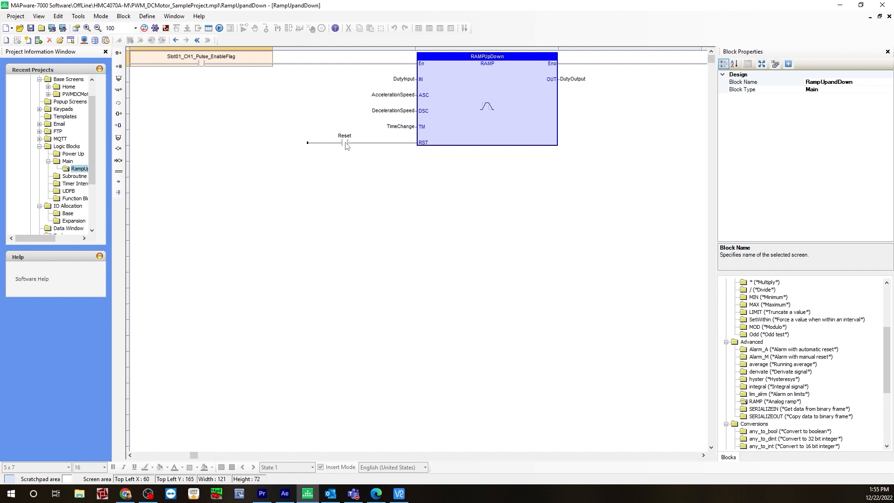
pyautogui.moveTo(575, 84)
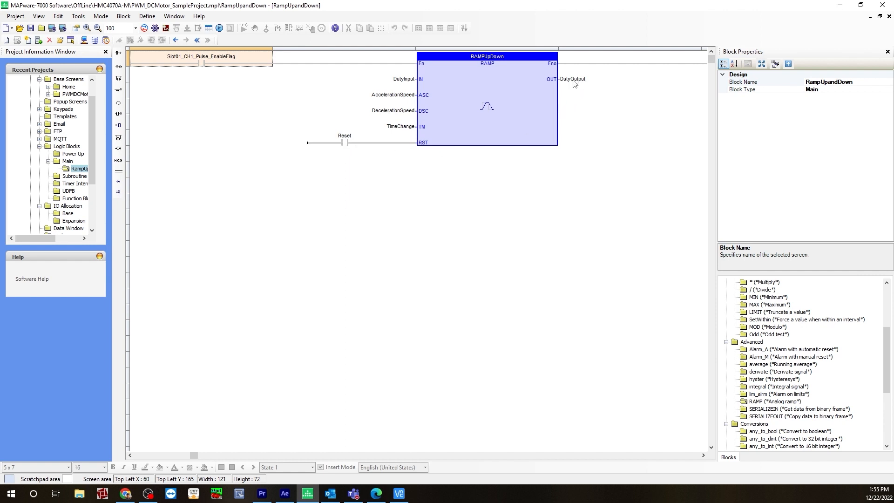
pyautogui.moveTo(589, 86)
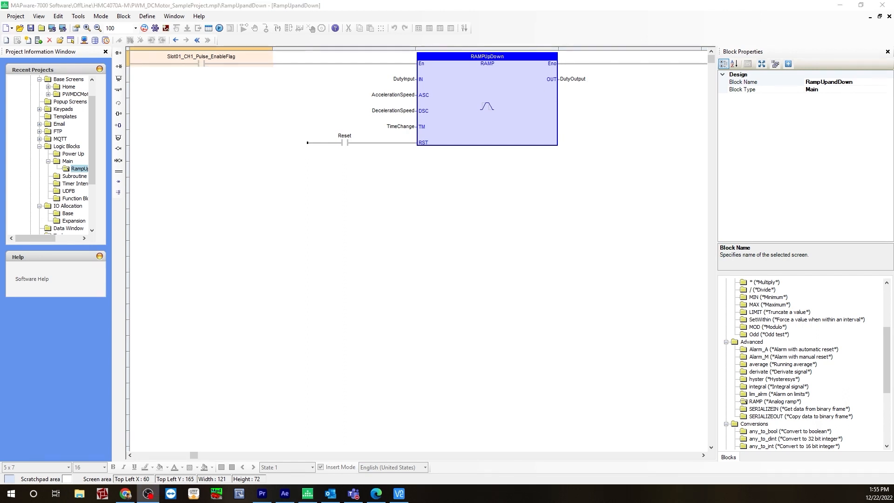
pyautogui.moveTo(498, 85)
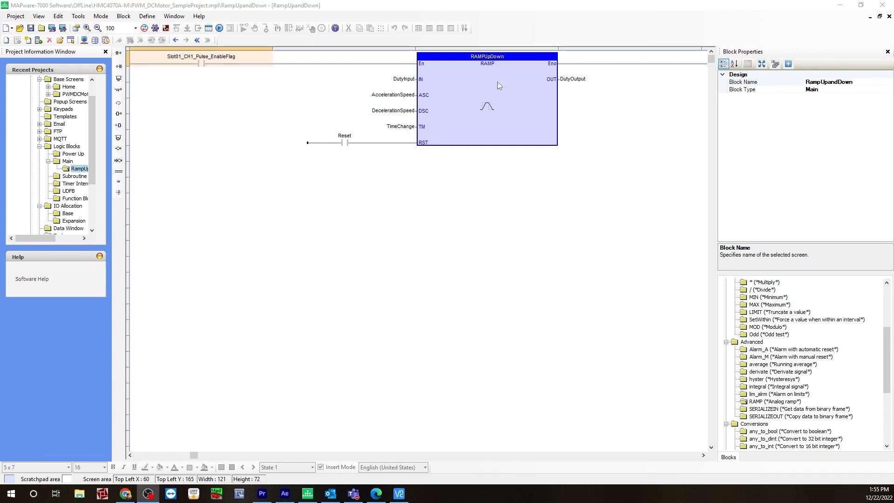
pyautogui.moveTo(448, 98)
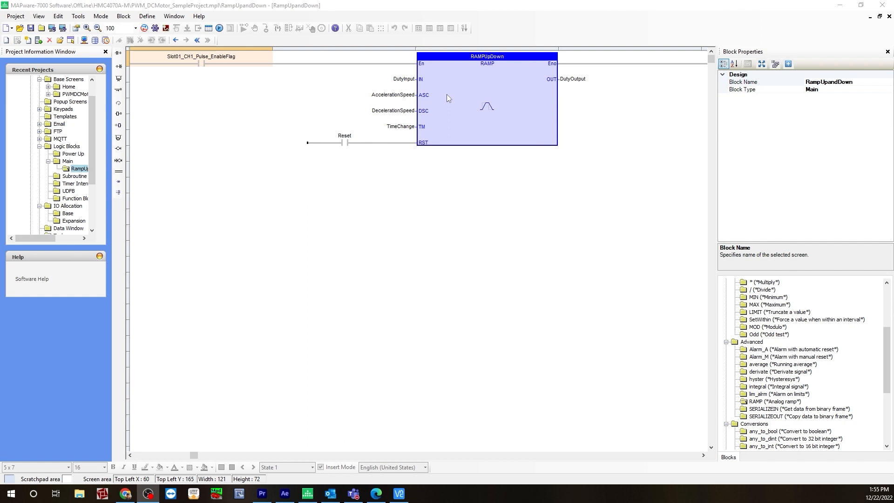
pyautogui.moveTo(410, 79)
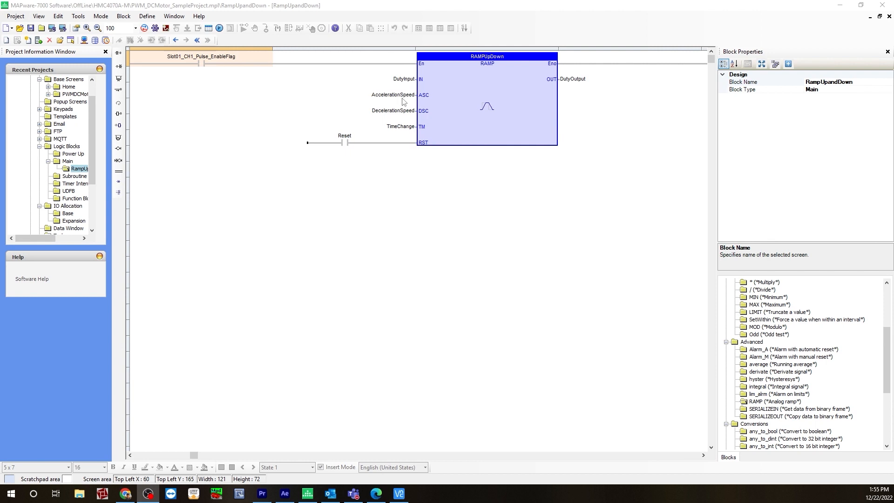
pyautogui.moveTo(403, 116)
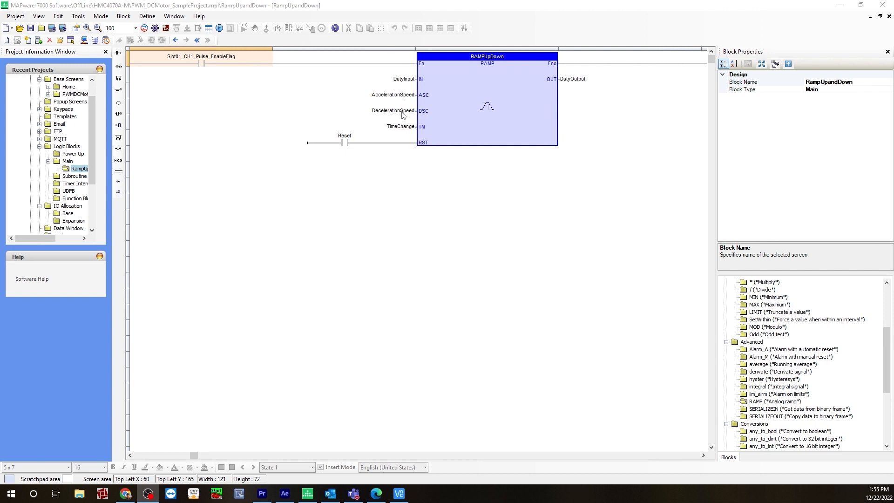
pyautogui.moveTo(422, 80)
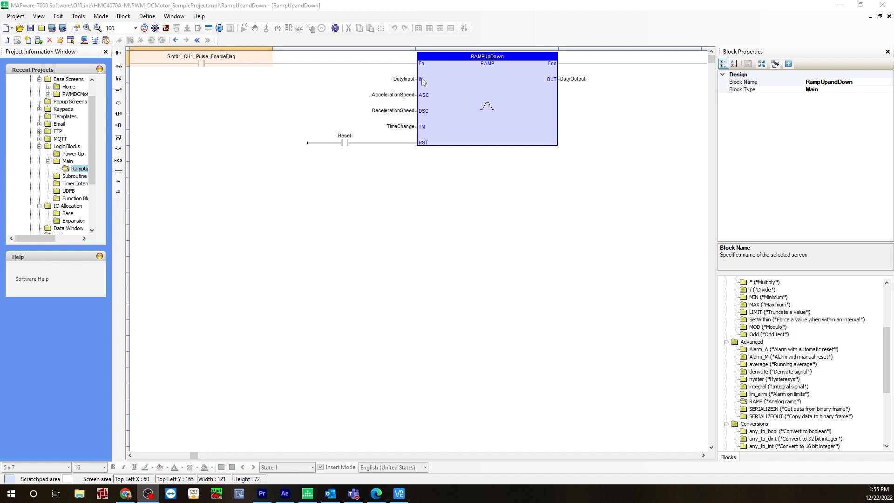
pyautogui.moveTo(415, 130)
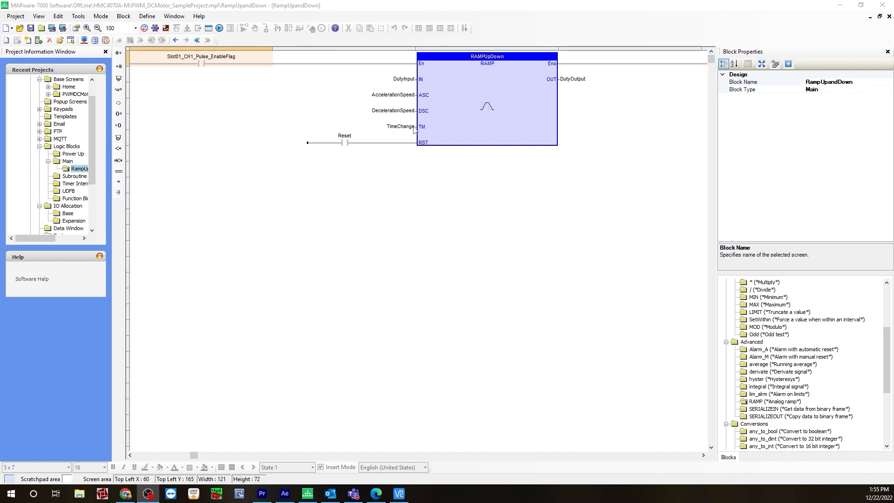
pyautogui.moveTo(410, 133)
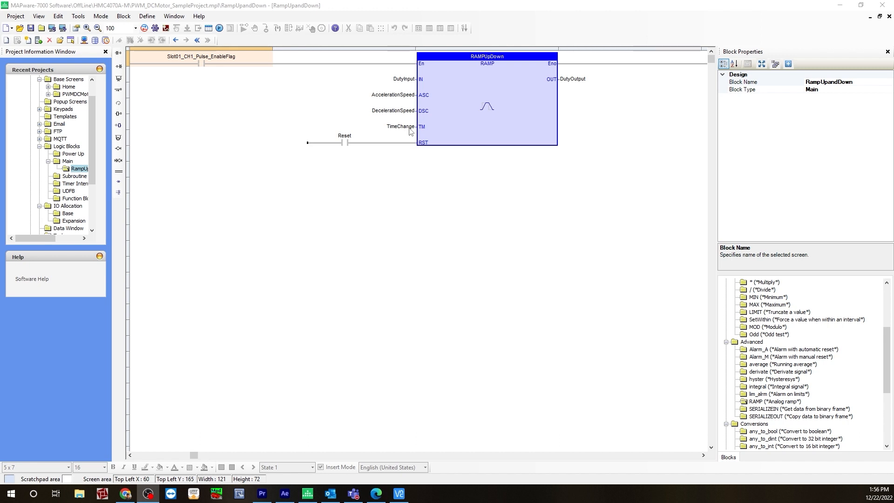
pyautogui.moveTo(410, 85)
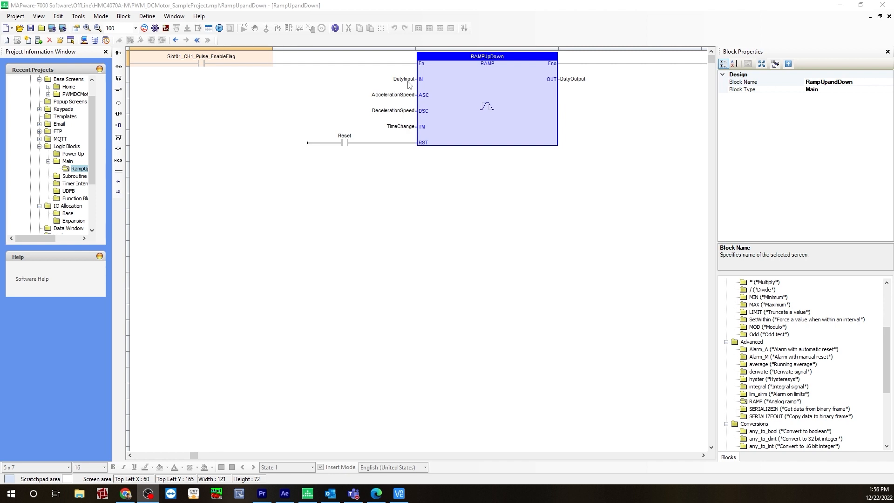
pyautogui.moveTo(409, 92)
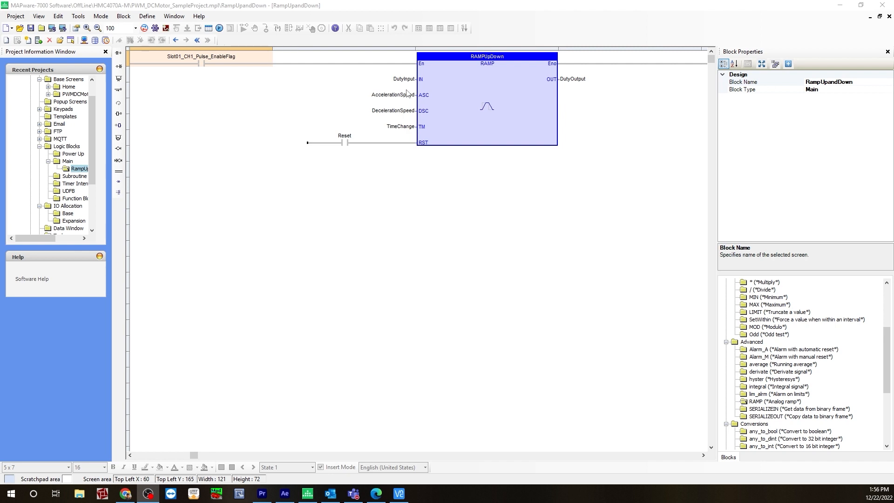
pyautogui.moveTo(408, 92)
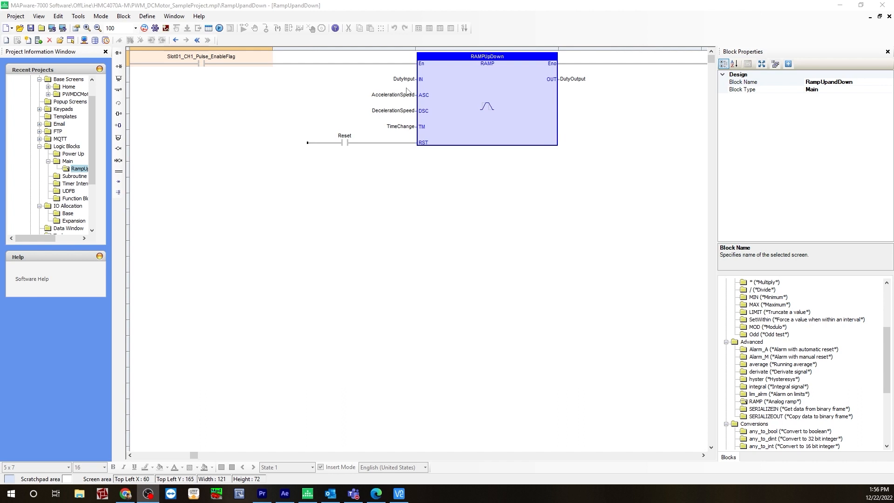
pyautogui.moveTo(412, 144)
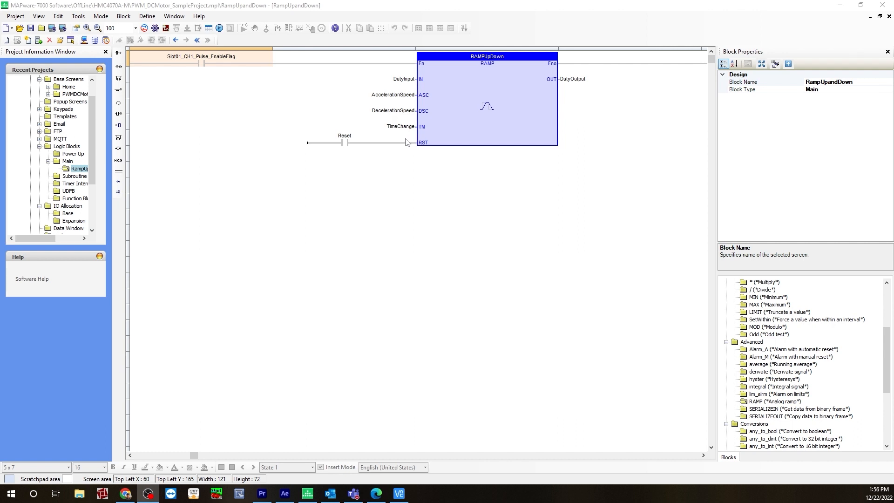
pyautogui.moveTo(419, 114)
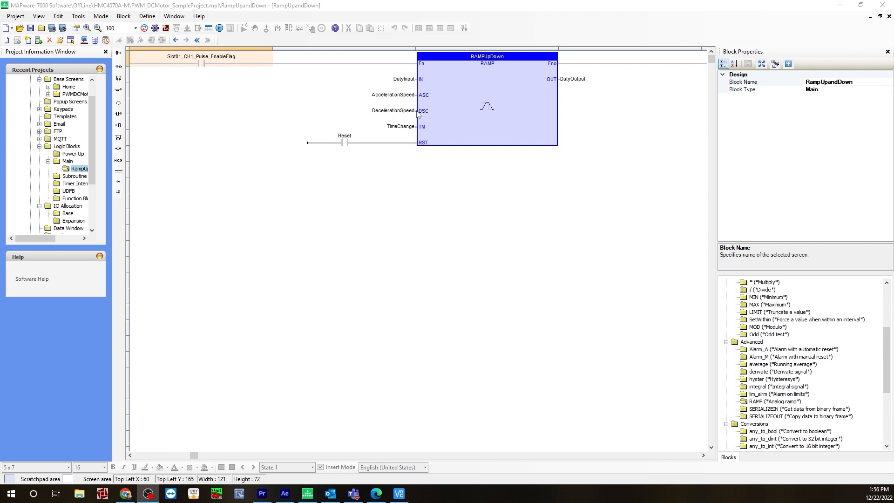
pyautogui.moveTo(399, 86)
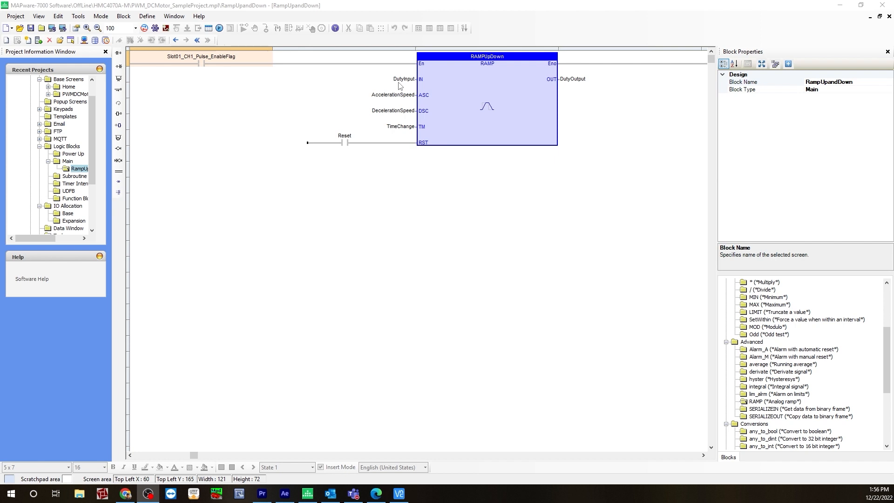
pyautogui.moveTo(407, 103)
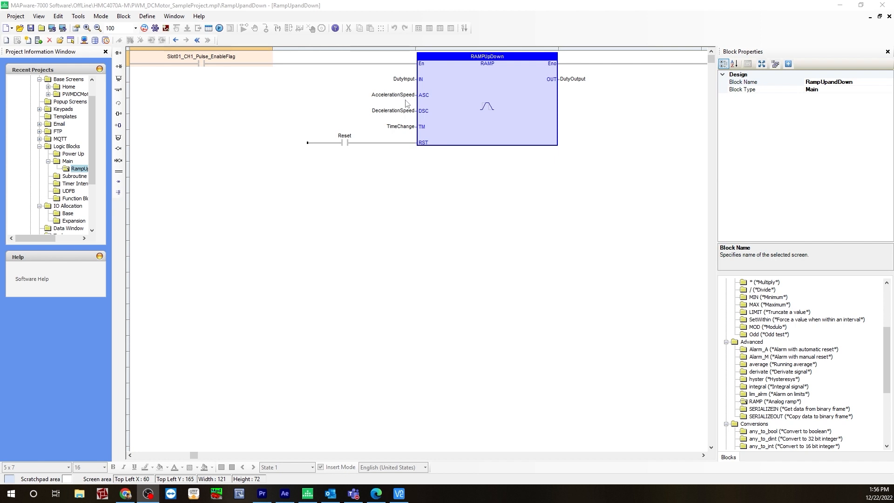
pyautogui.moveTo(399, 102)
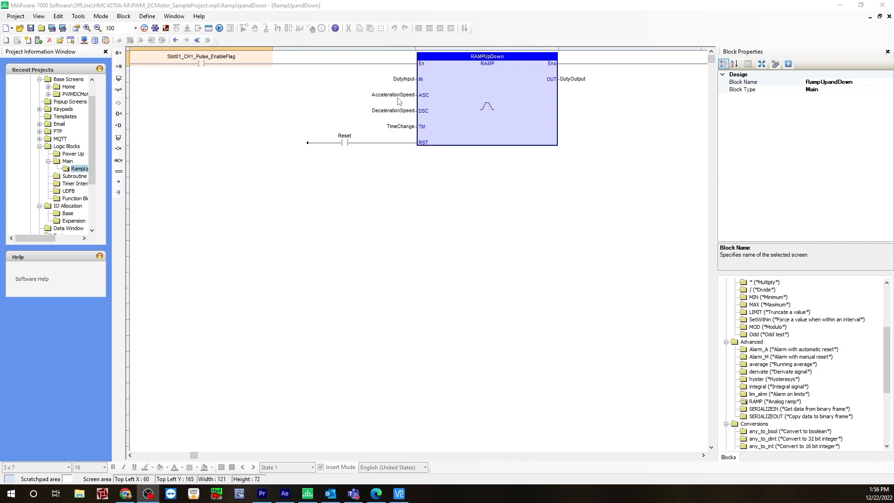
pyautogui.moveTo(385, 114)
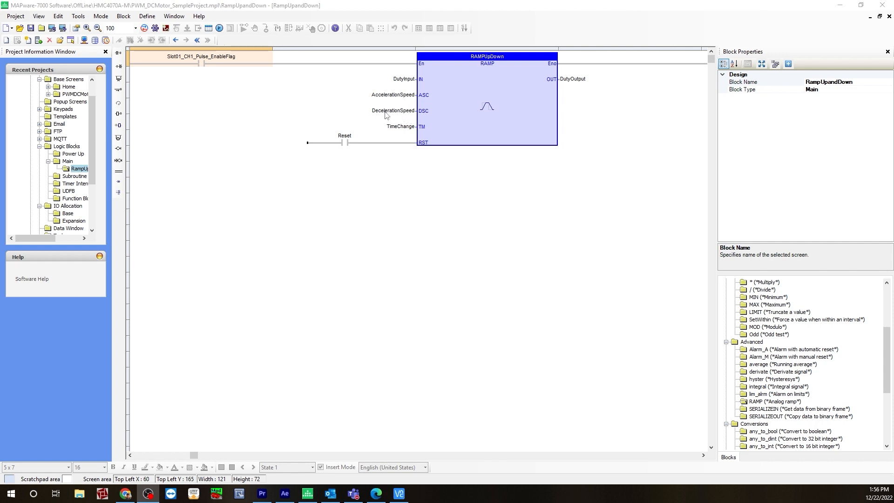
pyautogui.moveTo(410, 97)
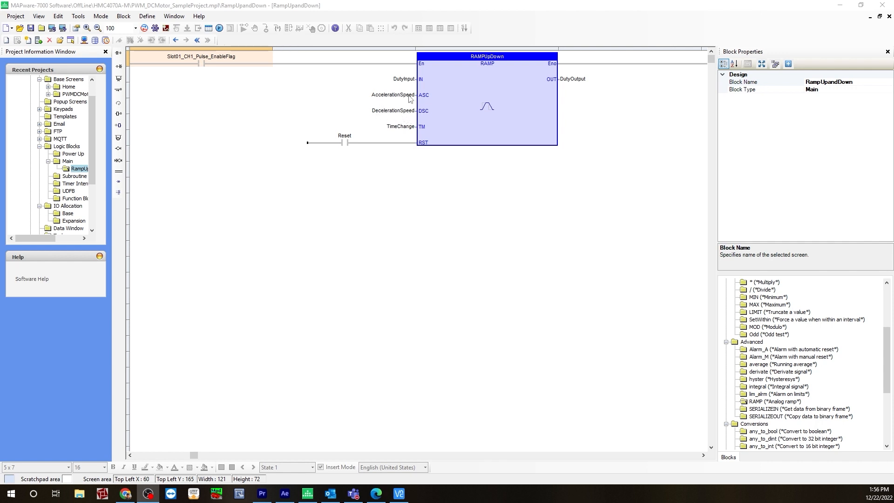
pyautogui.moveTo(404, 121)
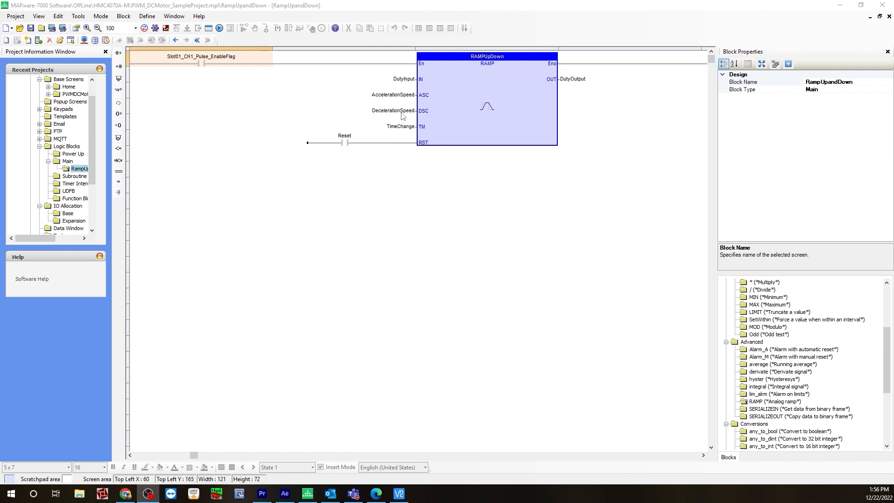
pyautogui.moveTo(405, 130)
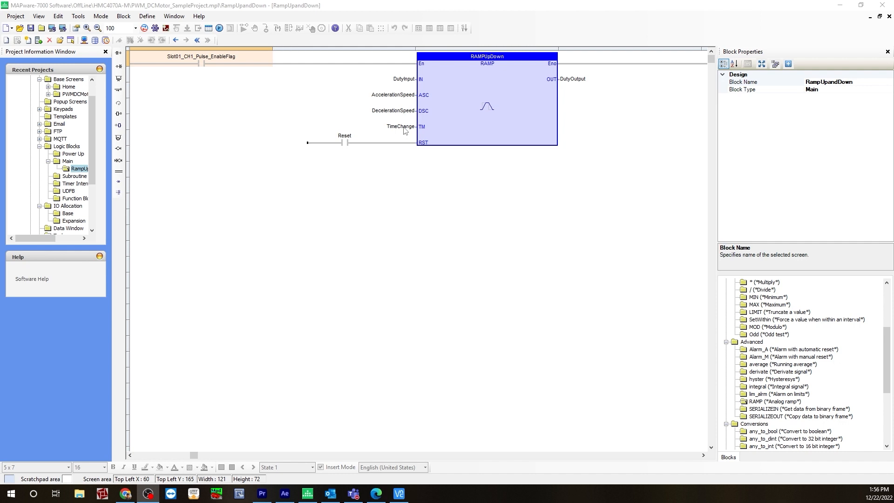
pyautogui.moveTo(407, 152)
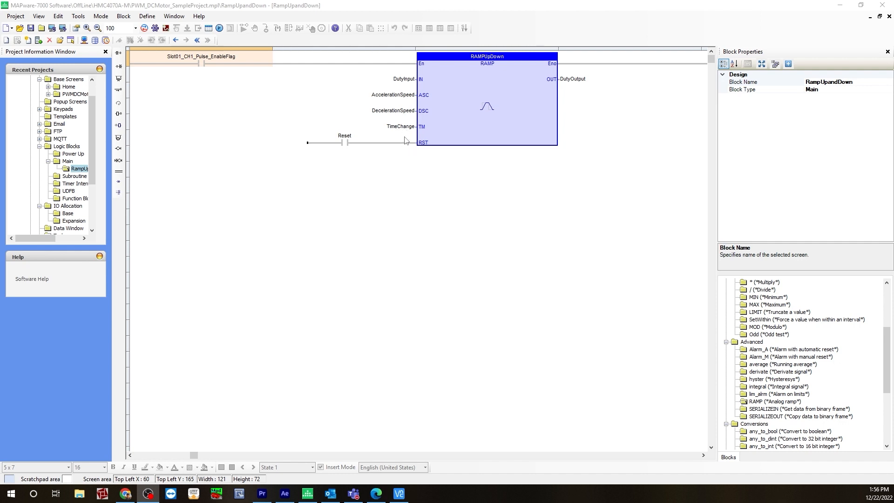
pyautogui.moveTo(403, 104)
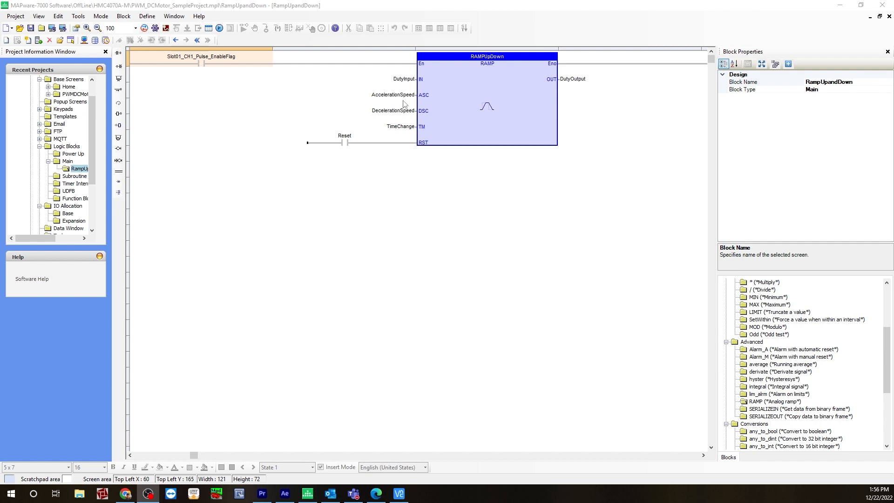
pyautogui.moveTo(408, 81)
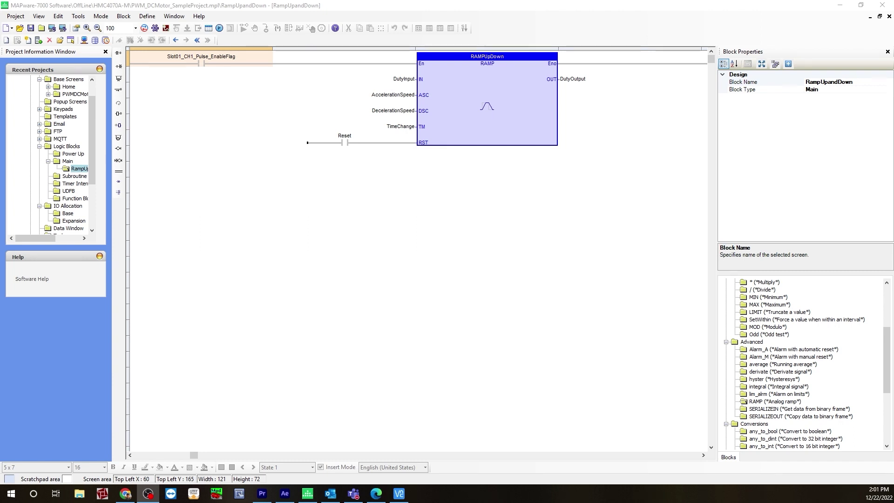
pyautogui.moveTo(402, 182)
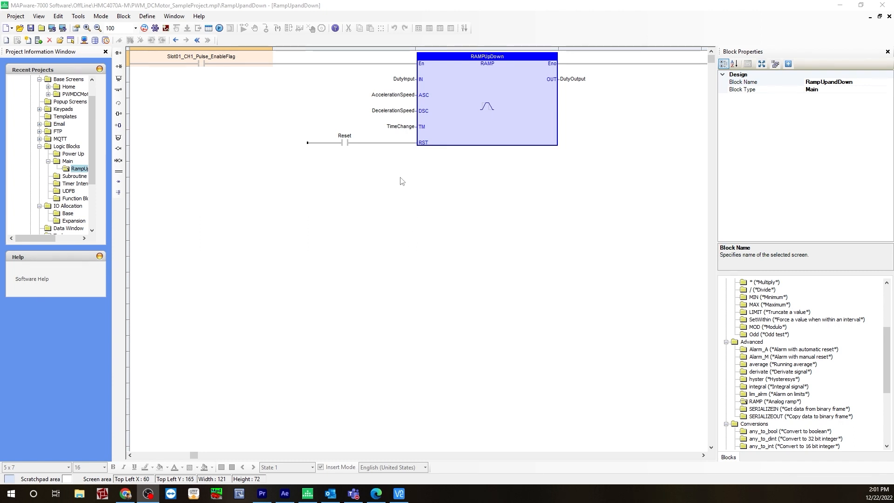
pyautogui.moveTo(399, 135)
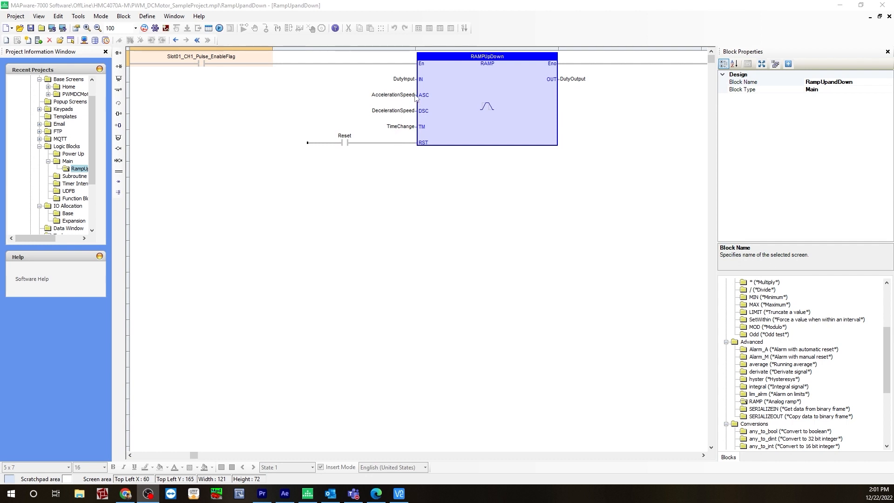
pyautogui.moveTo(408, 130)
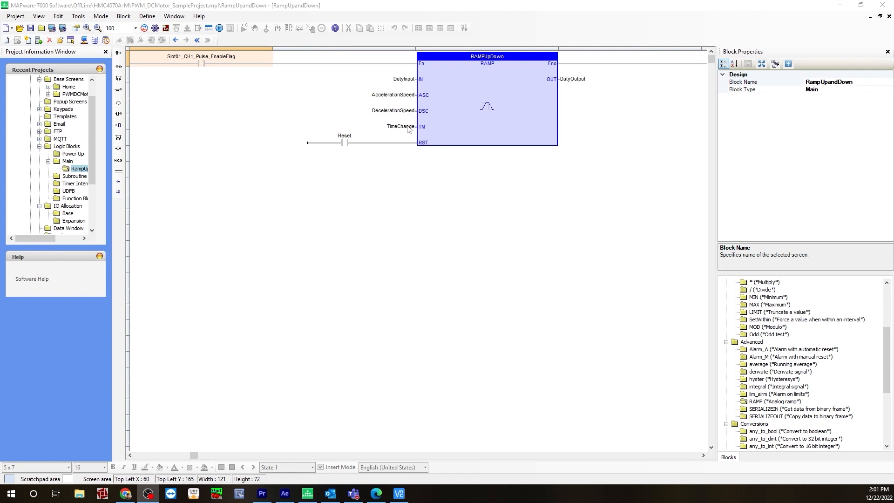
pyautogui.moveTo(438, 100)
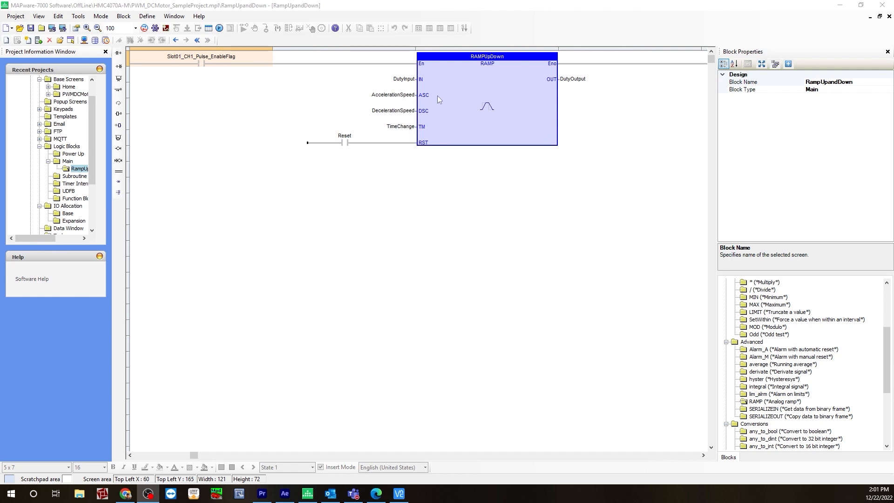
pyautogui.moveTo(424, 98)
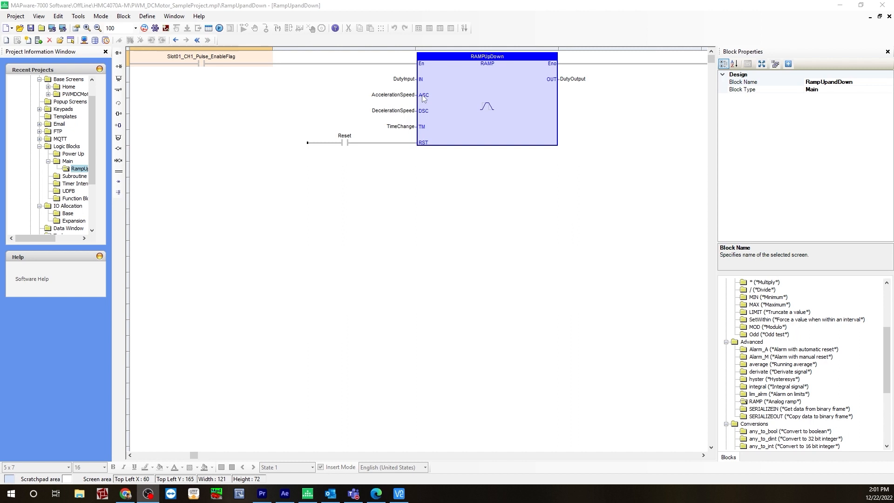
pyautogui.moveTo(401, 131)
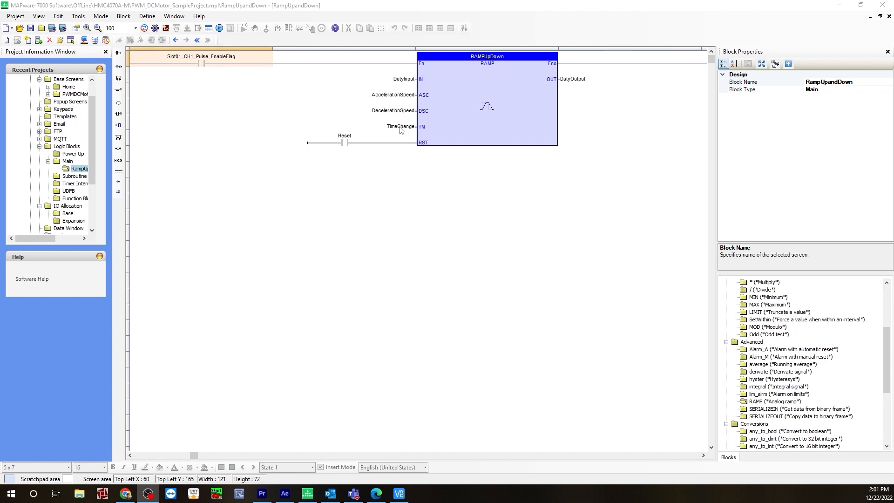
pyautogui.moveTo(402, 136)
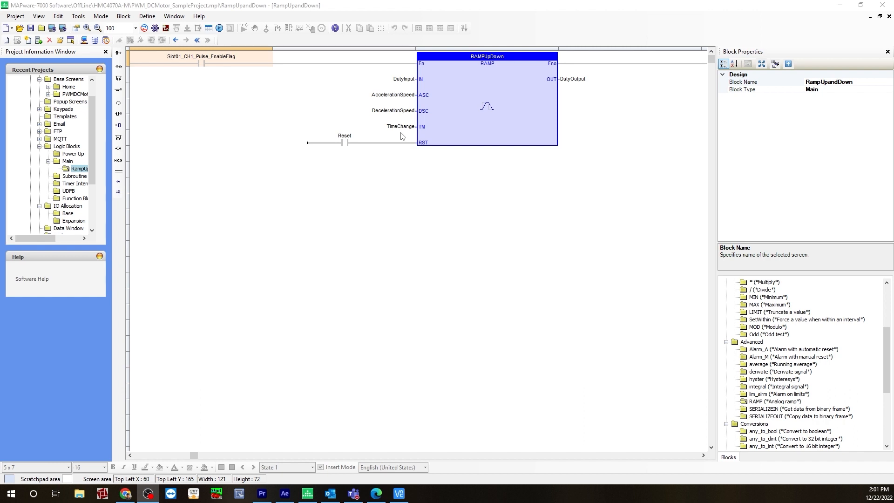
pyautogui.moveTo(428, 123)
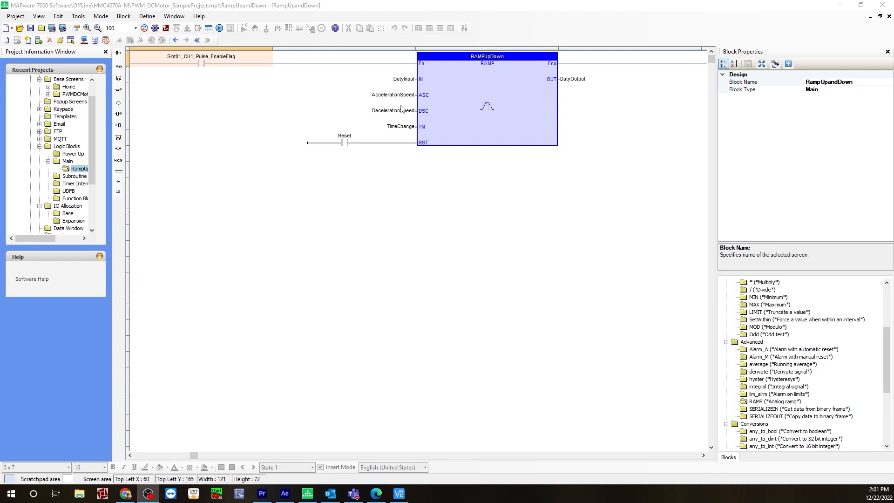
pyautogui.moveTo(406, 105)
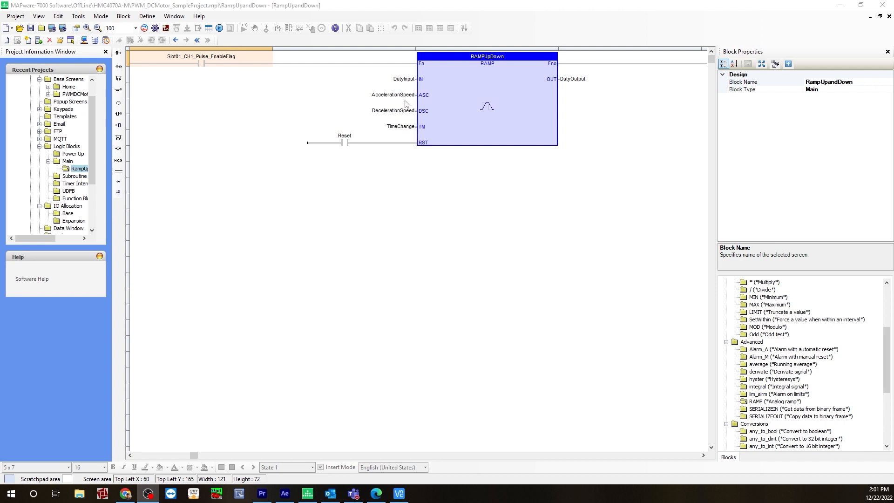
pyautogui.moveTo(413, 131)
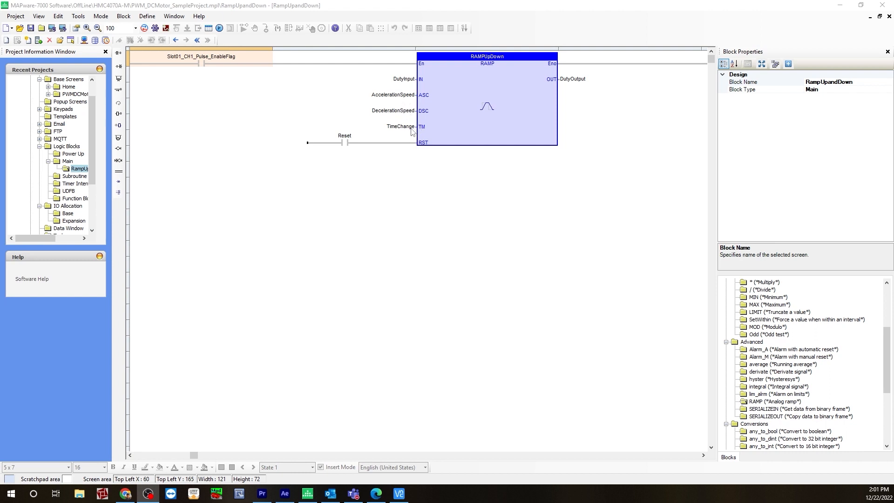
pyautogui.moveTo(393, 151)
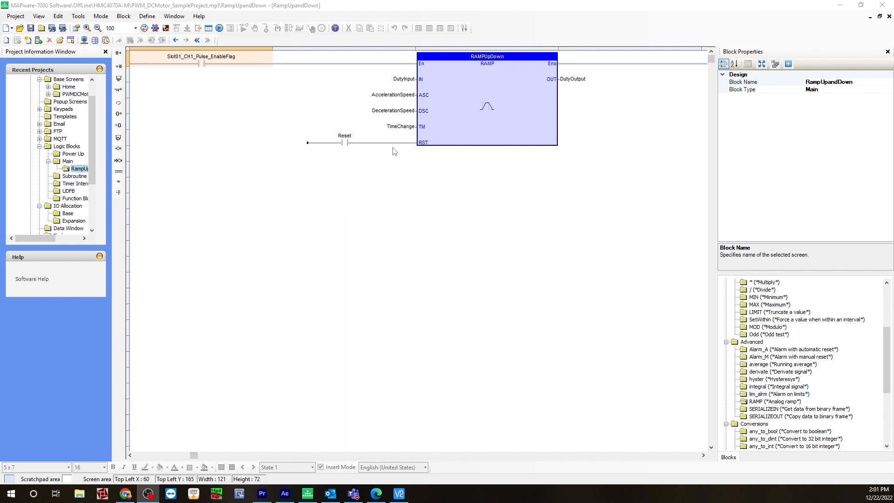
pyautogui.moveTo(392, 121)
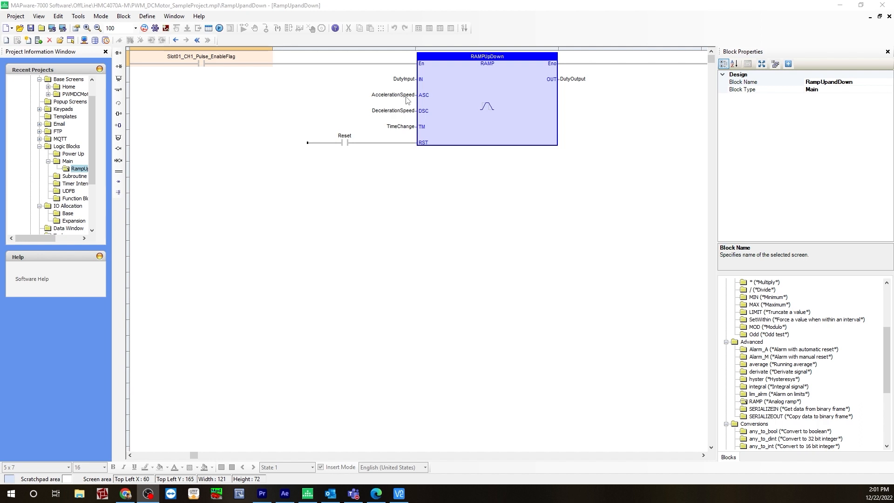
pyautogui.moveTo(407, 114)
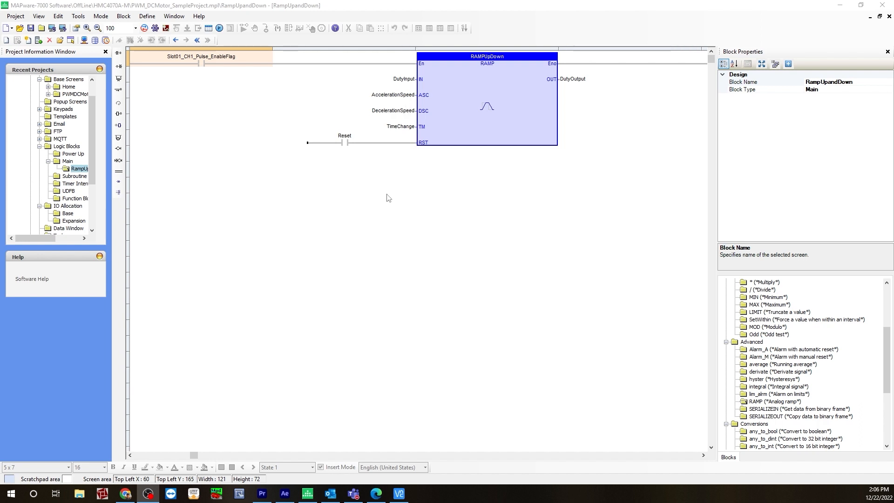
pyautogui.moveTo(370, 158)
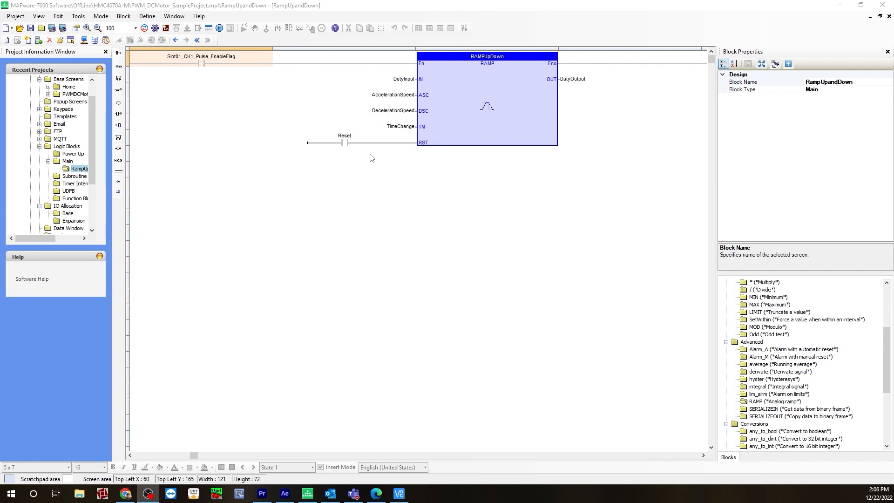
pyautogui.moveTo(408, 131)
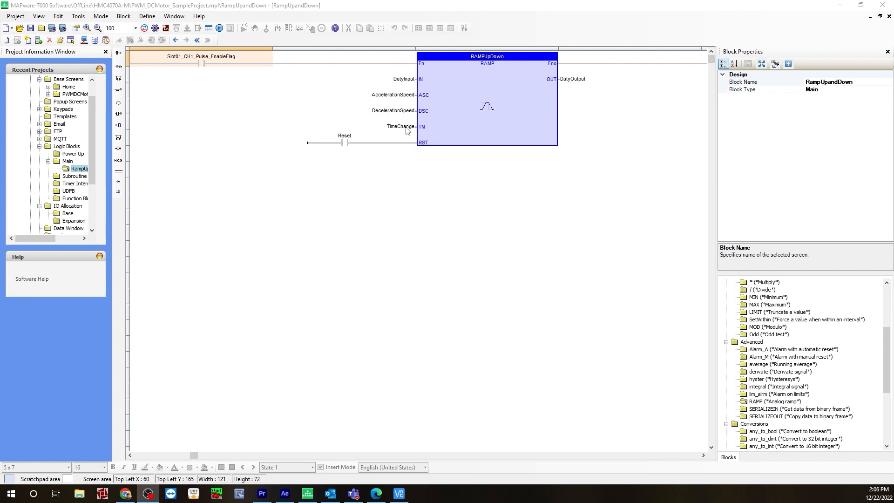
pyautogui.moveTo(398, 110)
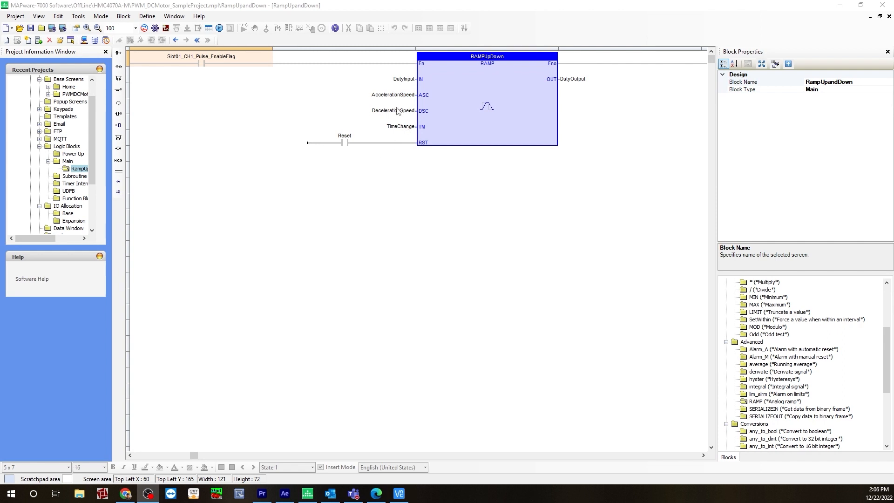
pyautogui.moveTo(388, 104)
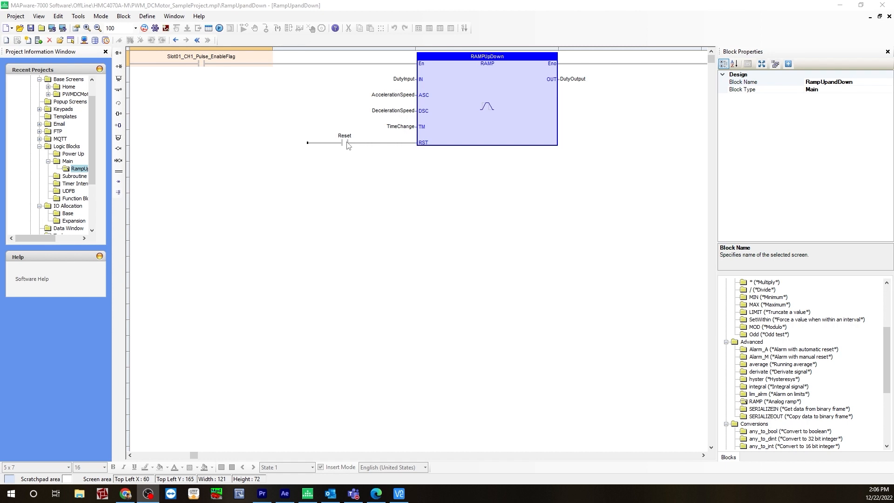
pyautogui.moveTo(413, 150)
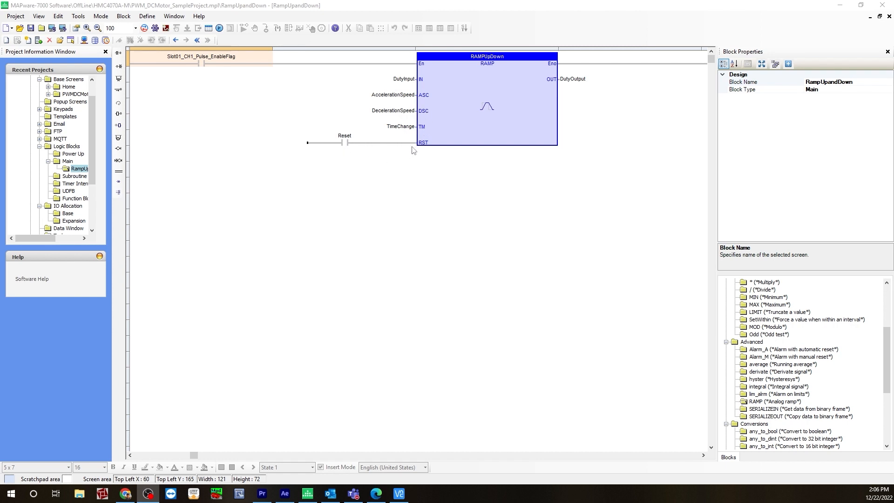
pyautogui.moveTo(410, 120)
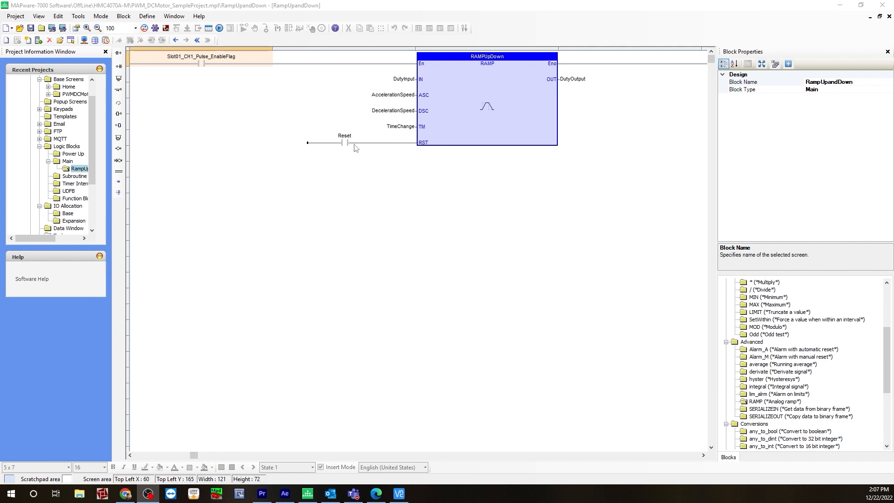
pyautogui.moveTo(42, 400)
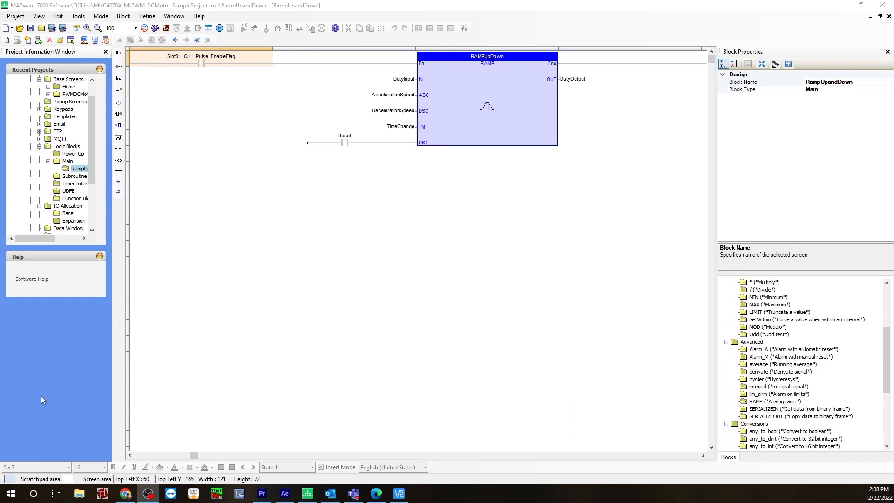
pyautogui.moveTo(617, 397)
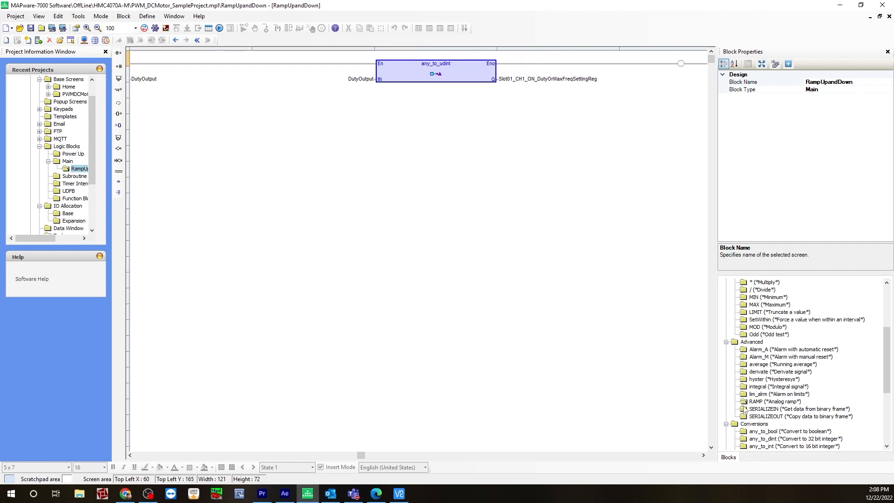
# Step: Reveal the any_to_udint rung feeding DutyOutput to the Slot01 CH1 duty register and its Conversions library entry
pyautogui.scroll(-3)
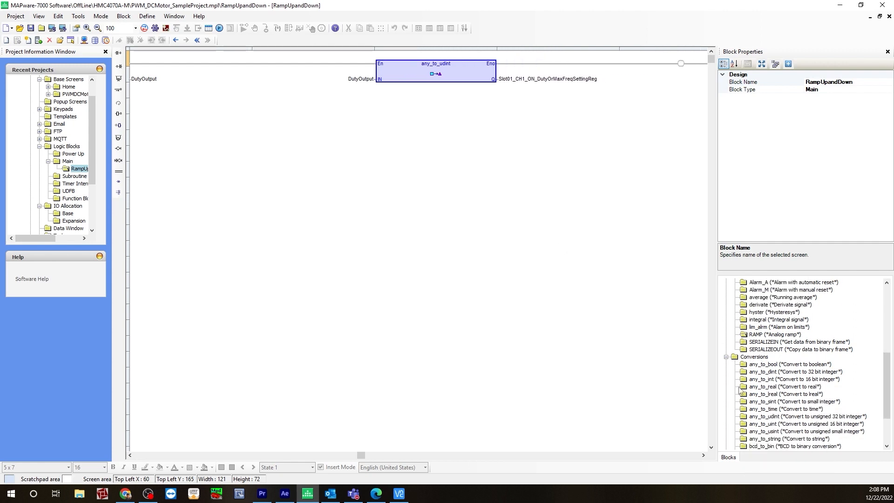
pyautogui.moveTo(782, 456)
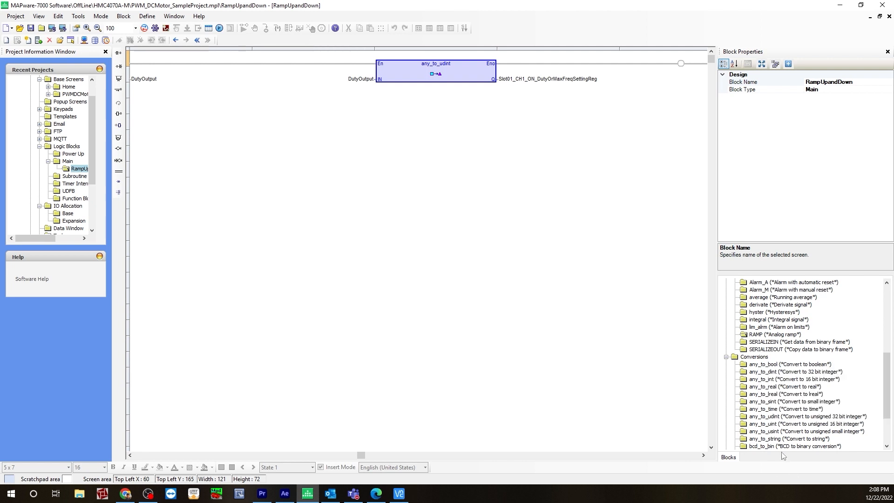
pyautogui.click(806, 417)
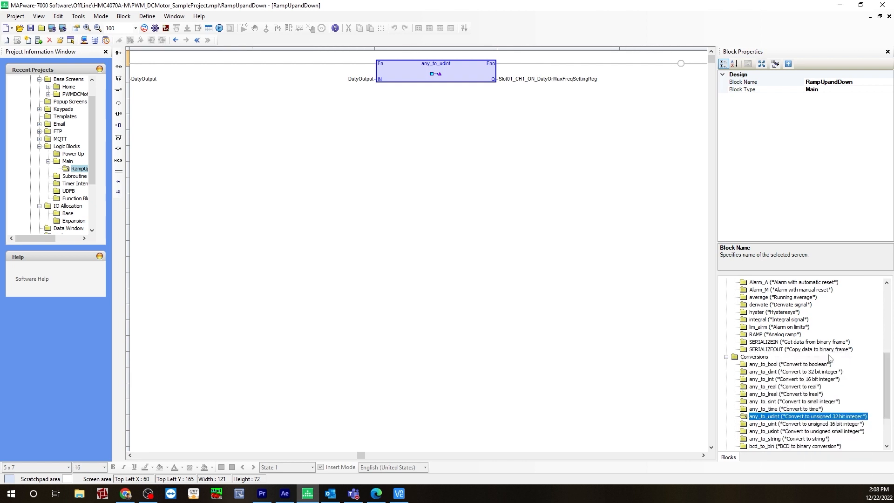
pyautogui.moveTo(701, 357)
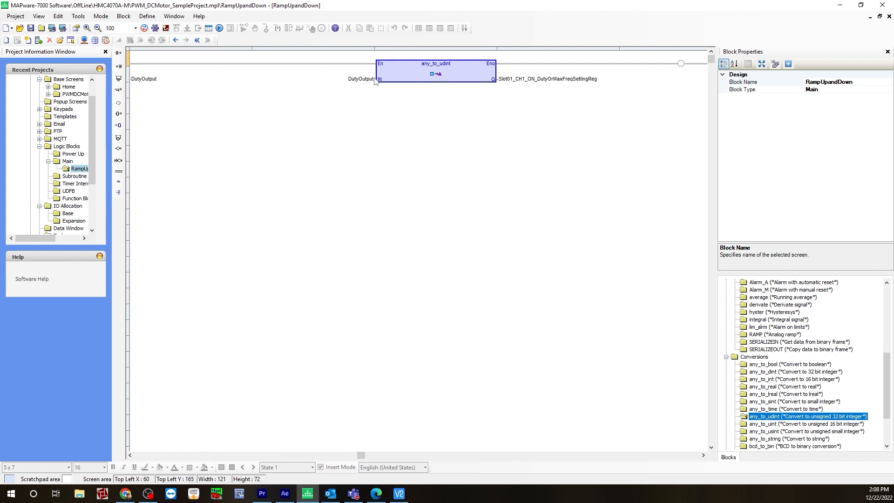
pyautogui.moveTo(559, 89)
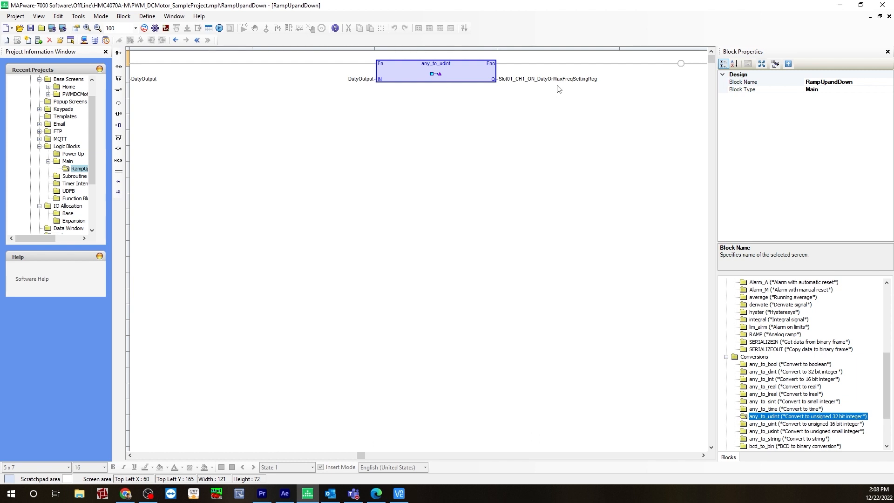
pyautogui.moveTo(532, 86)
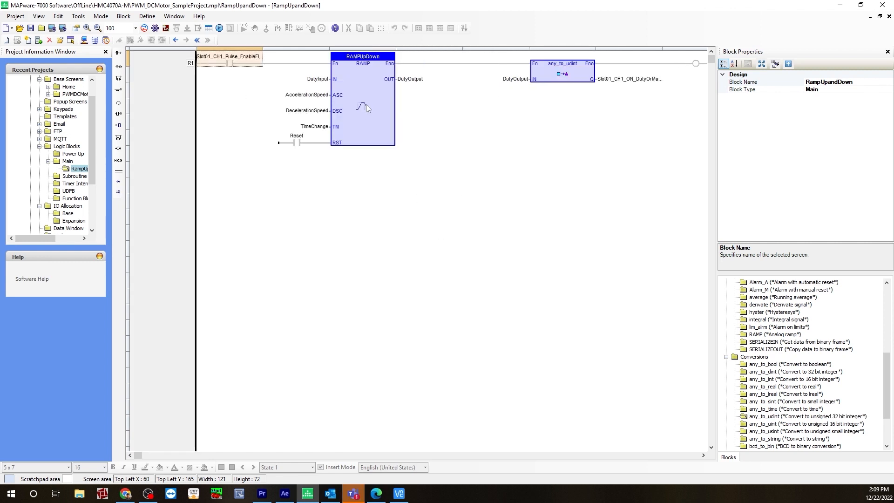
pyautogui.moveTo(457, 141)
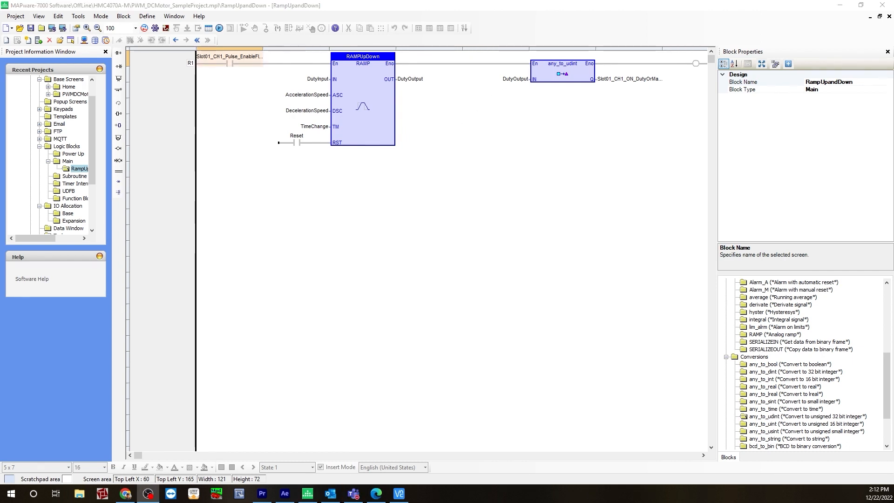
pyautogui.moveTo(261, 337)
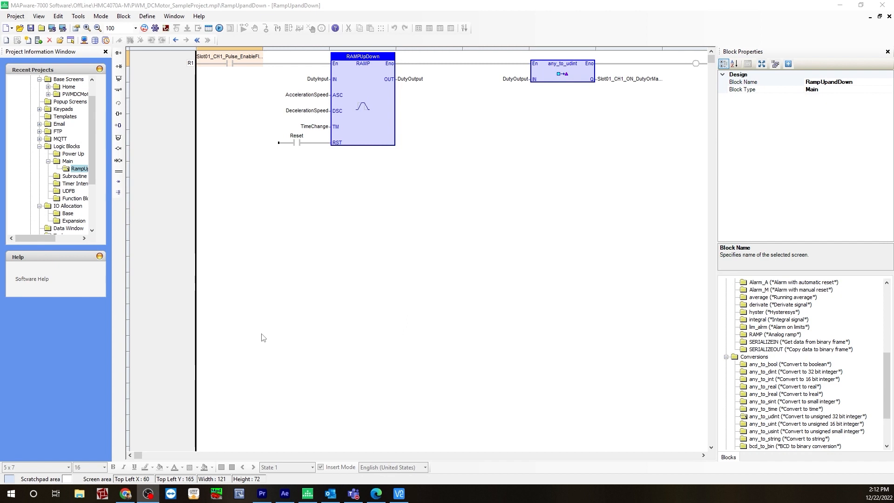
pyautogui.moveTo(256, 339)
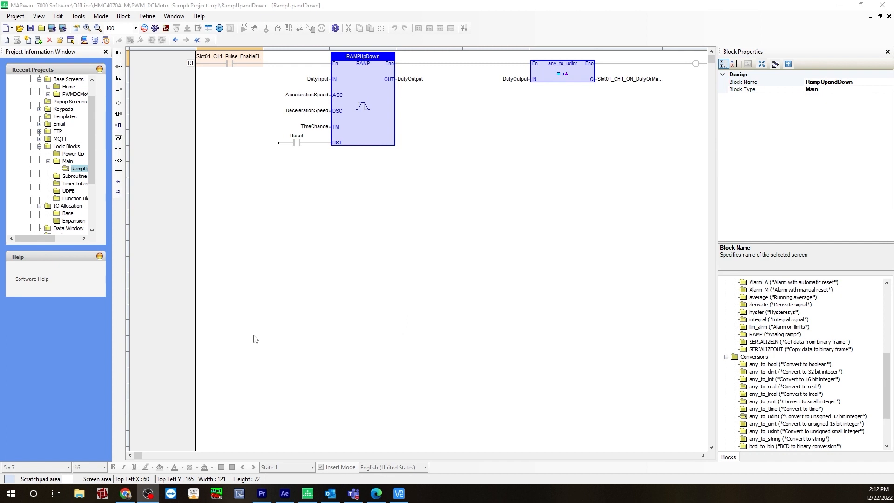
pyautogui.moveTo(251, 336)
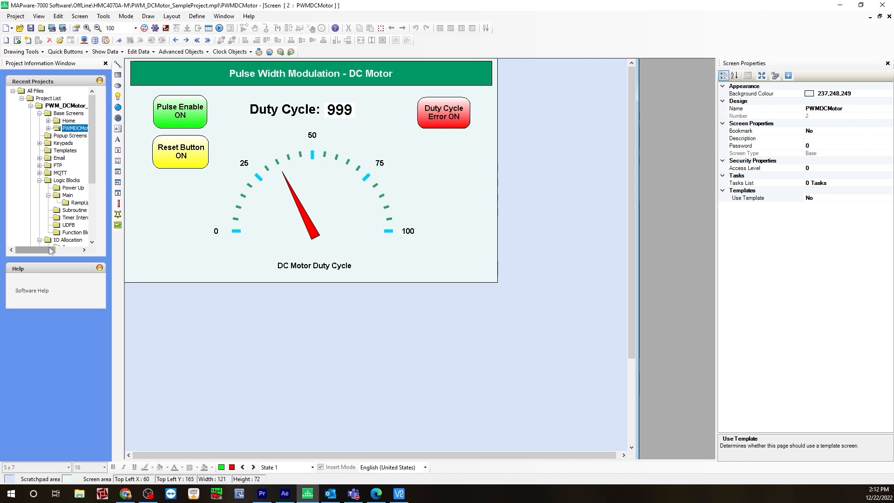
pyautogui.moveTo(159, 219)
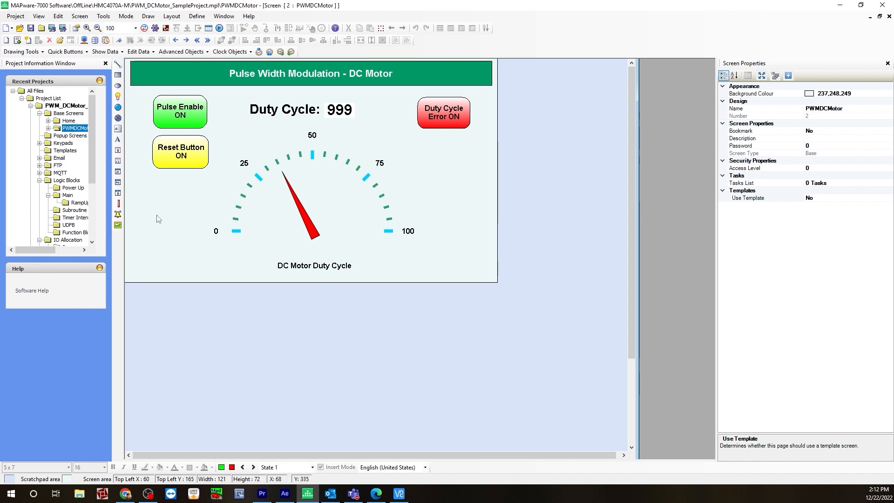
pyautogui.moveTo(302, 186)
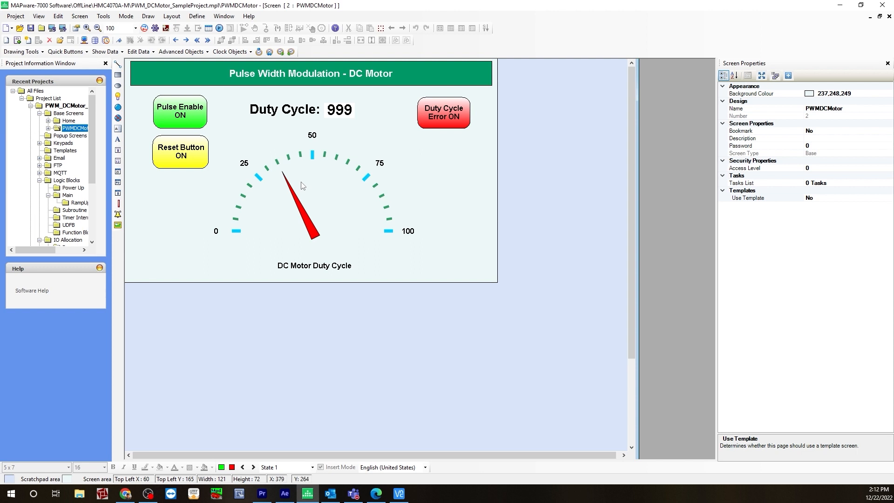
pyautogui.moveTo(254, 184)
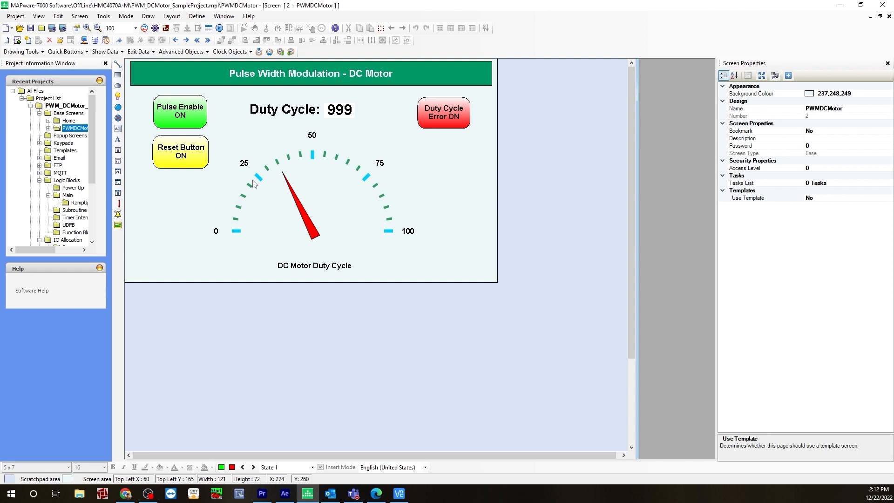
pyautogui.moveTo(274, 229)
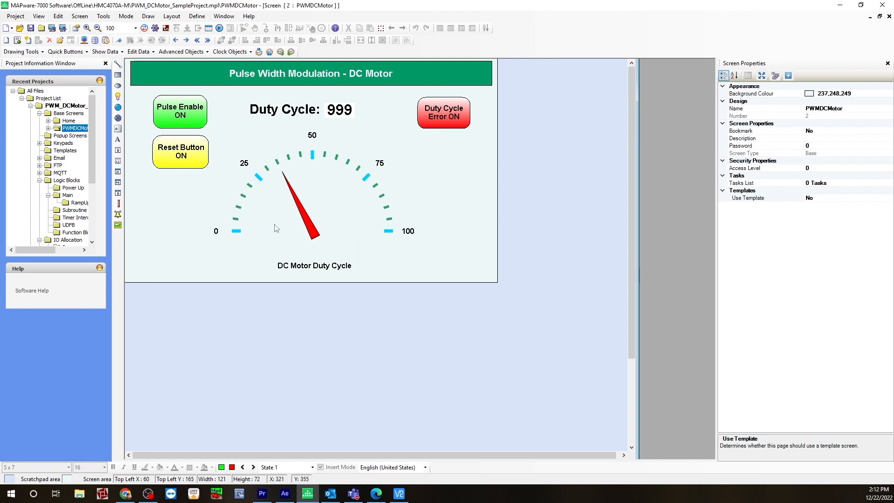
pyautogui.click(180, 111)
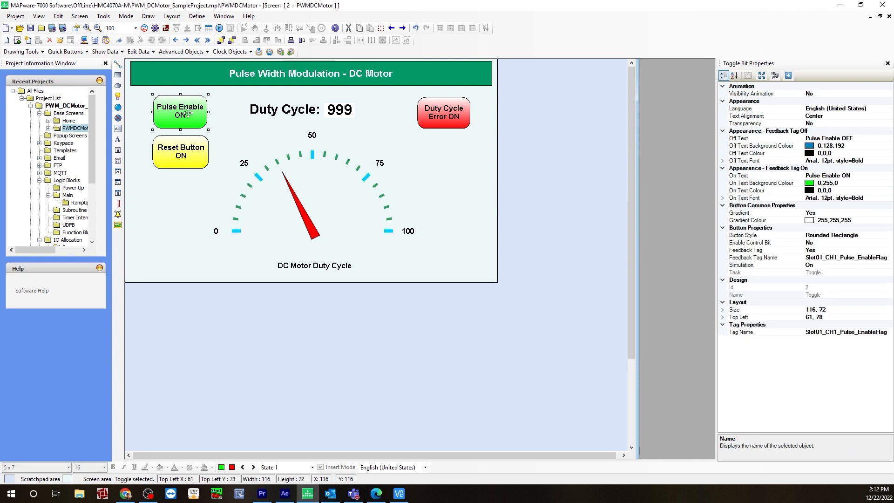
pyautogui.moveTo(194, 158)
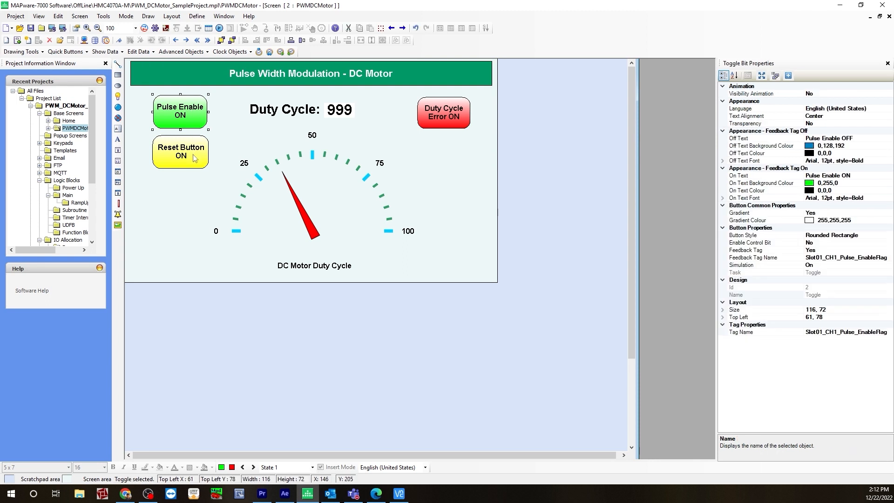
pyautogui.click(180, 152)
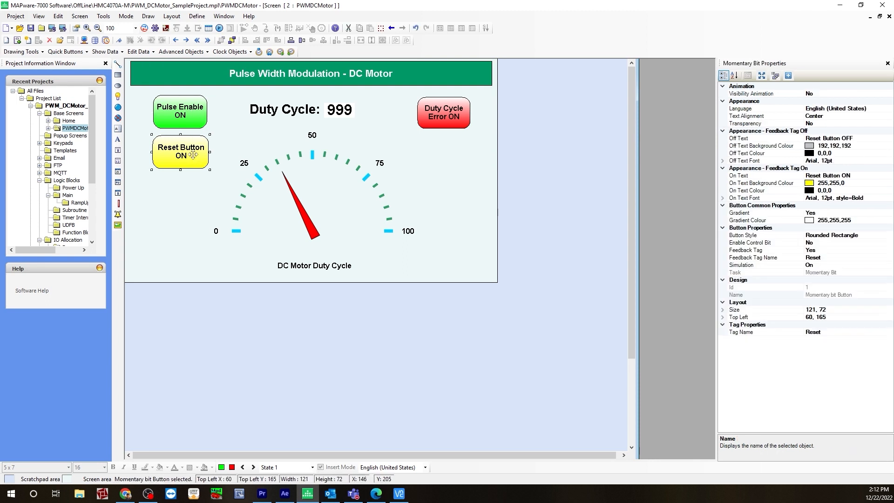
pyautogui.click(443, 113)
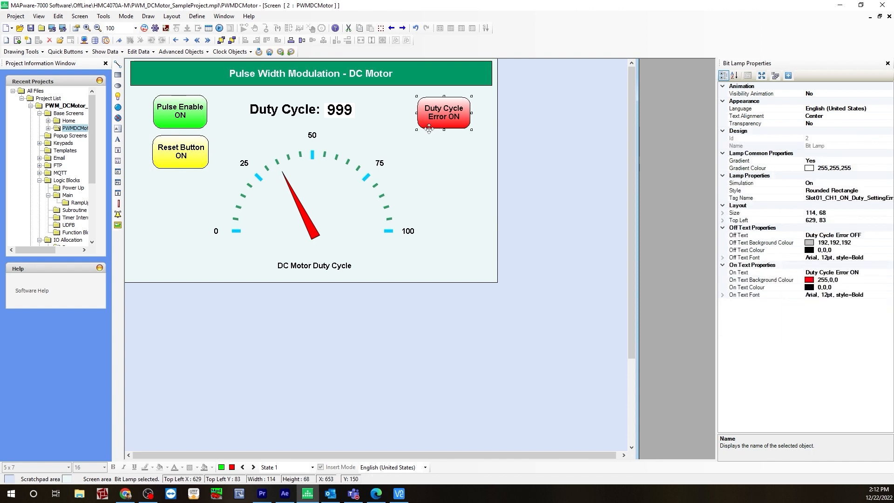
pyautogui.moveTo(280, 124)
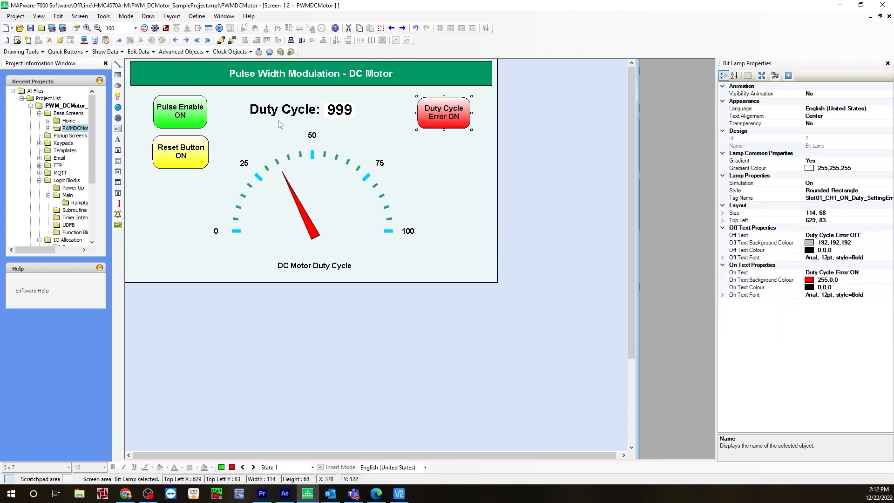
pyautogui.click(341, 186)
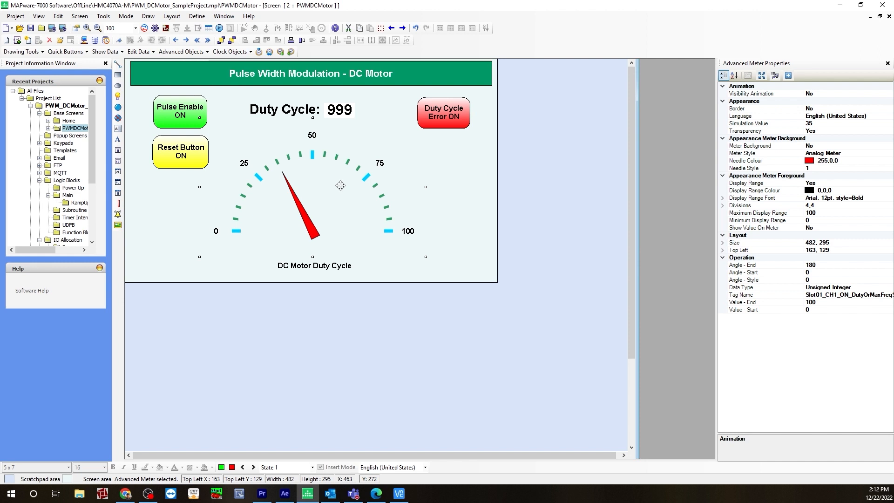
pyautogui.click(341, 109)
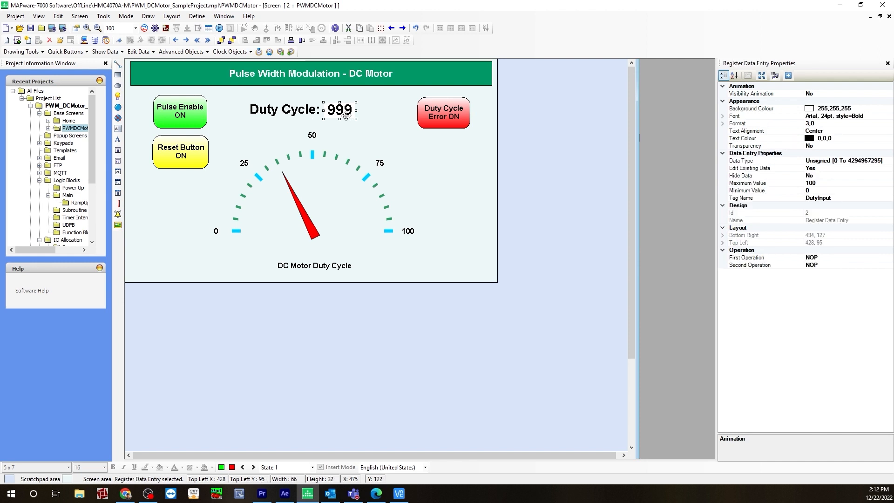
pyautogui.click(180, 112)
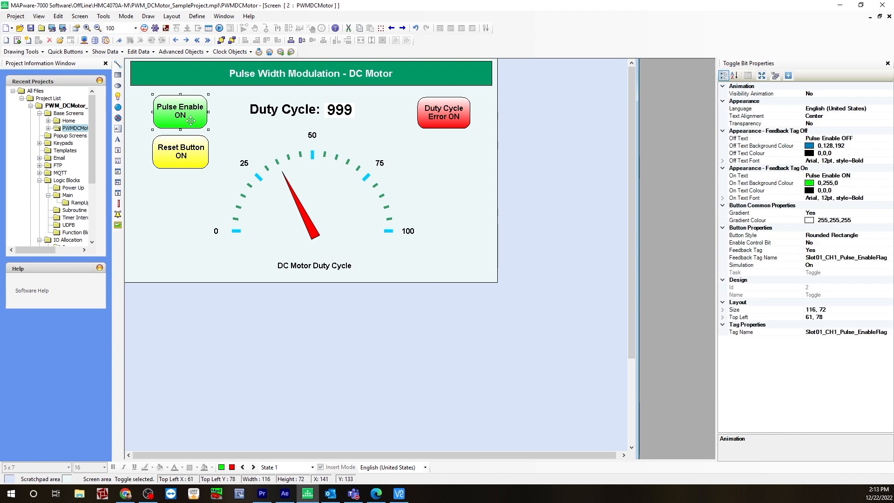
pyautogui.moveTo(194, 116)
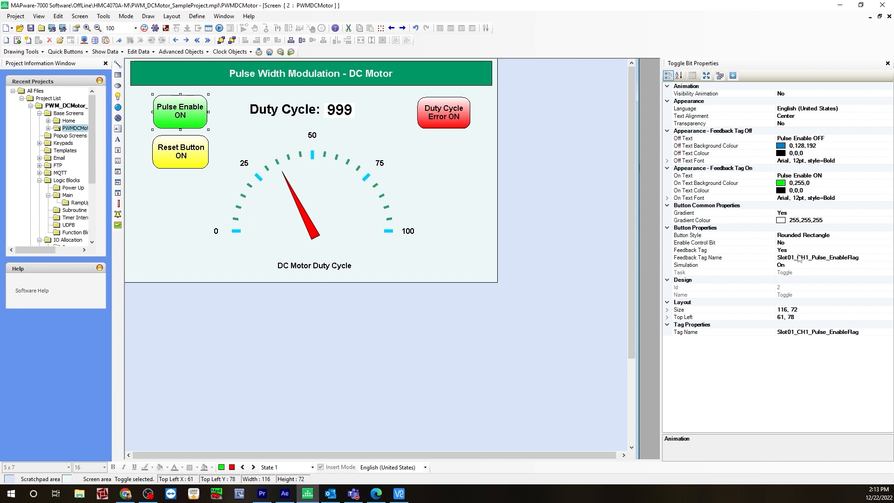
pyautogui.click(690, 249)
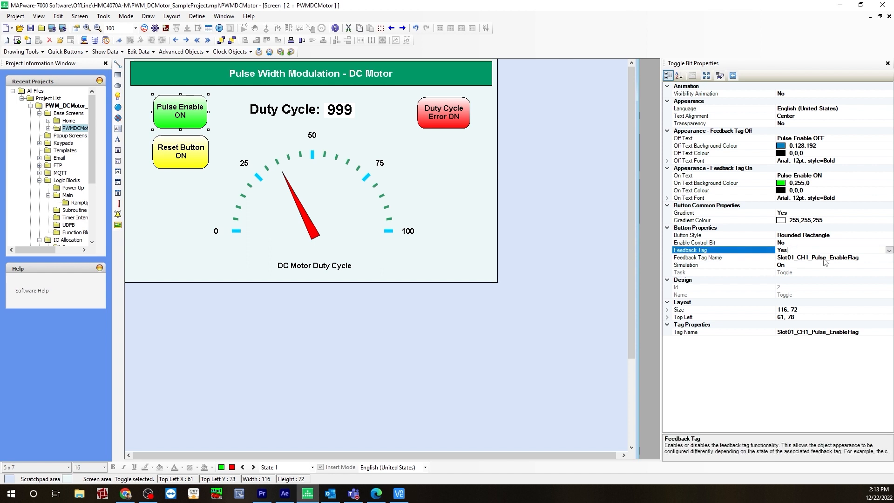
pyautogui.click(718, 257)
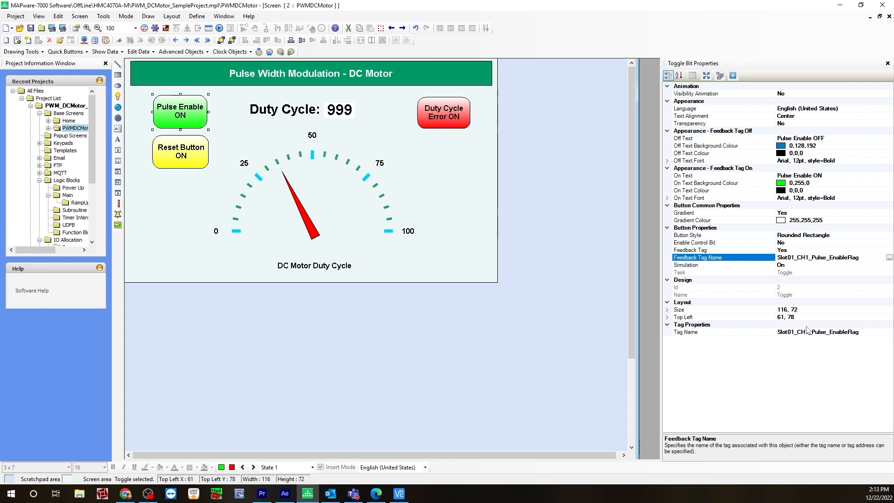
pyautogui.click(721, 332)
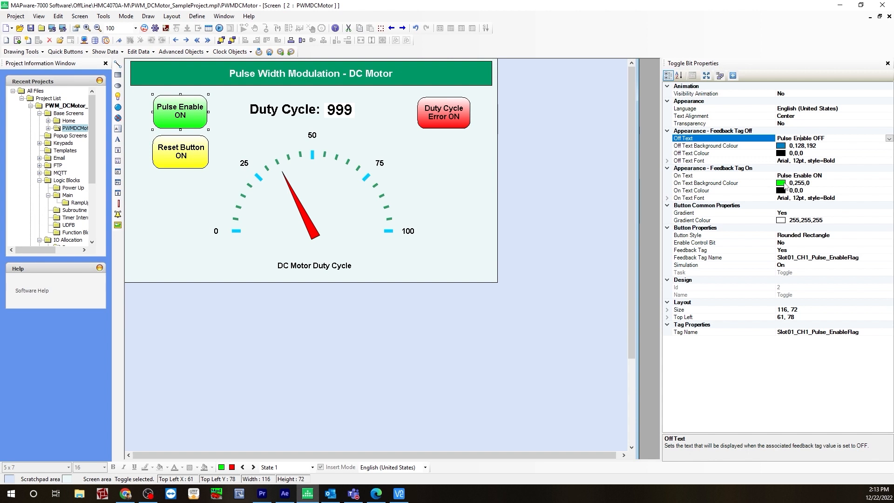
pyautogui.moveTo(347, 167)
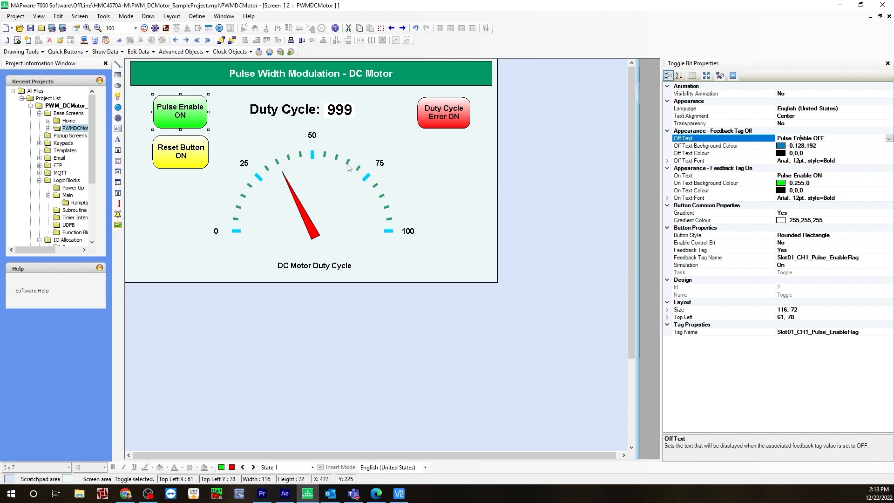
pyautogui.click(180, 151)
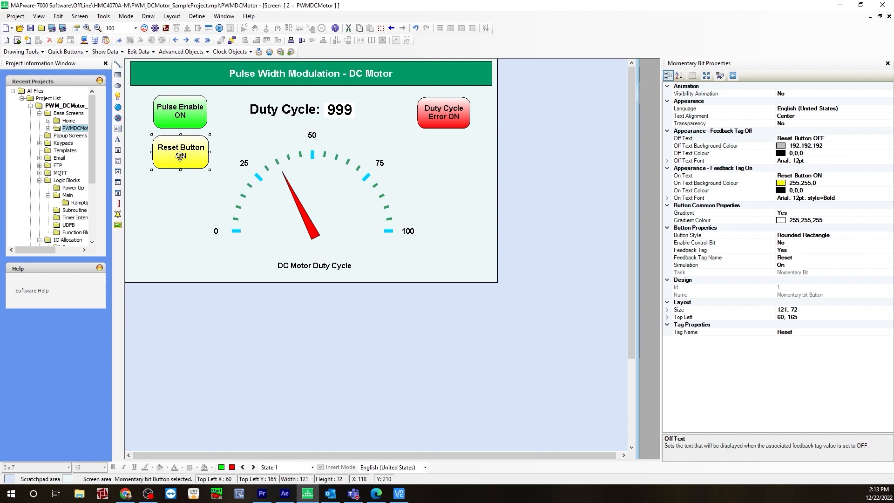
pyautogui.moveTo(211, 180)
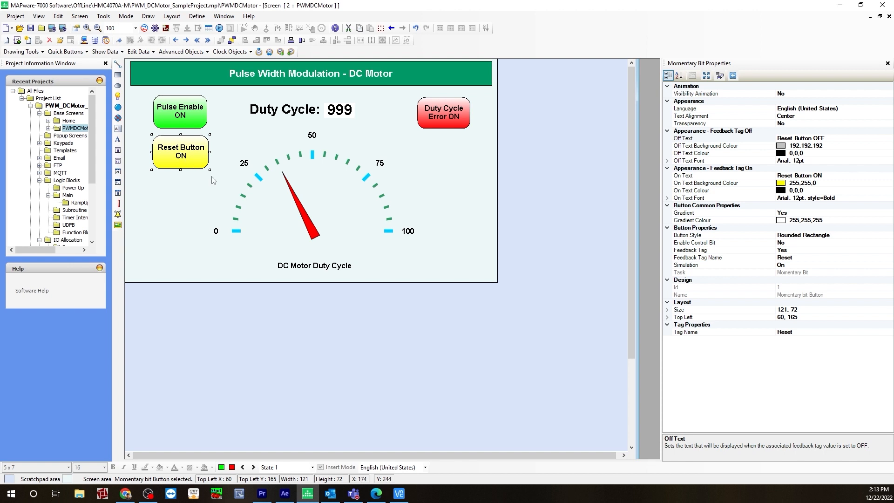
pyautogui.moveTo(180, 195)
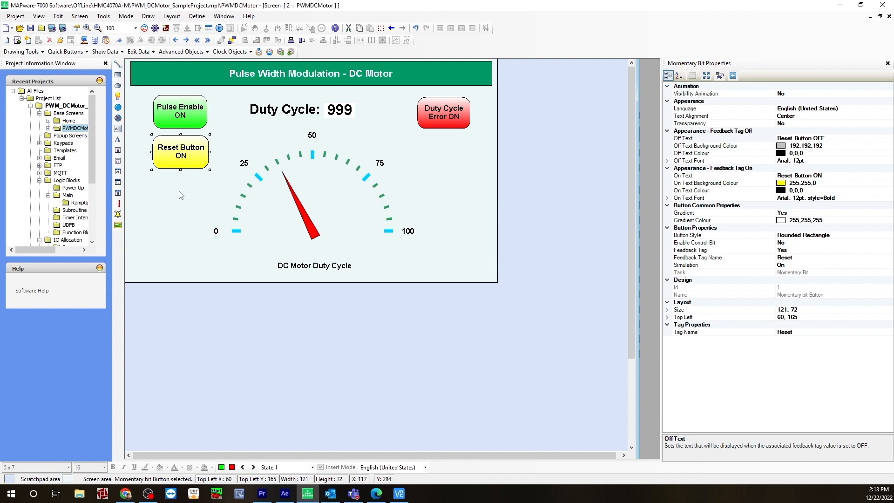
pyautogui.moveTo(189, 168)
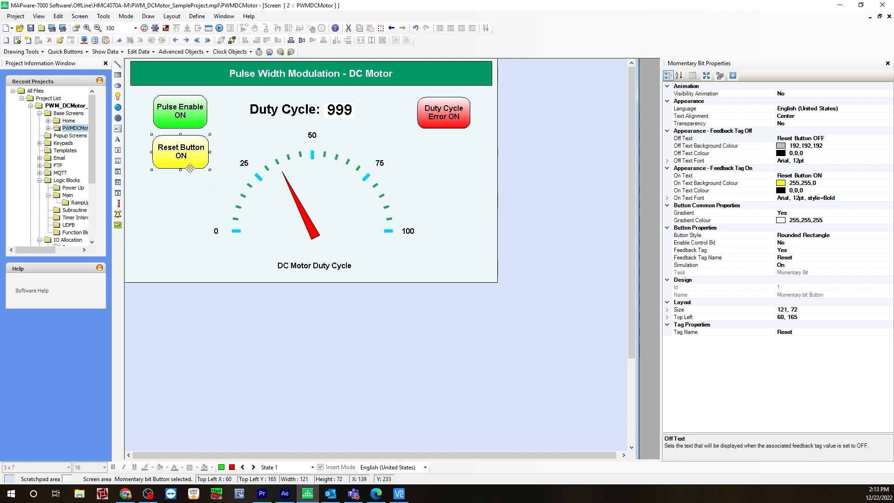
pyautogui.moveTo(193, 176)
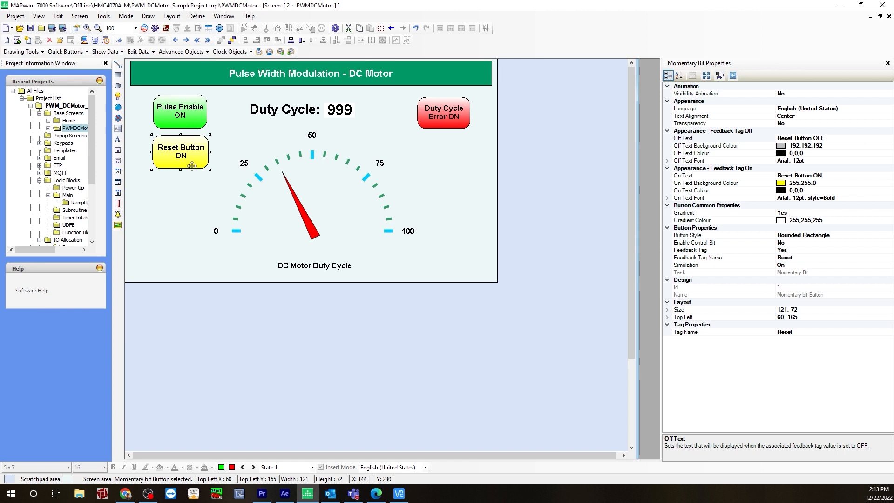
pyautogui.moveTo(186, 167)
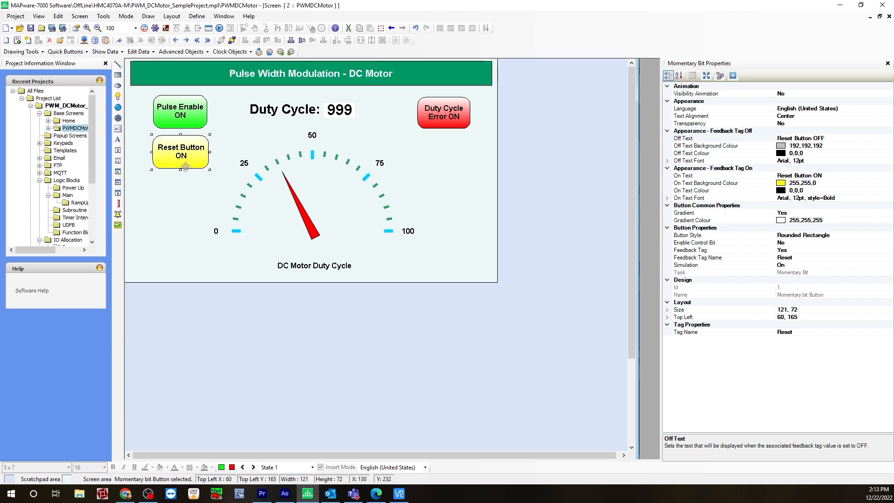
pyautogui.moveTo(199, 162)
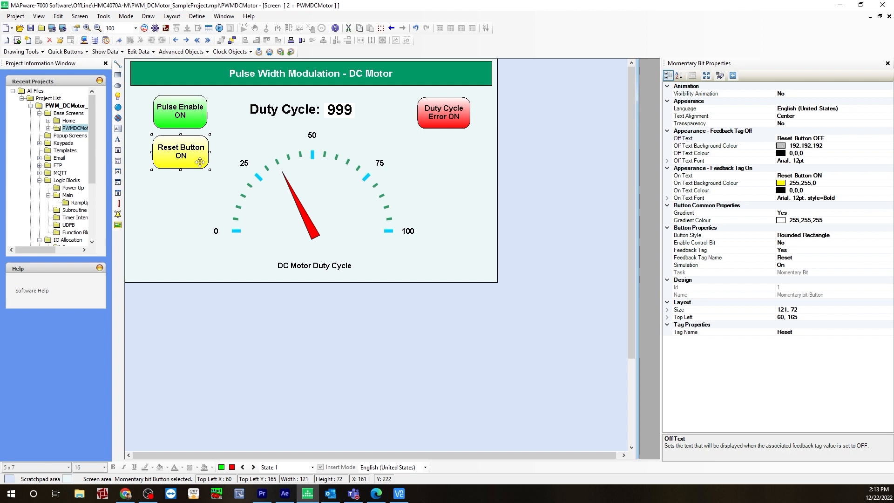
pyautogui.moveTo(595, 233)
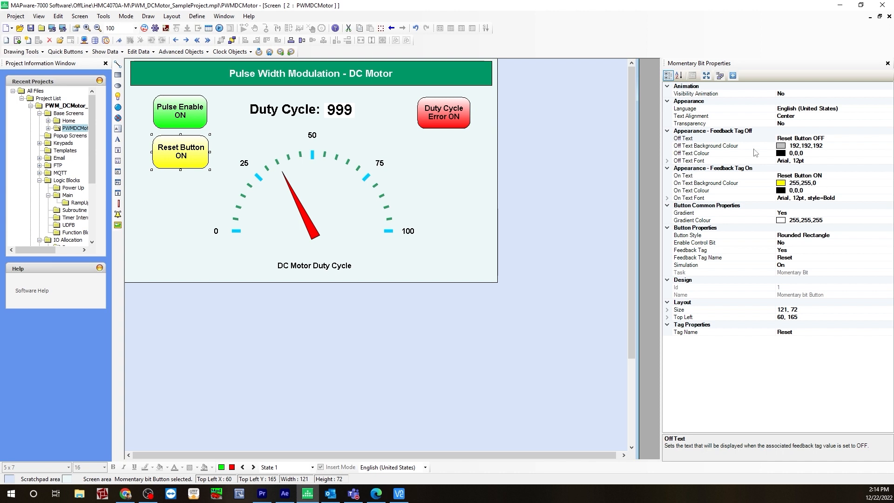
pyautogui.moveTo(787, 152)
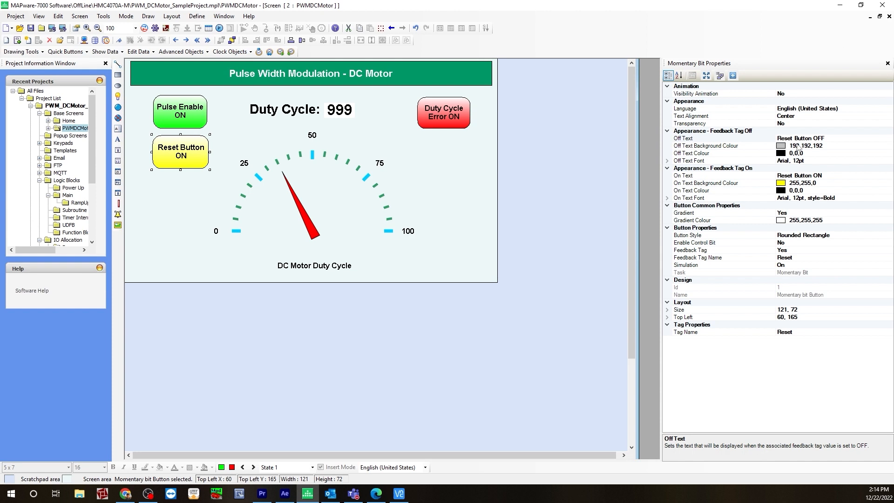
pyautogui.click(443, 112)
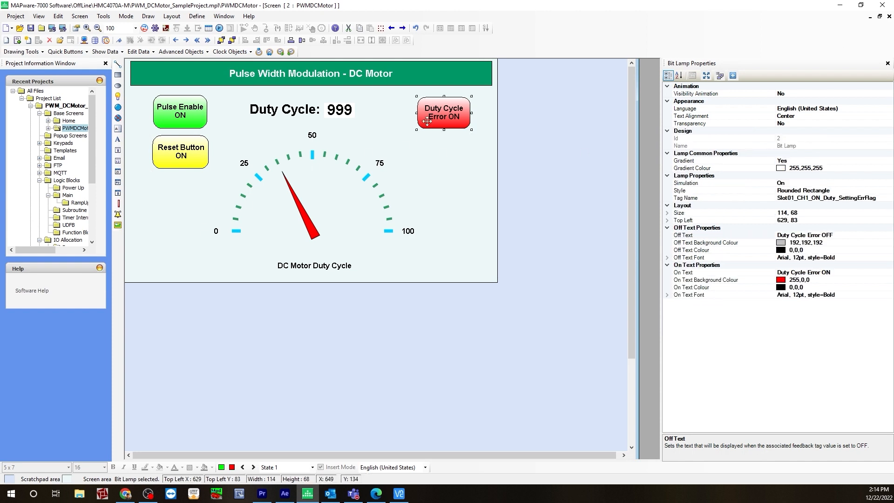
pyautogui.moveTo(439, 120)
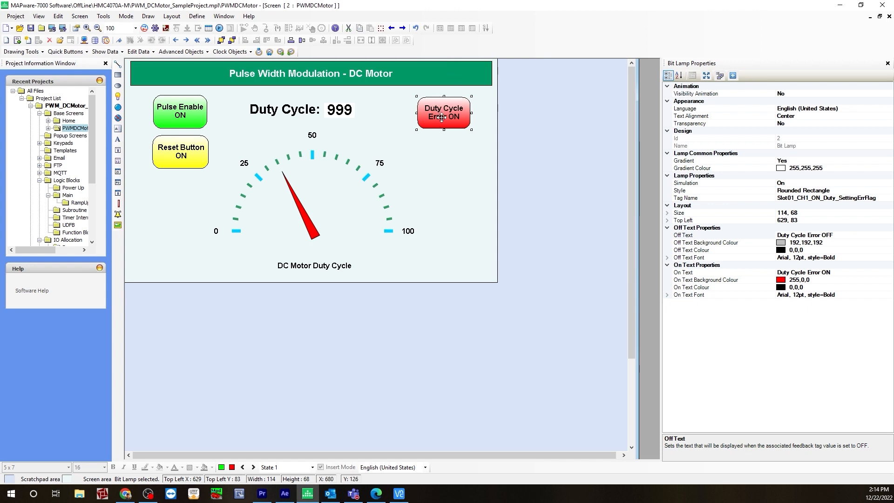
pyautogui.moveTo(346, 183)
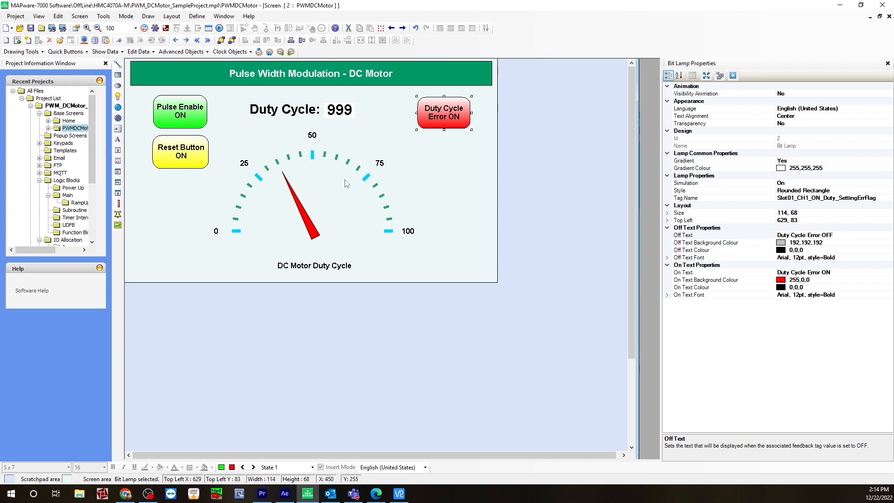
pyautogui.moveTo(439, 125)
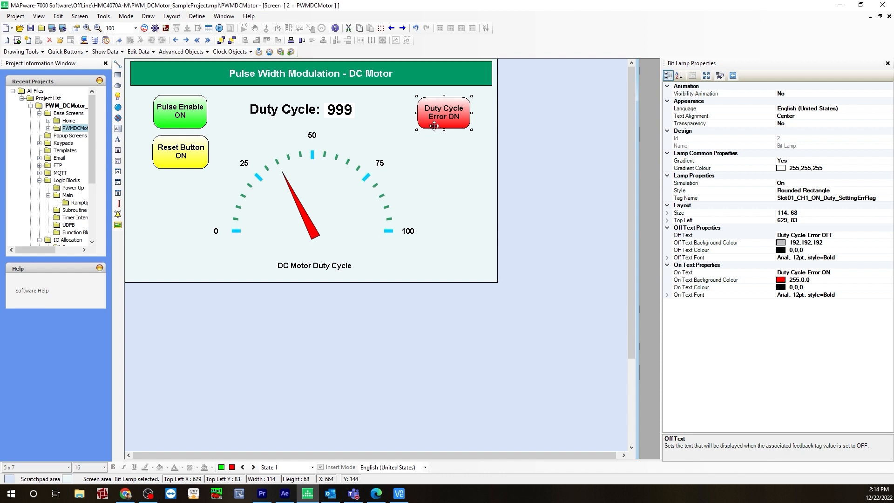
pyautogui.moveTo(285, 215)
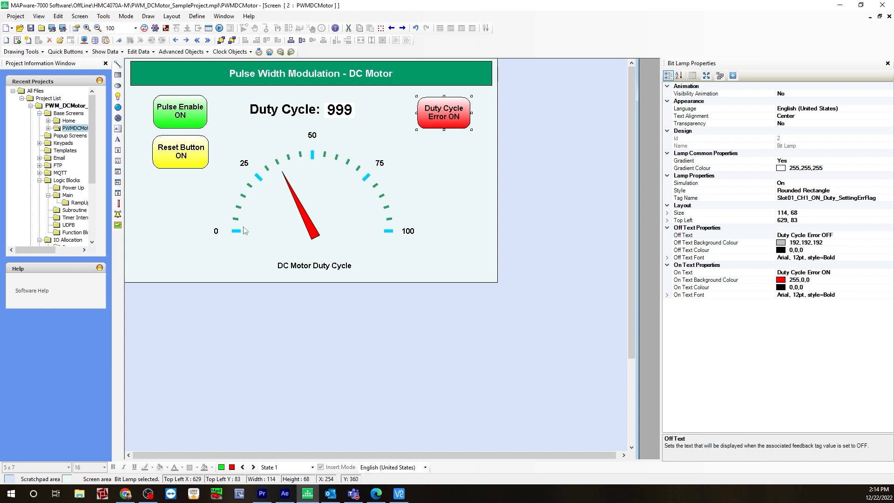
pyautogui.moveTo(239, 230)
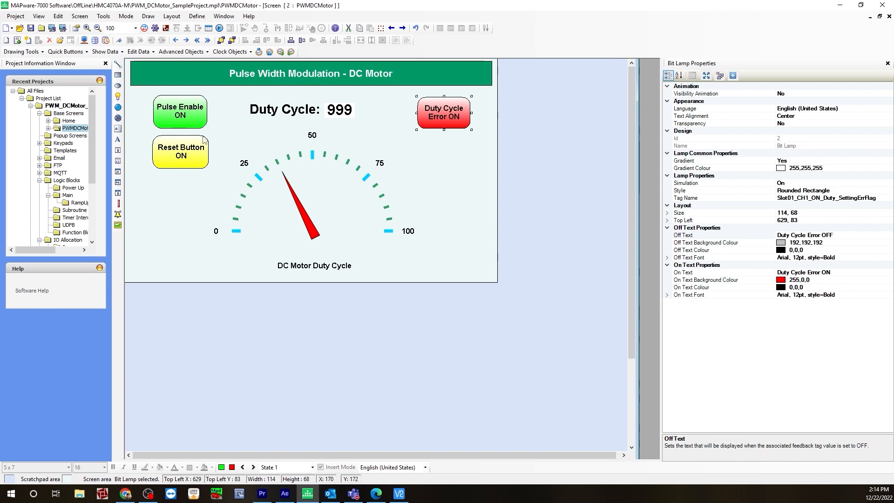
pyautogui.moveTo(462, 172)
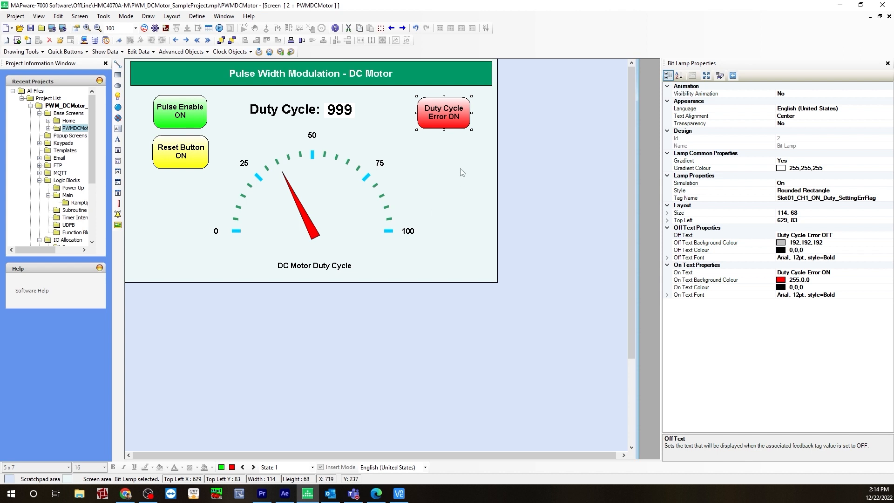
pyautogui.moveTo(735, 265)
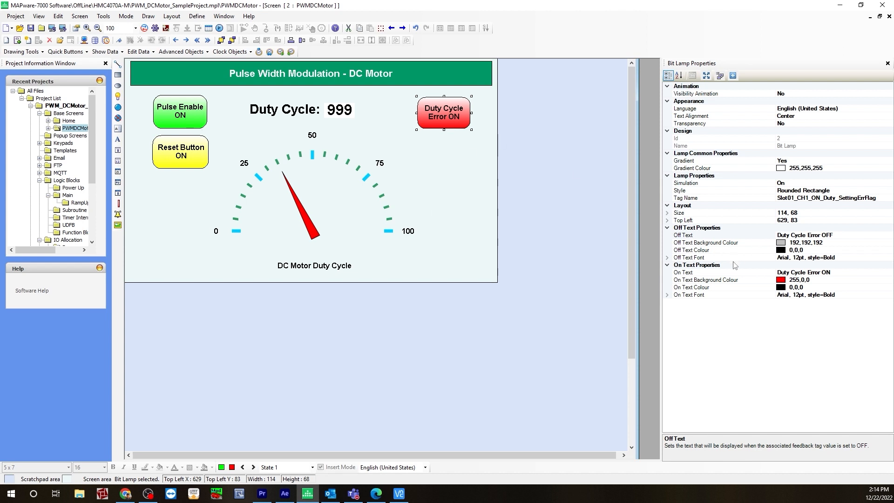
pyautogui.moveTo(799, 285)
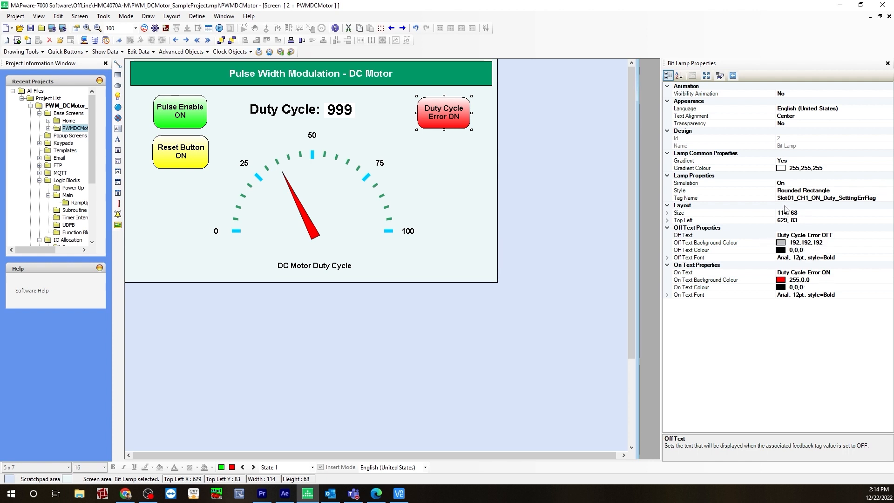
pyautogui.moveTo(825, 207)
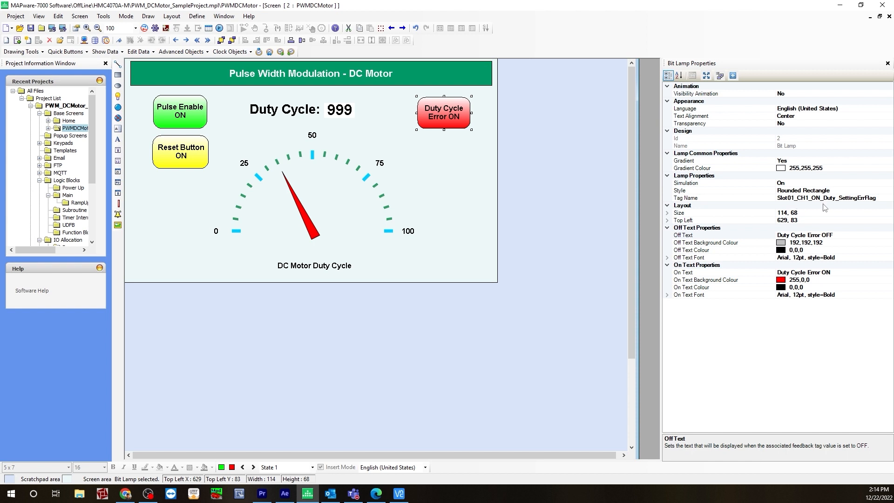
pyautogui.moveTo(572, 208)
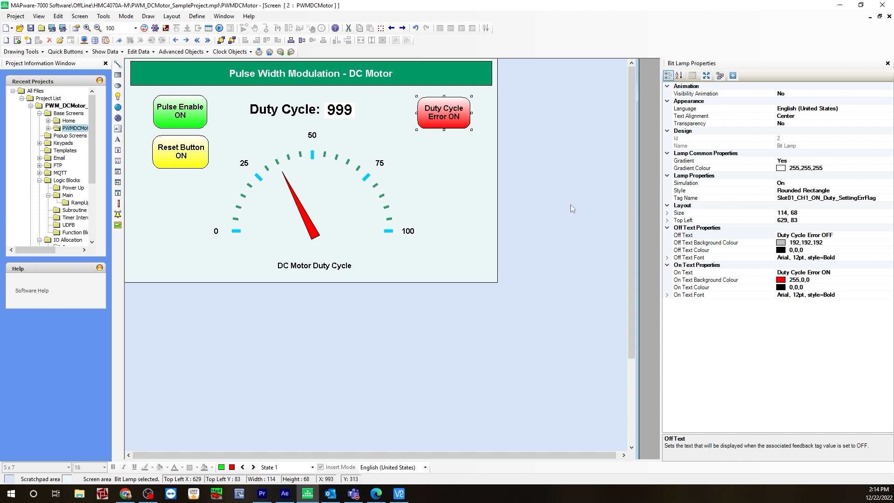
# Step: Select the 999 Register Data Entry and review its DutyInput tag, 0–100 range and 3.0 format
pyautogui.click(339, 109)
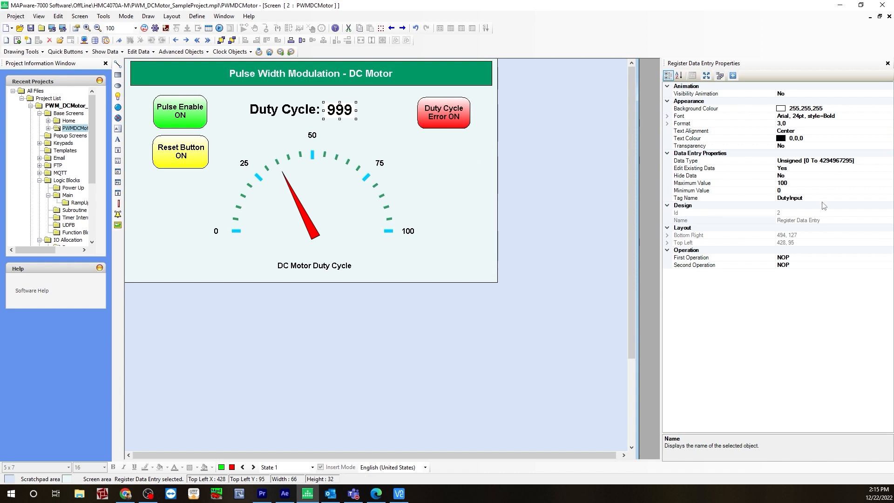
pyautogui.moveTo(760, 207)
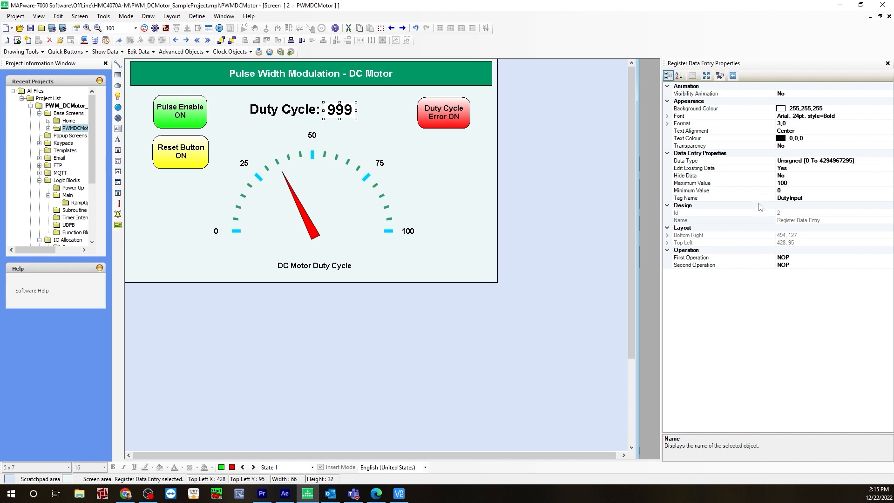
pyautogui.moveTo(790, 212)
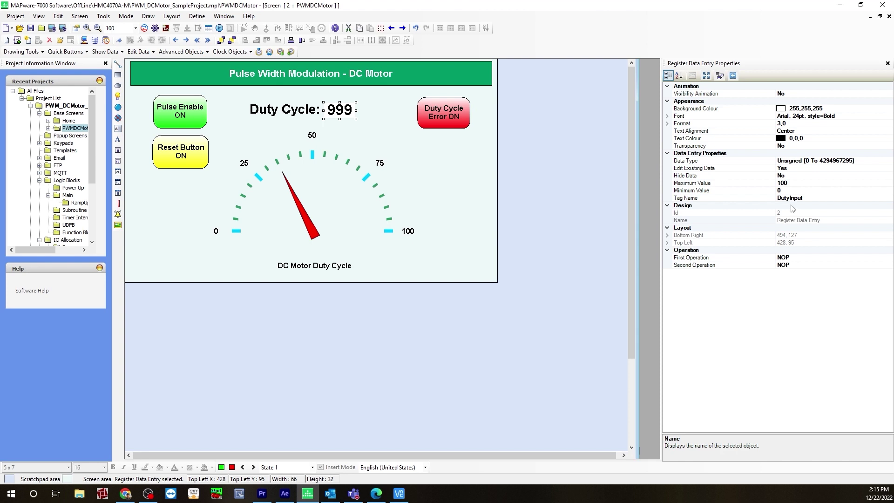
pyautogui.moveTo(754, 194)
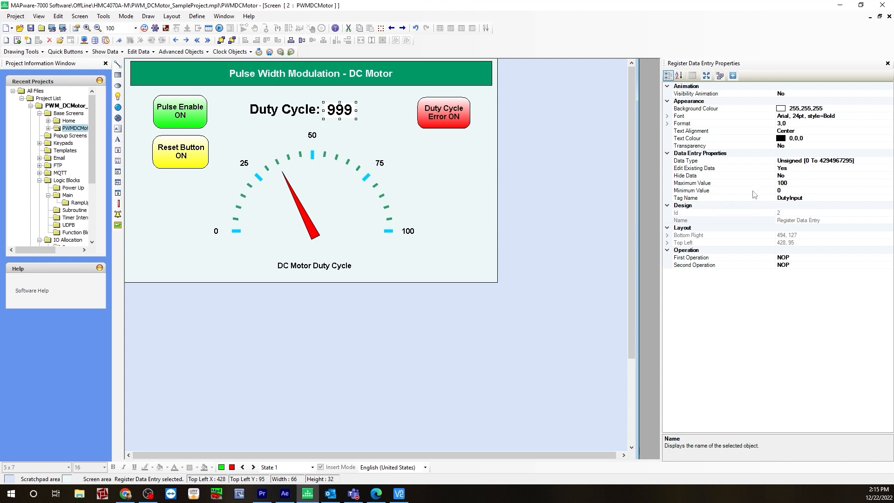
pyautogui.moveTo(763, 206)
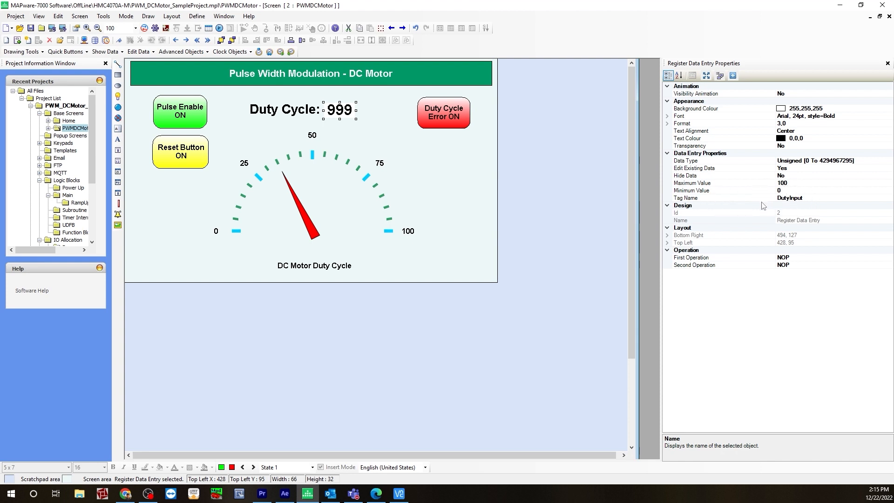
pyautogui.moveTo(794, 183)
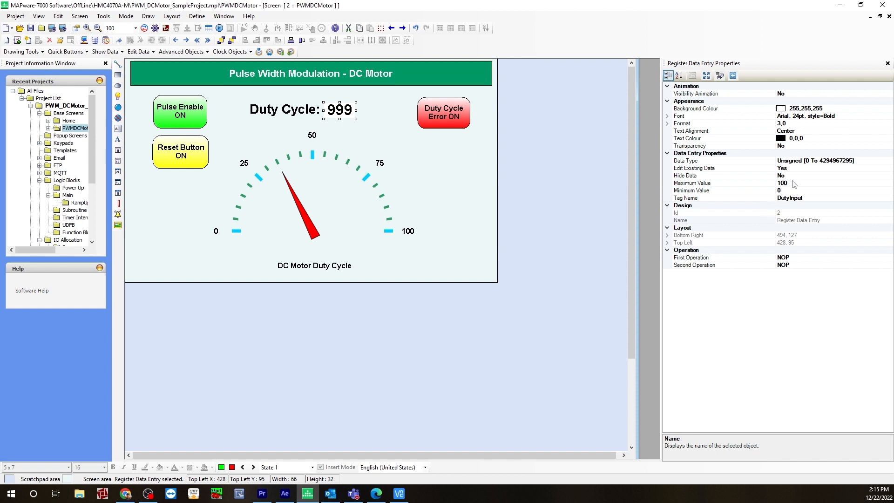
pyautogui.click(667, 123)
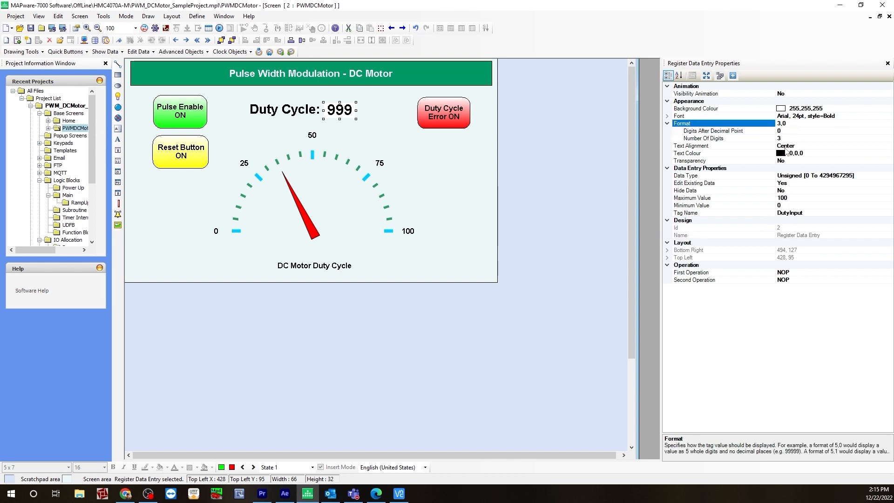
pyautogui.click(667, 123)
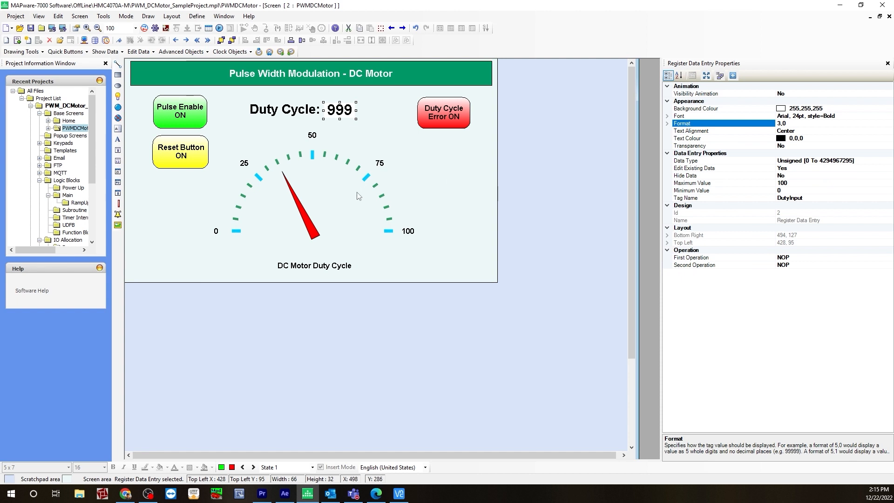
# Step: Select the Advanced Meter gauge to review its 0–100 range, analog style and duty register tag
pyautogui.click(312, 193)
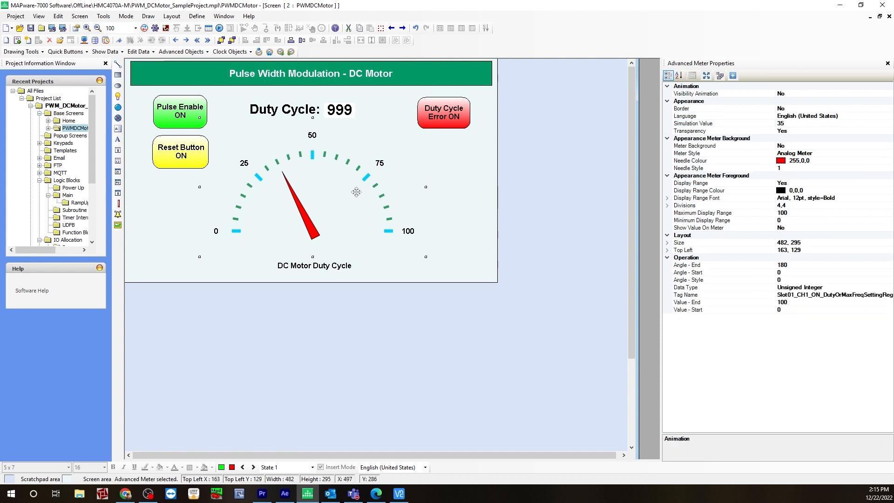
pyautogui.moveTo(360, 193)
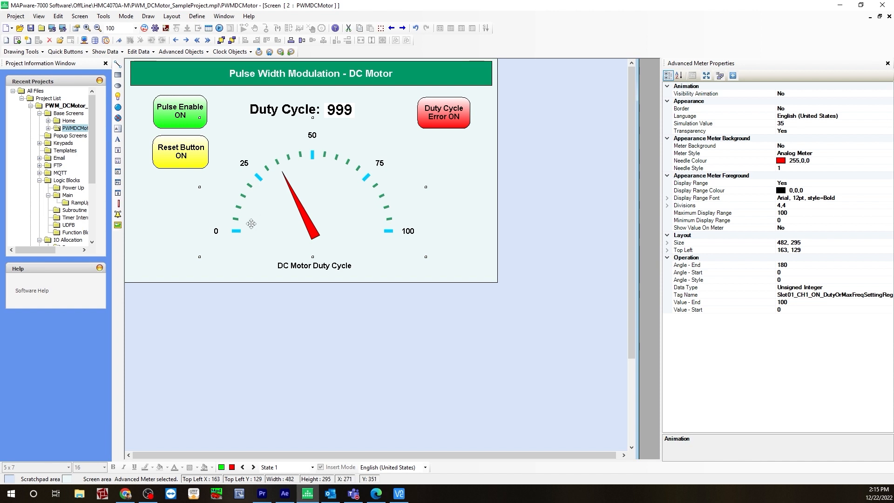
pyautogui.moveTo(240, 236)
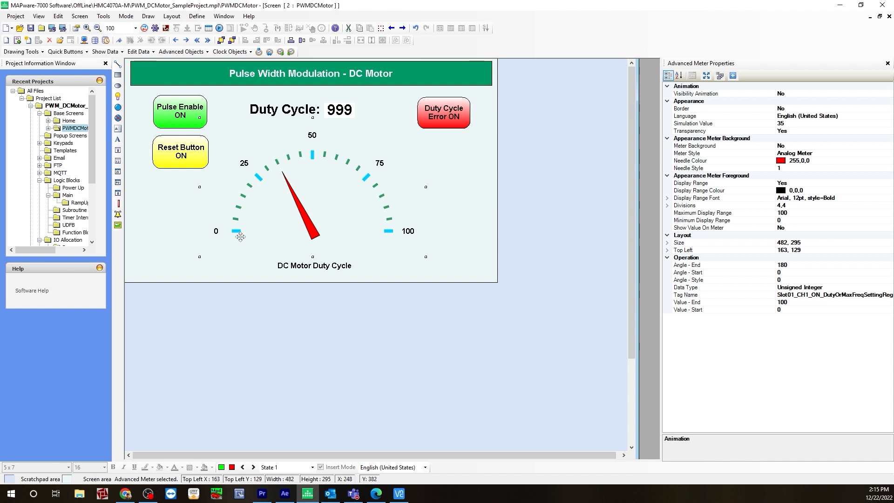
pyautogui.moveTo(270, 178)
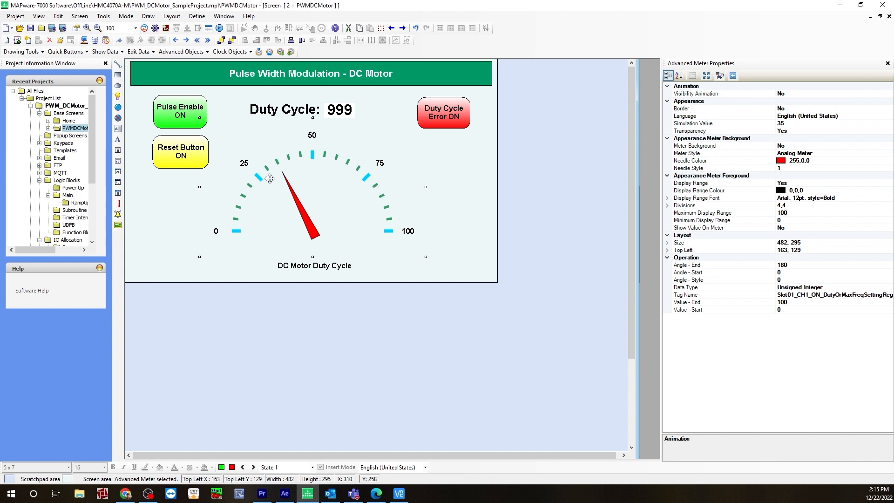
pyautogui.moveTo(325, 159)
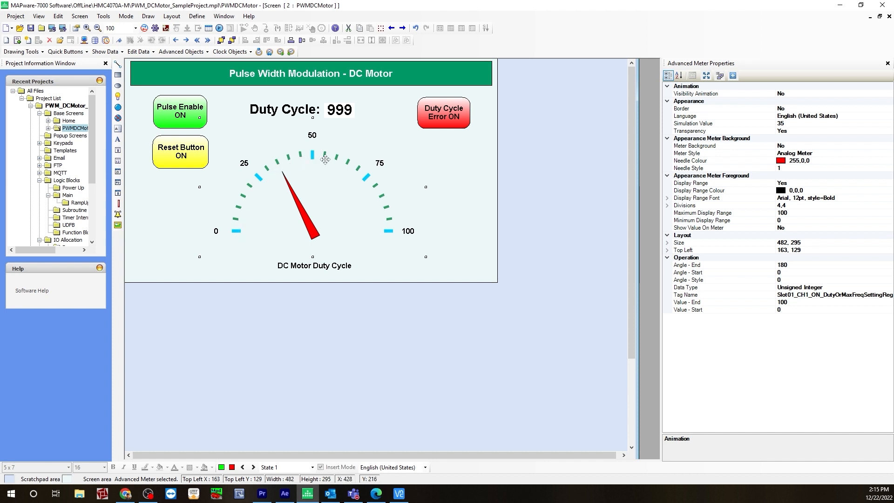
pyautogui.moveTo(289, 164)
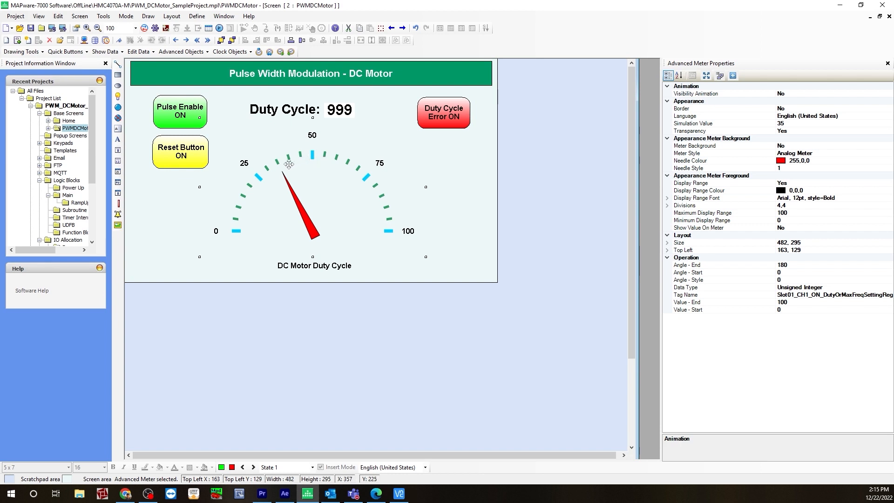
pyautogui.moveTo(454, 220)
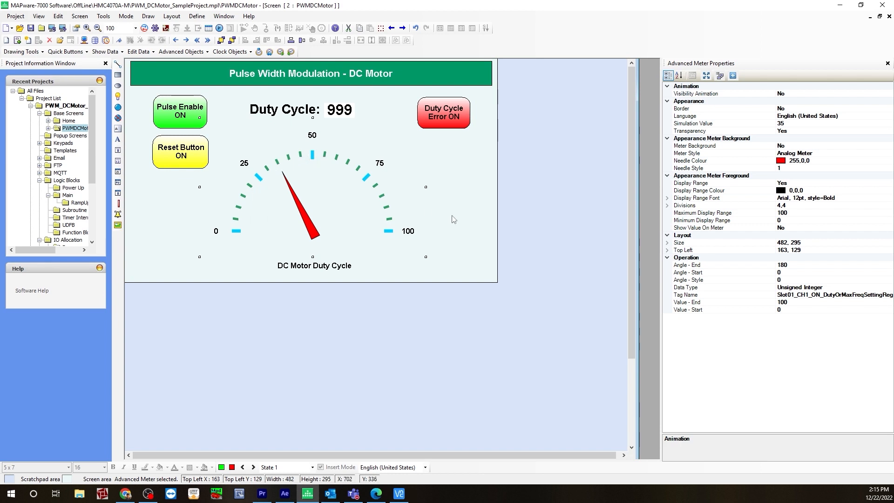
pyautogui.moveTo(750, 223)
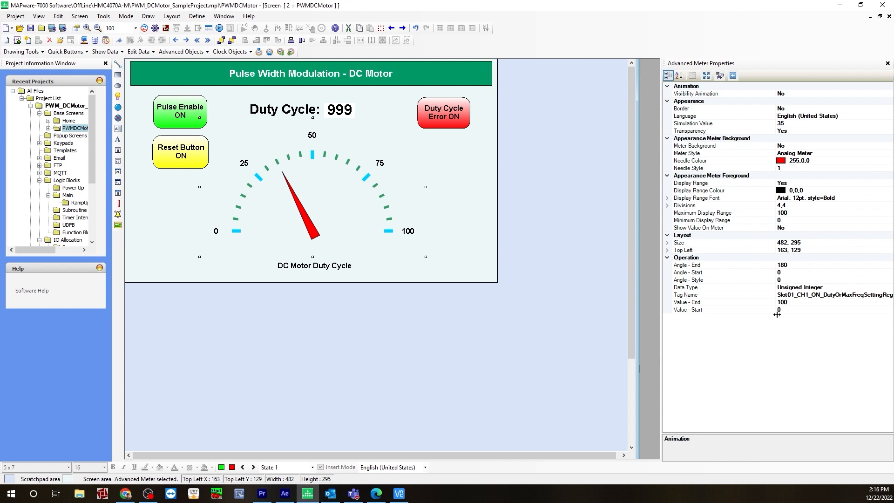
pyautogui.moveTo(773, 316)
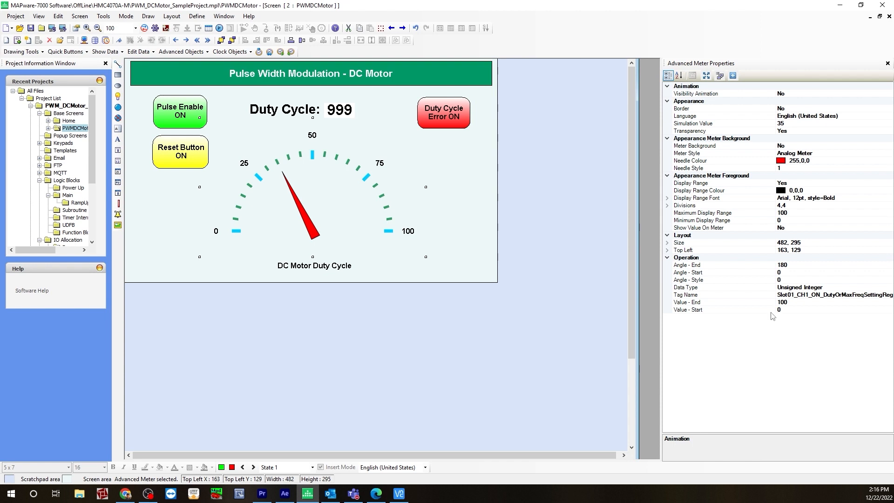
pyautogui.moveTo(780, 309)
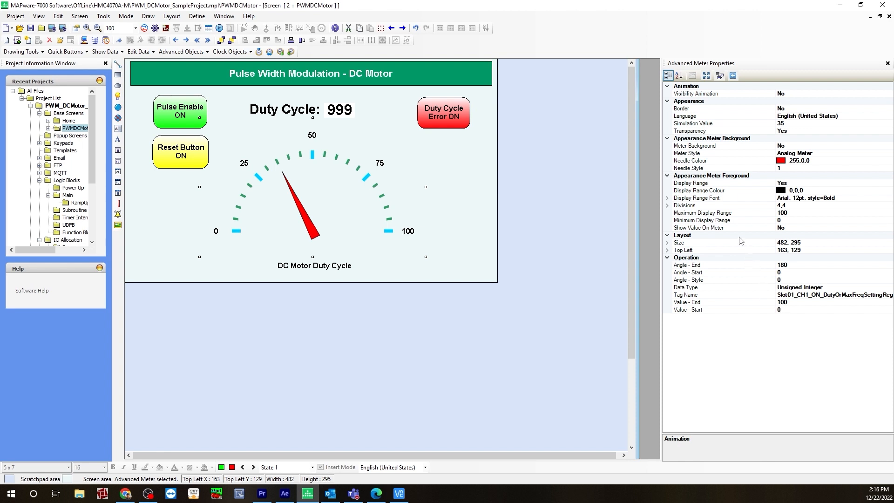
pyautogui.moveTo(810, 242)
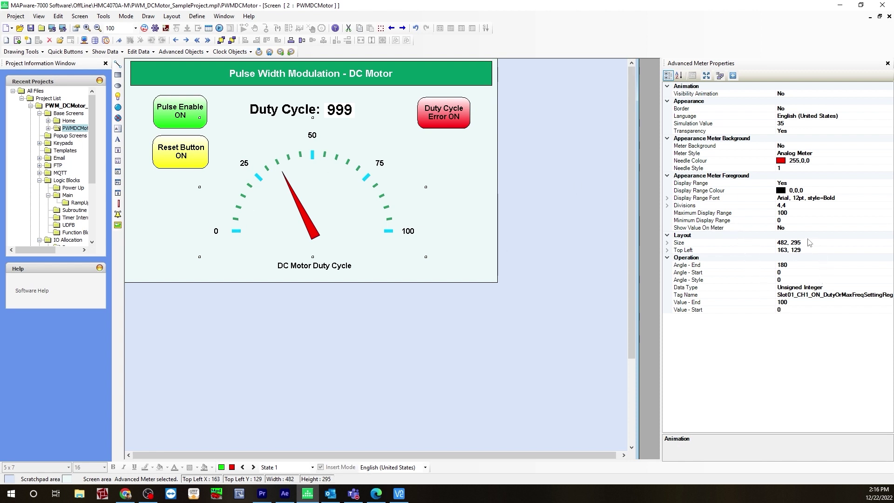
pyautogui.moveTo(782, 227)
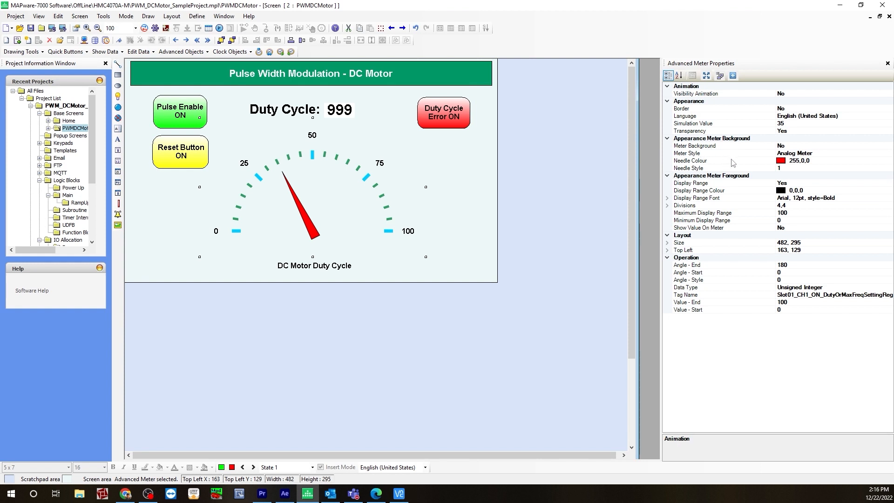
# Step: From the Communication dialog, download the Application to the HMI over USB until 'Download Completed'
pyautogui.click(134, 417)
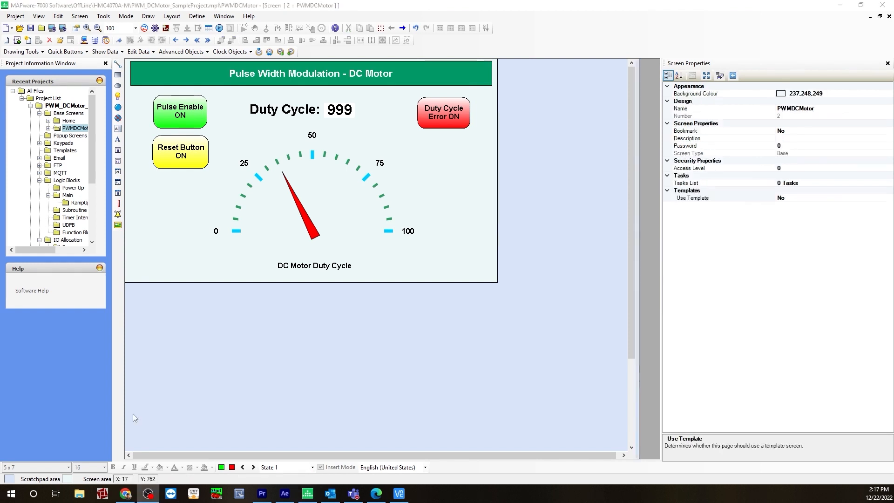
pyautogui.moveTo(428, 260)
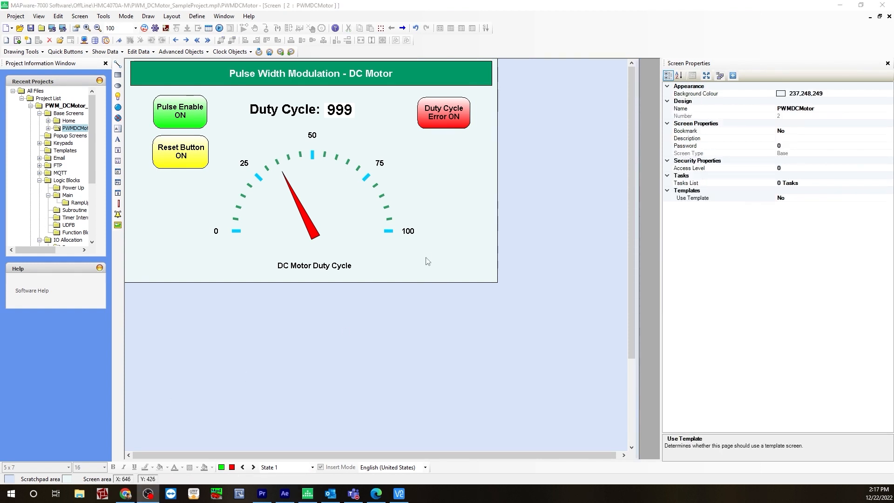
pyautogui.moveTo(343, 266)
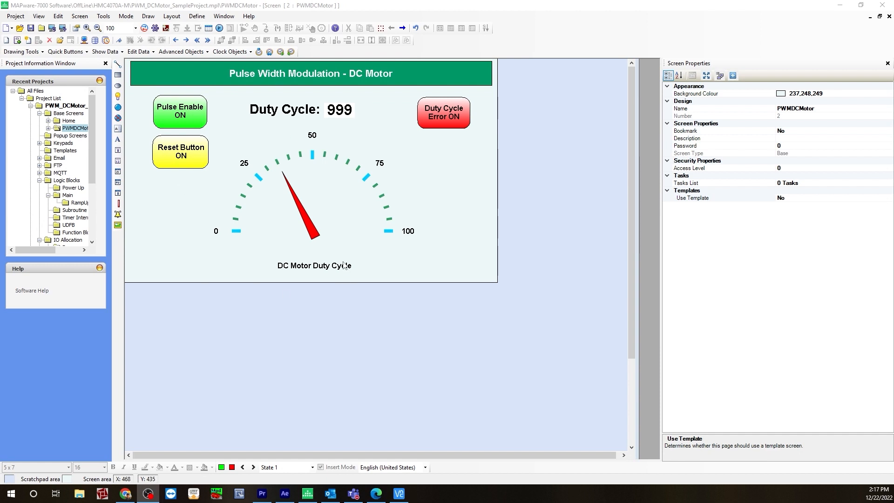
pyautogui.moveTo(335, 260)
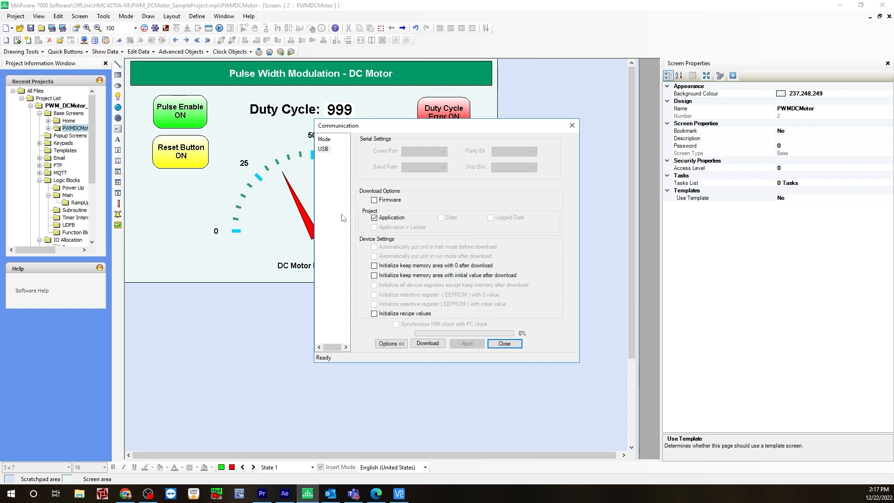
pyautogui.moveTo(353, 220)
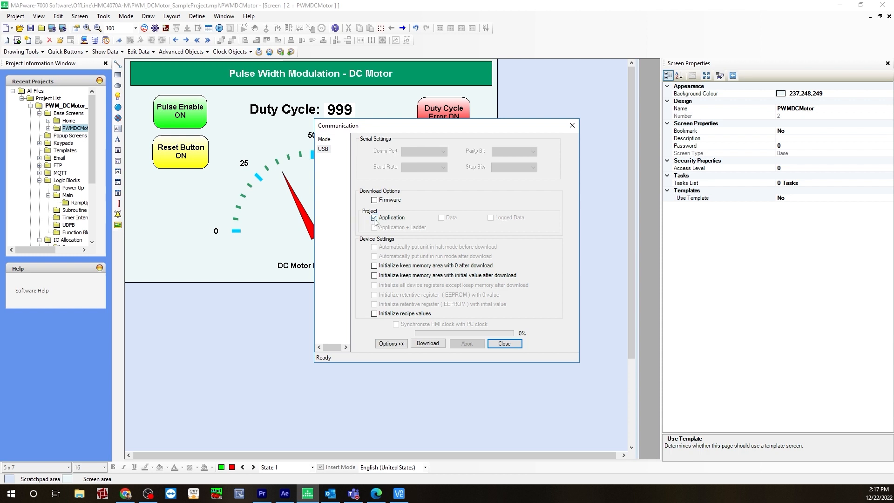
pyautogui.click(428, 343)
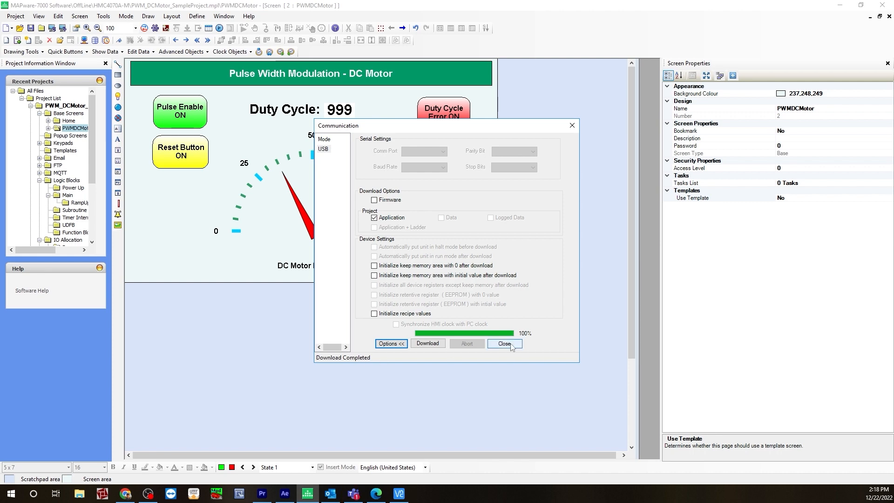
# Step: Dismiss the Communication dialog and start online monitoring of the RampUpandDown block
pyautogui.click(504, 343)
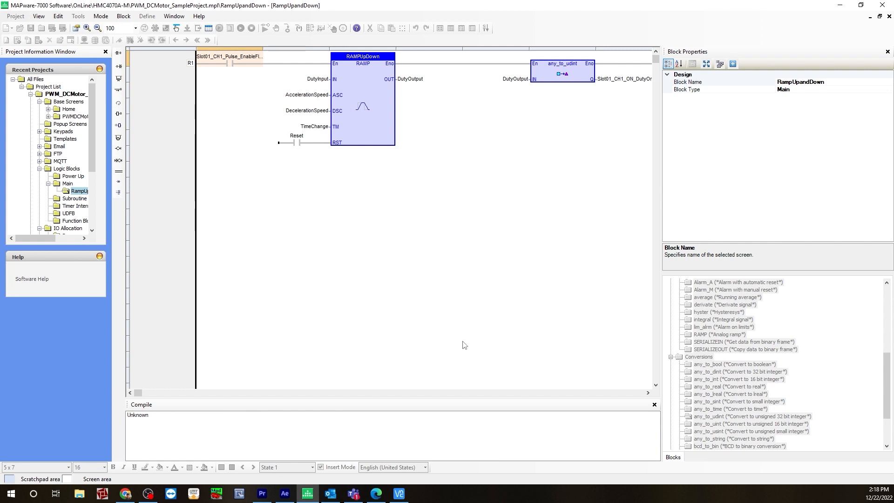
pyautogui.click(249, 28)
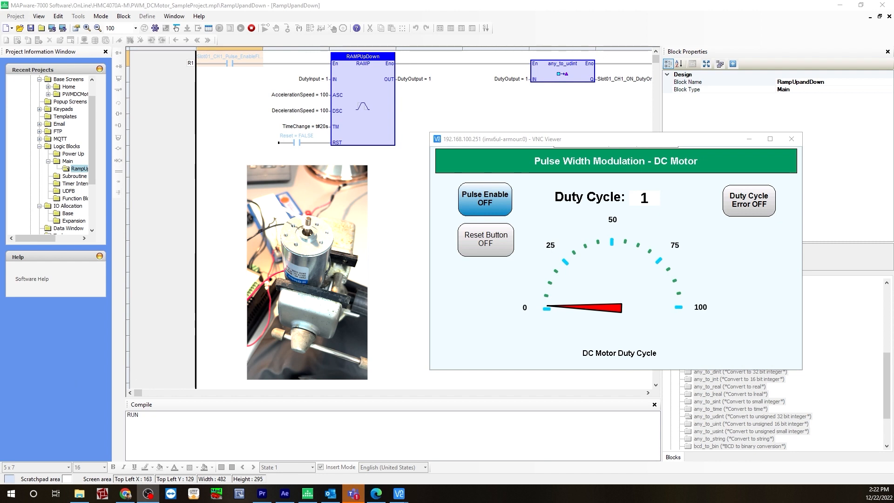
pyautogui.moveTo(567, 235)
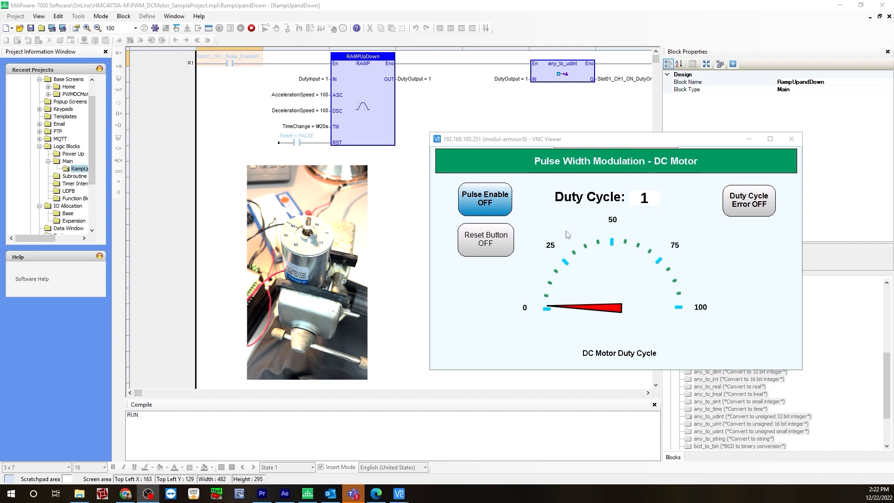
pyautogui.moveTo(541, 271)
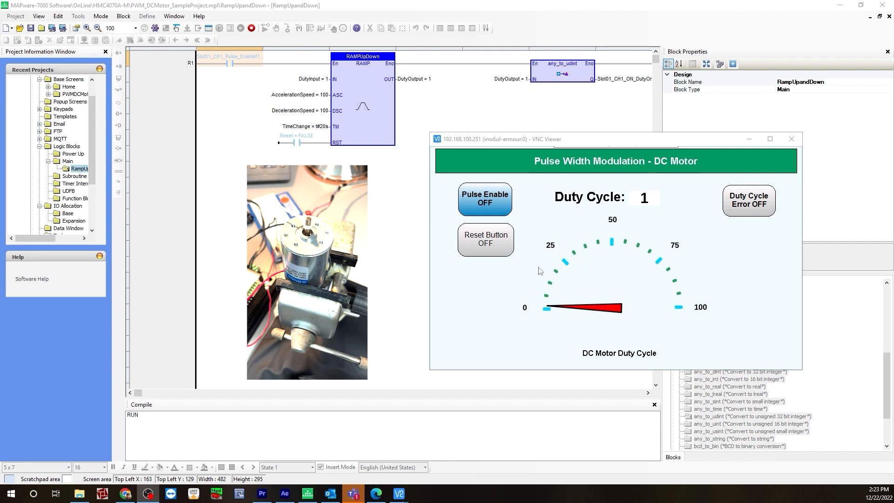
pyautogui.moveTo(723, 290)
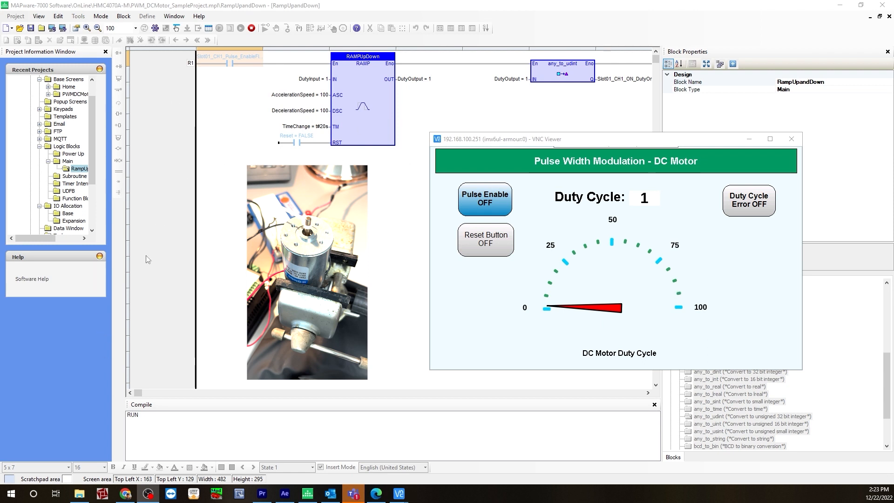
pyautogui.moveTo(252, 455)
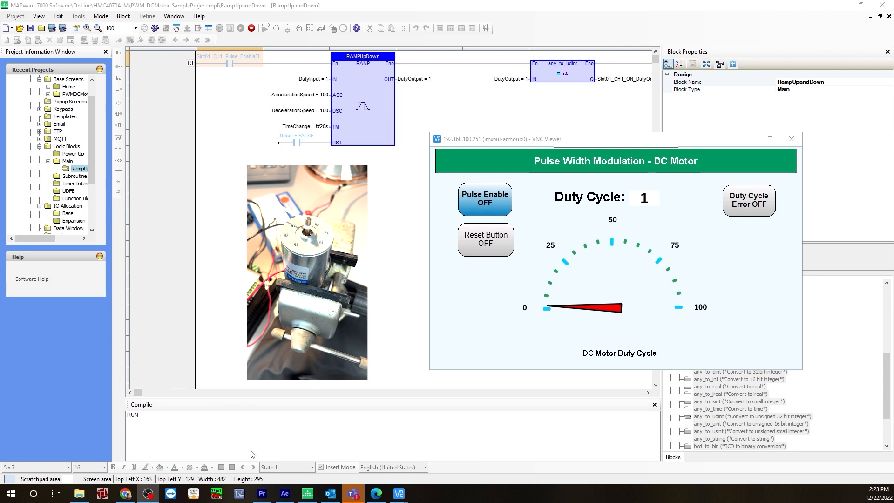
pyautogui.moveTo(492, 288)
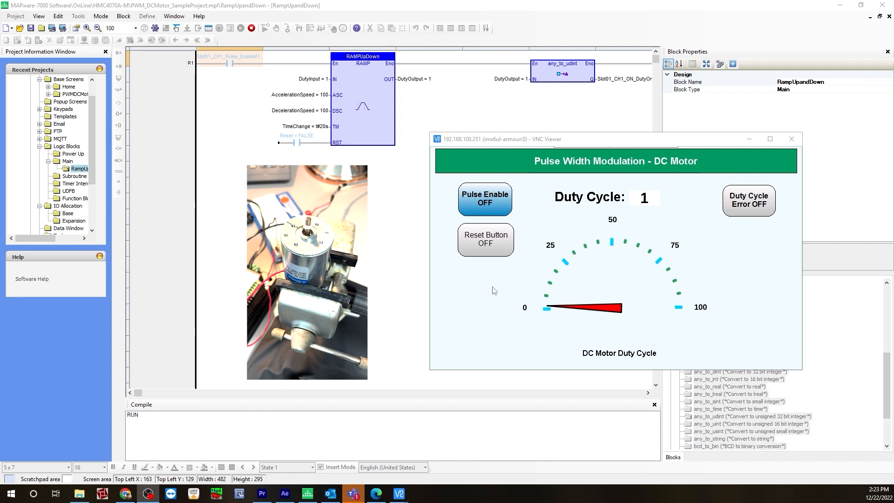
pyautogui.moveTo(461, 284)
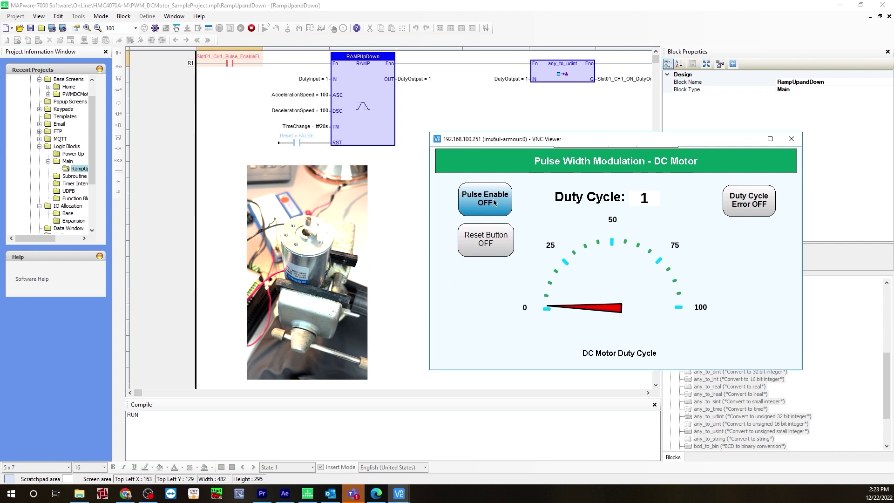
# Step: Switch Pulse Enable to ON on the HMI screen with the duty cycle at 1
pyautogui.click(484, 199)
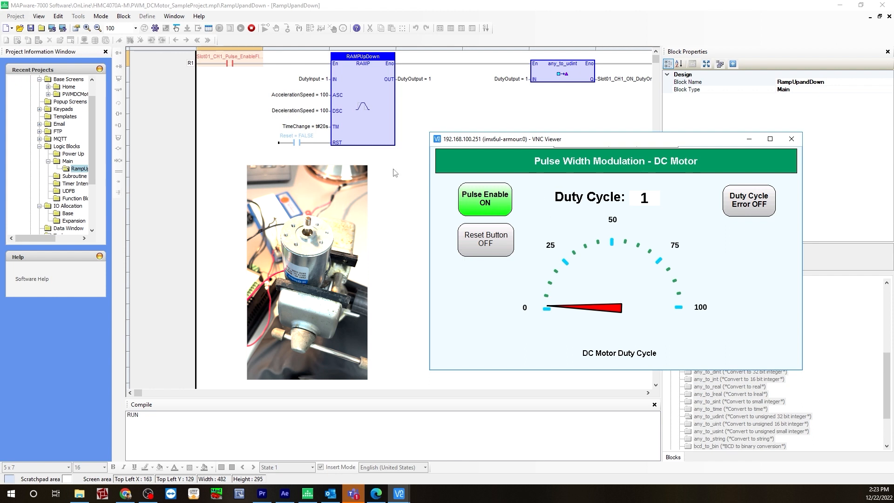
pyautogui.moveTo(327, 100)
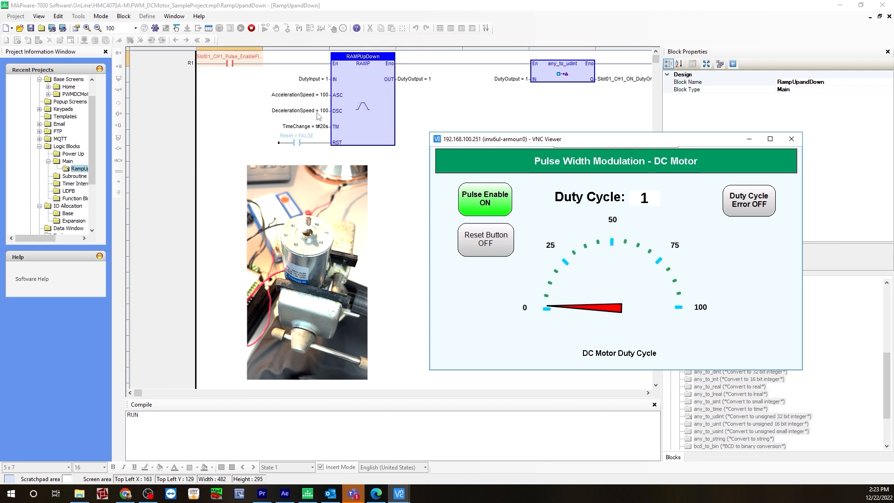
pyautogui.moveTo(323, 133)
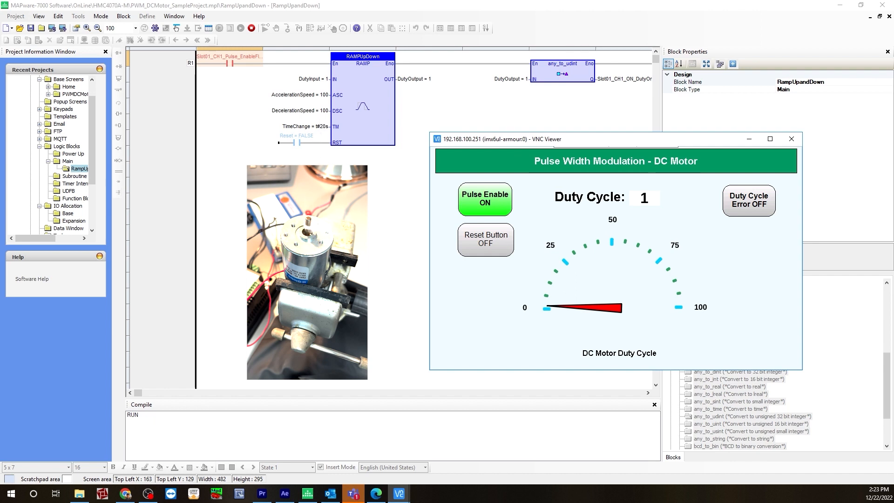
pyautogui.moveTo(376, 205)
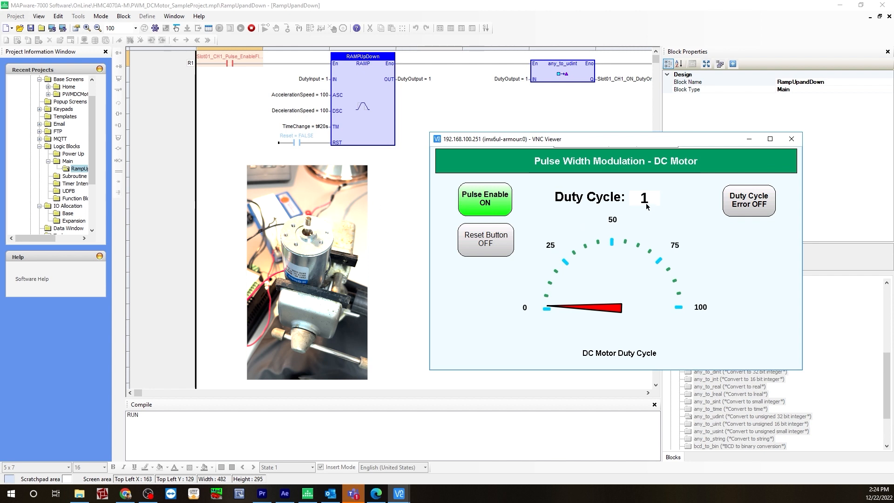
# Step: Enter duty cycle 50 on the HMI keypad, then set it back to 1
pyautogui.click(645, 198)
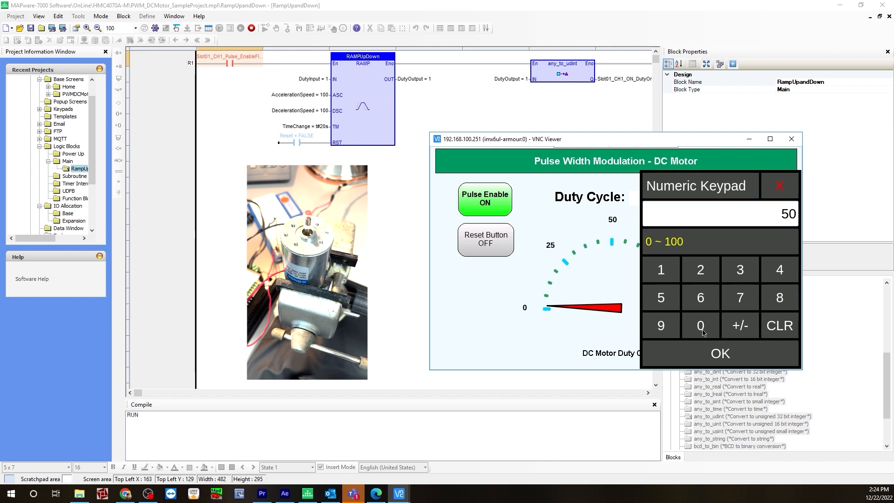
pyautogui.click(720, 353)
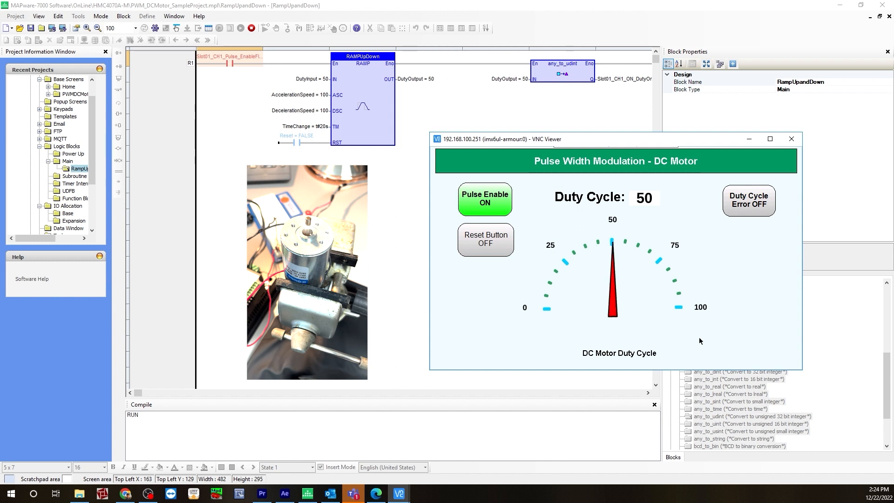
pyautogui.click(644, 198)
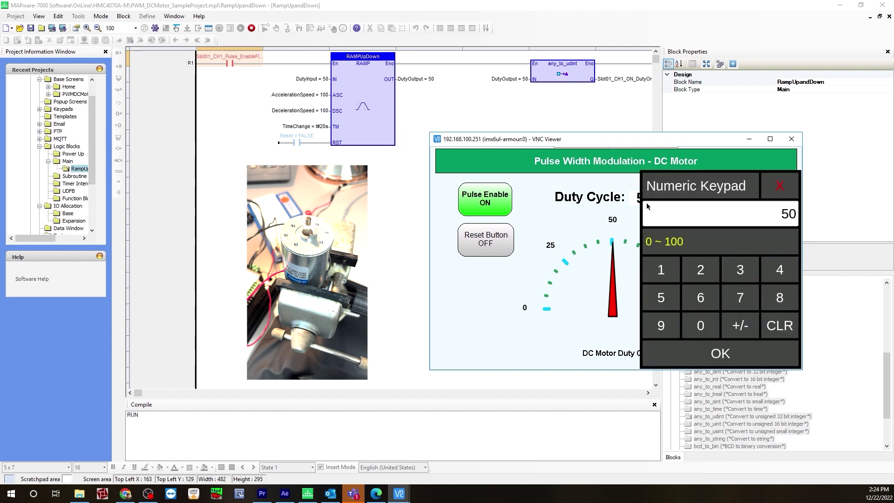
pyautogui.moveTo(662, 270)
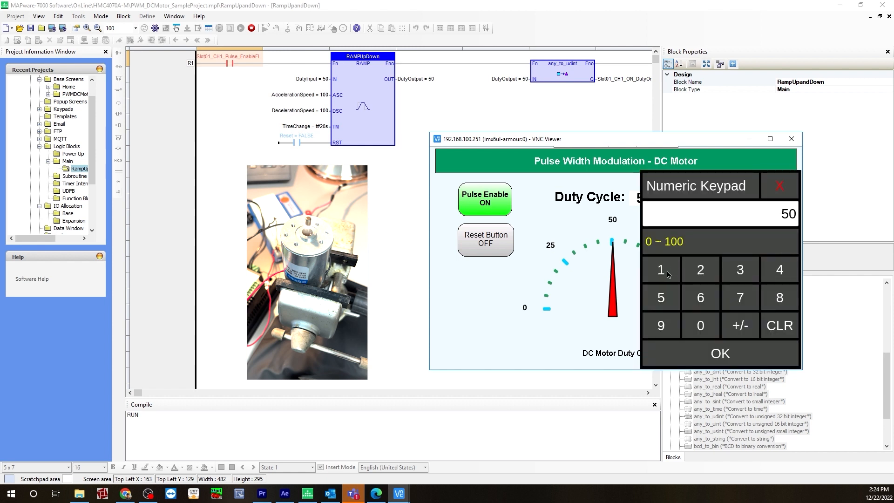
pyautogui.moveTo(702, 192)
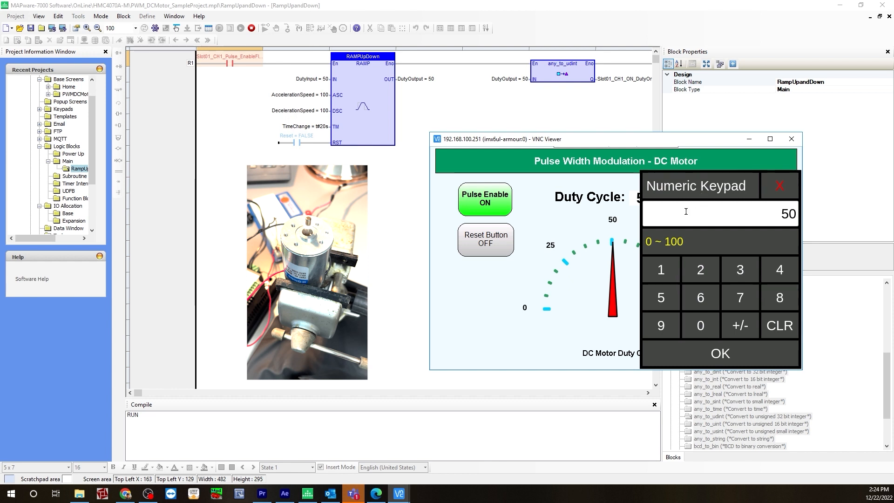
pyautogui.click(660, 269)
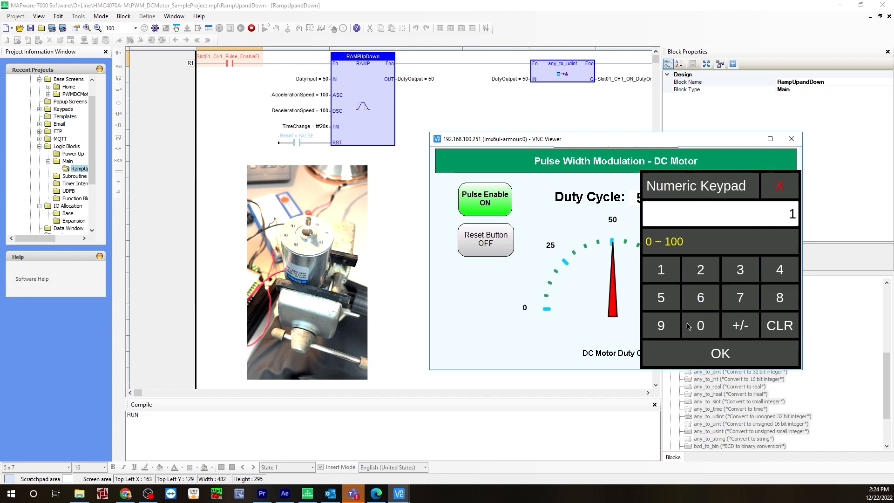
pyautogui.click(720, 353)
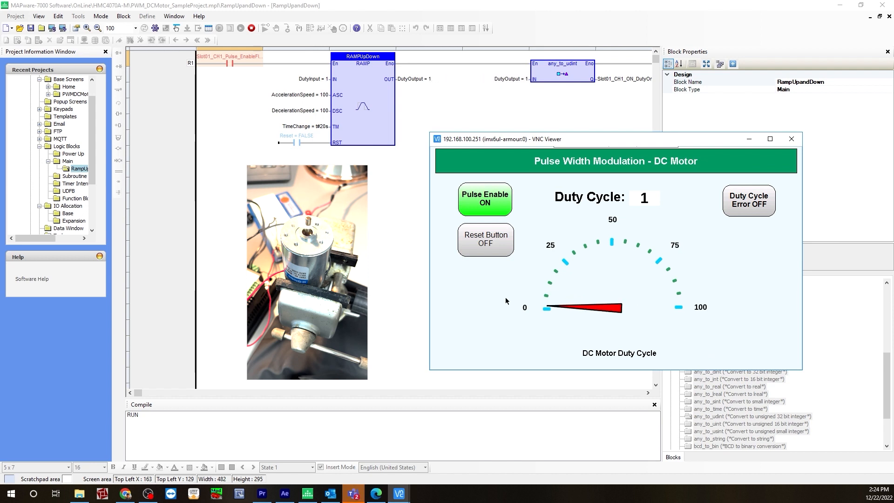
pyautogui.moveTo(312, 118)
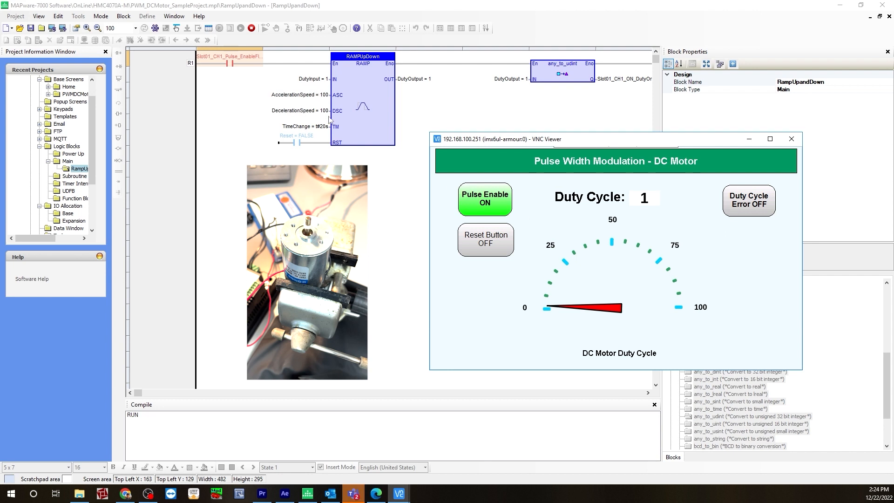
pyautogui.moveTo(495, 255)
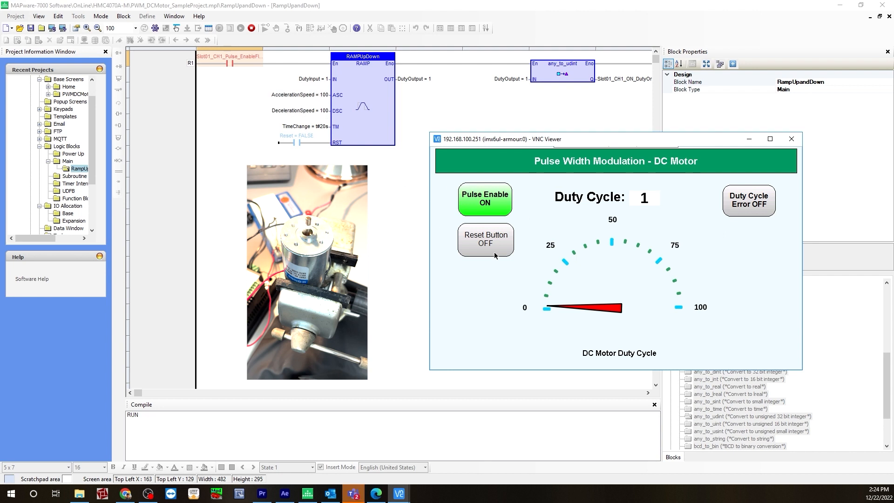
pyautogui.moveTo(458, 286)
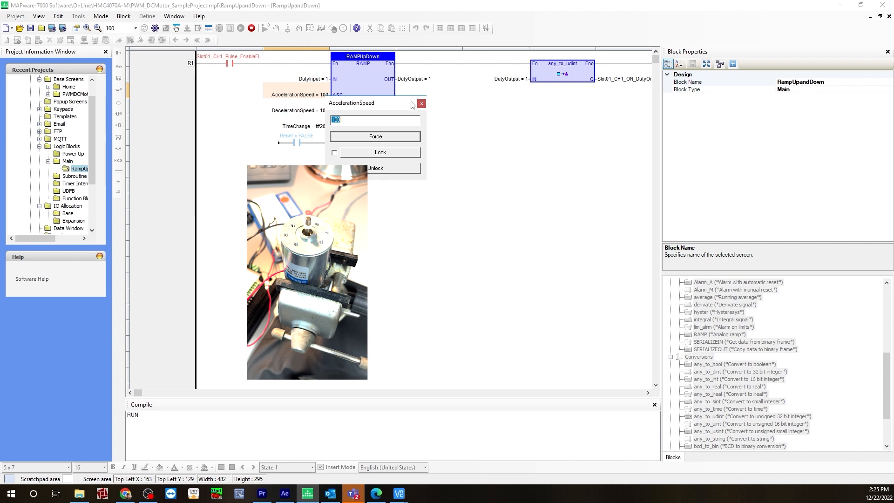
# Step: Set DecelerationSpeed to 200 in the live ramp logic and return to the remote HMI display
pyautogui.click(421, 104)
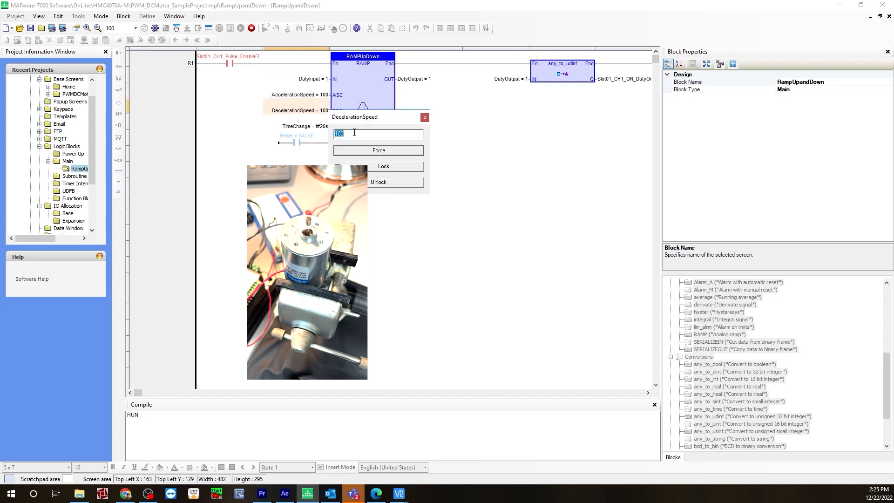
pyautogui.write('200')
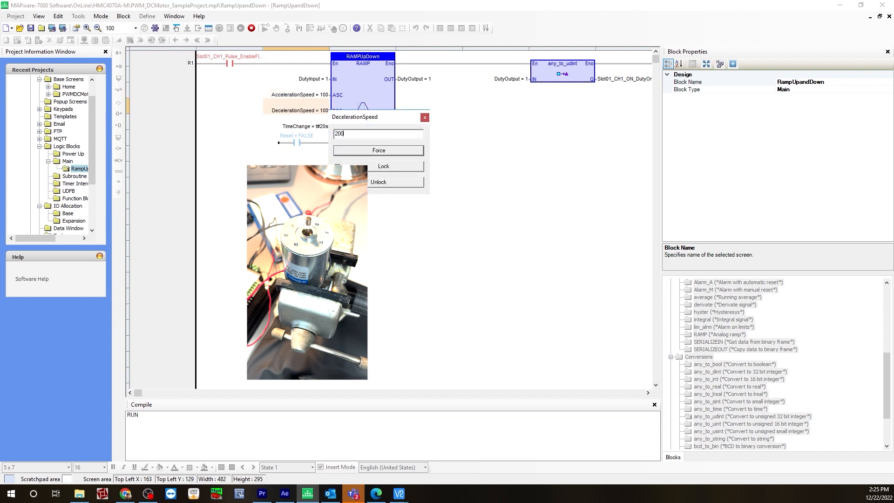
pyautogui.click(378, 150)
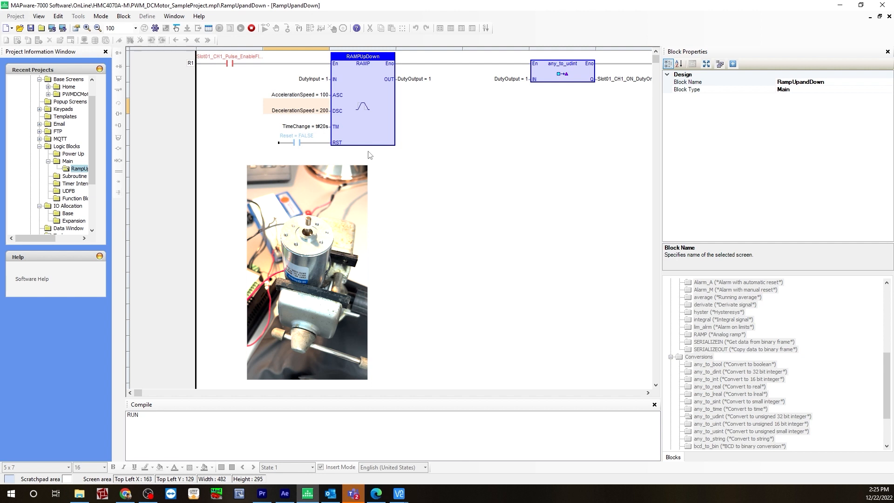
pyautogui.moveTo(320, 132)
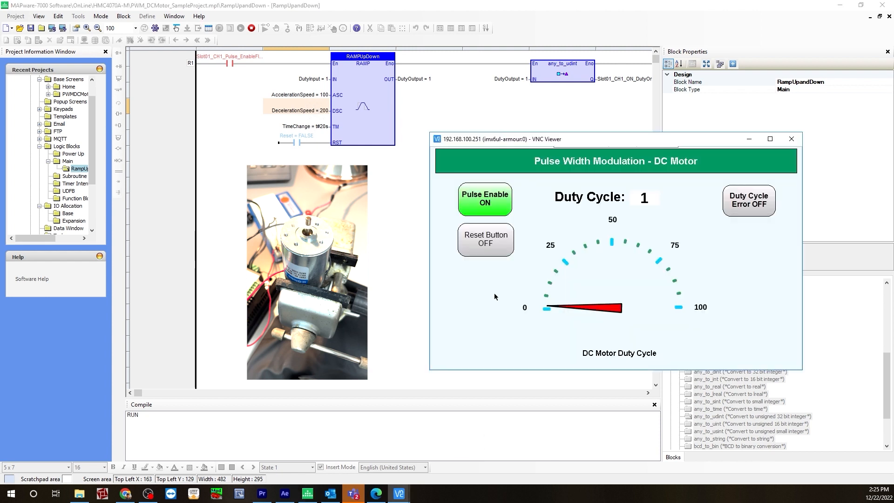
pyautogui.moveTo(667, 204)
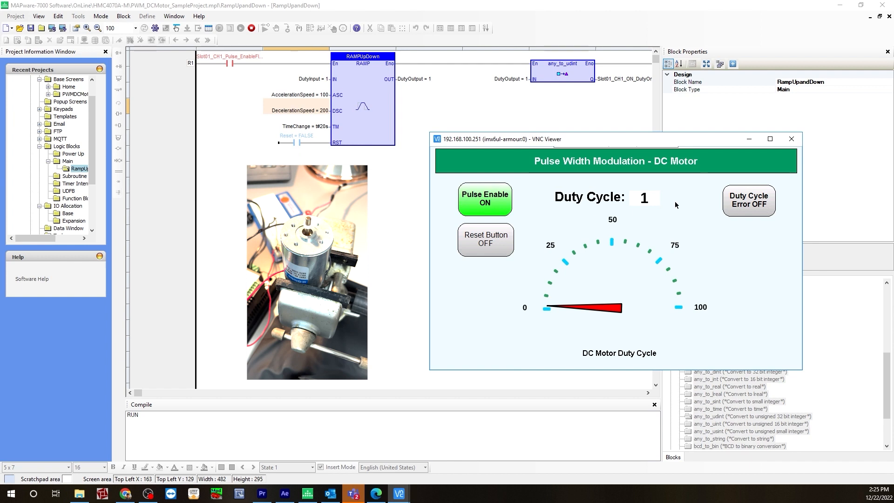
# Step: Enter duty cycle 50 with DecelerationSpeed 200, then return it to 1
pyautogui.click(644, 197)
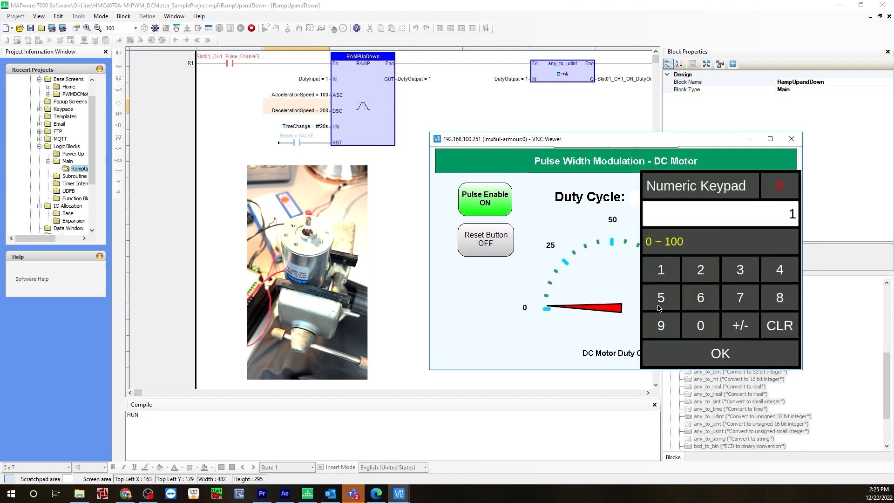
pyautogui.click(700, 326)
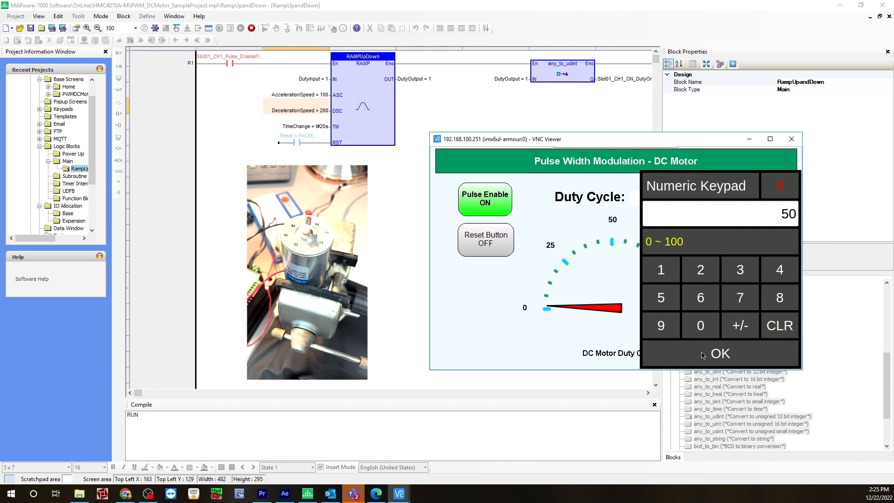
pyautogui.click(719, 354)
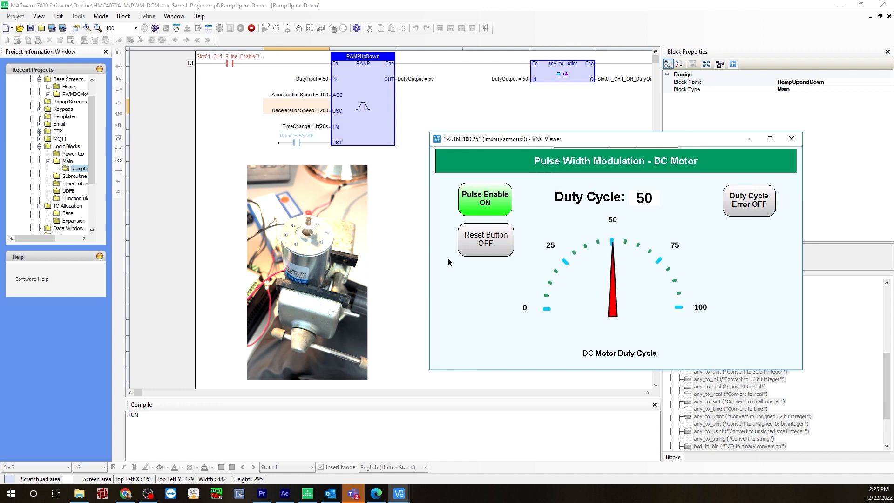
pyautogui.moveTo(514, 245)
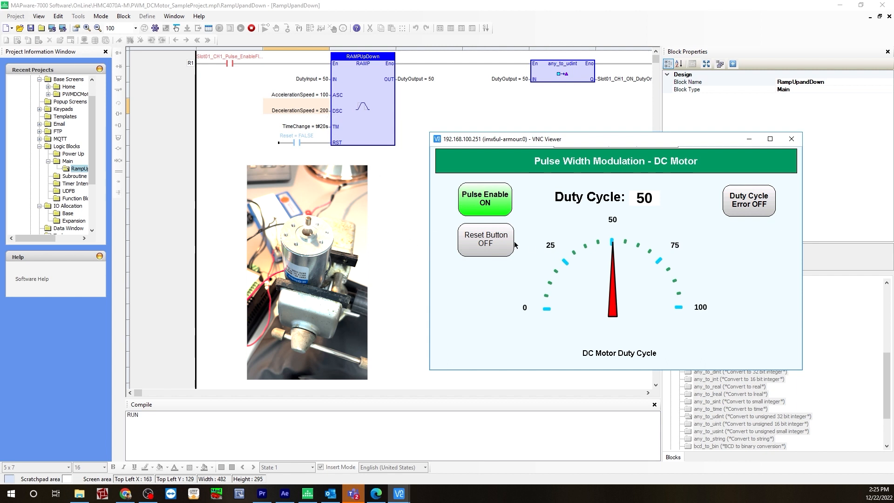
pyautogui.click(642, 197)
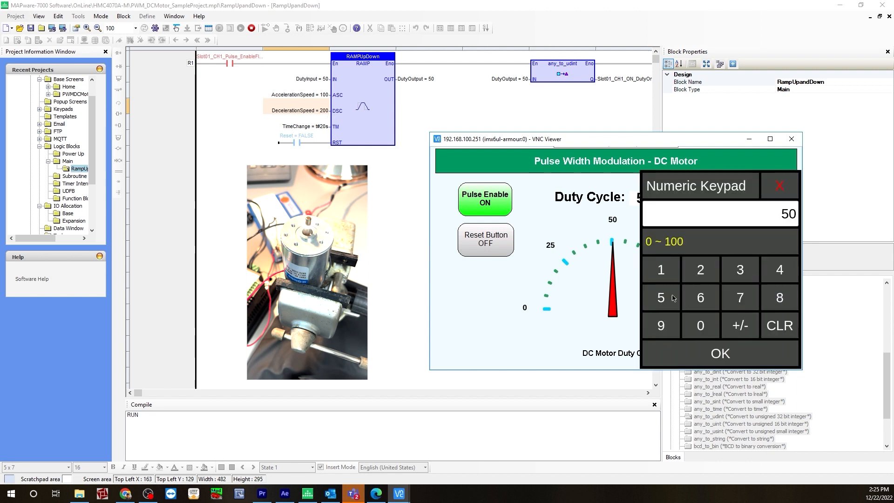
pyautogui.click(720, 353)
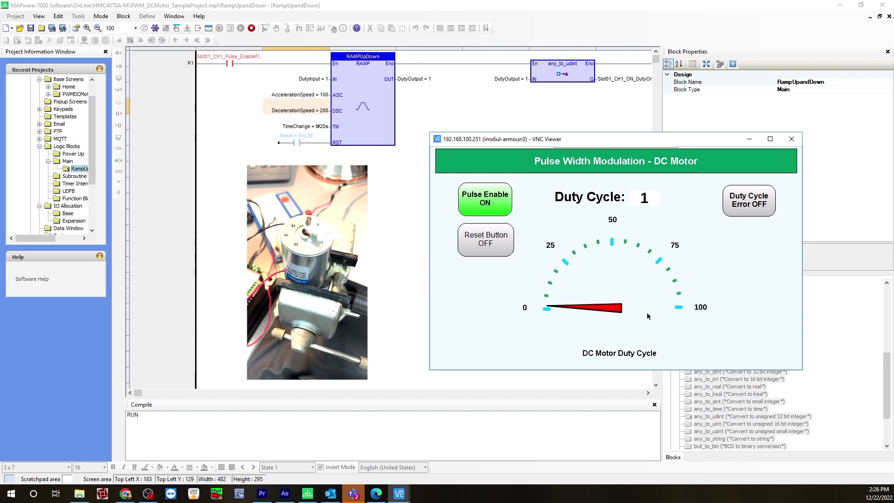
pyautogui.moveTo(537, 264)
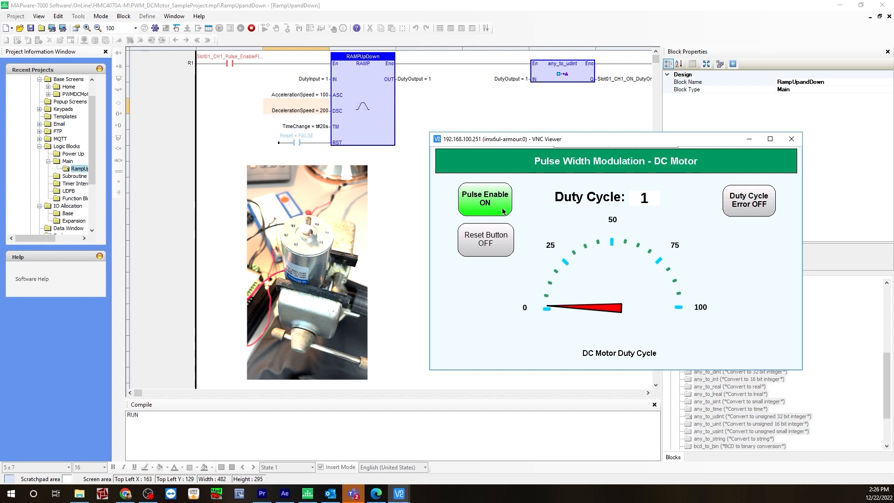
pyautogui.click(484, 200)
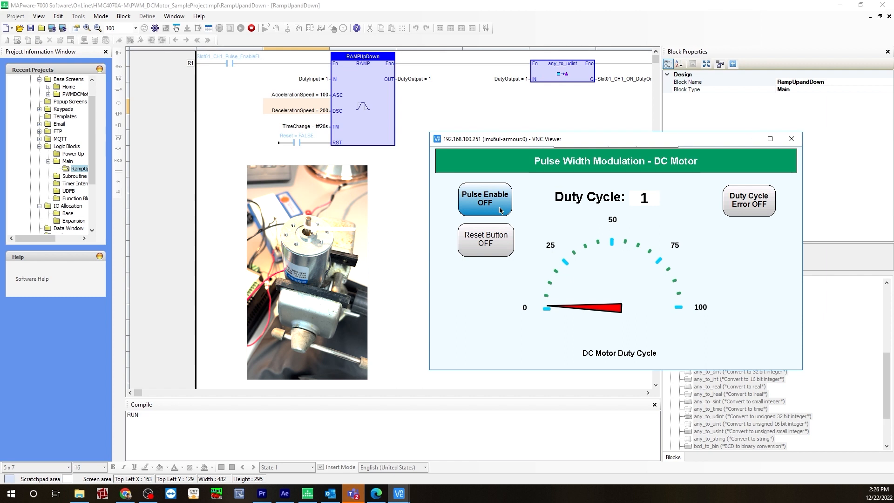
pyautogui.moveTo(563, 232)
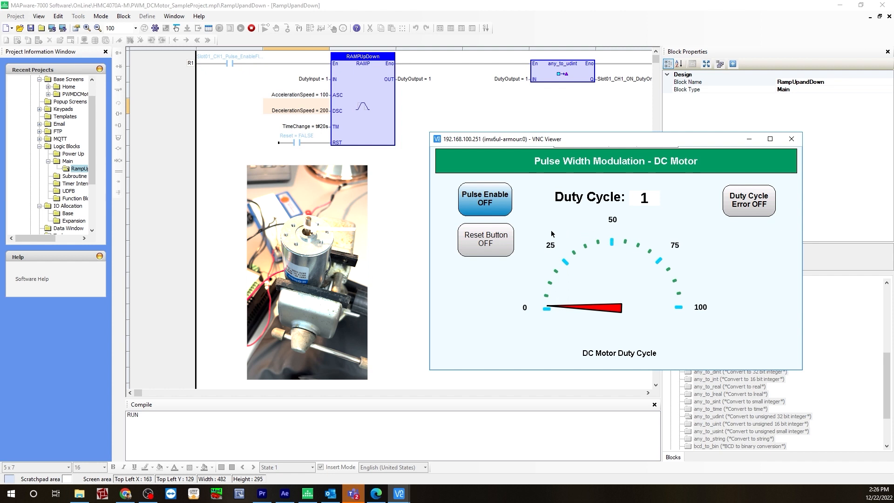
pyautogui.click(485, 199)
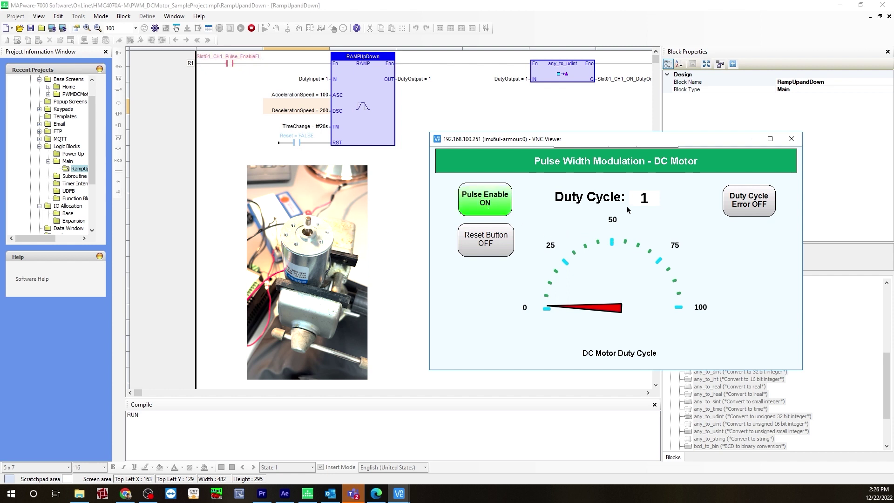
# Step: Enter duty cycle 99 so the gauge swings near full scale
pyautogui.click(645, 197)
pyautogui.write('99')
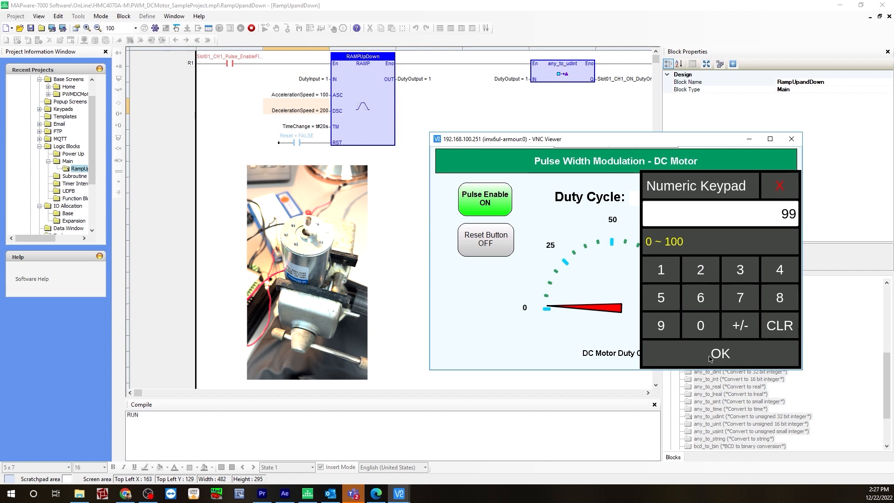
pyautogui.click(720, 353)
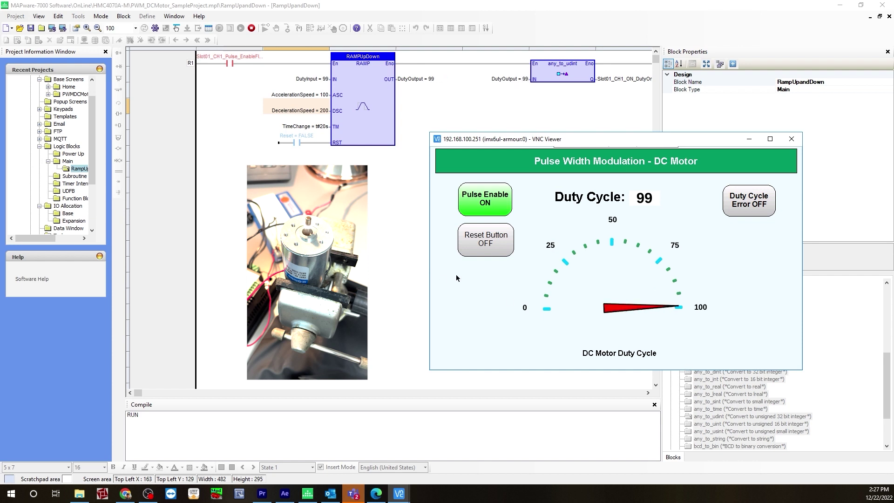
pyautogui.moveTo(611, 270)
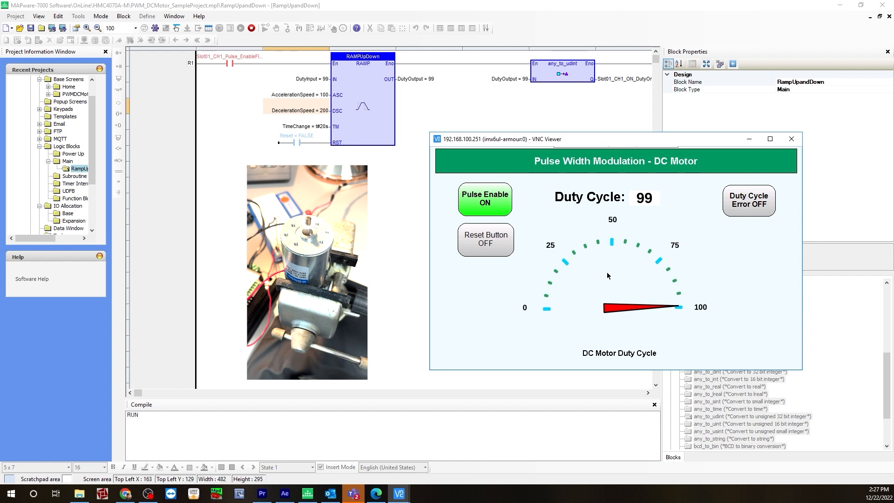
pyautogui.moveTo(599, 300)
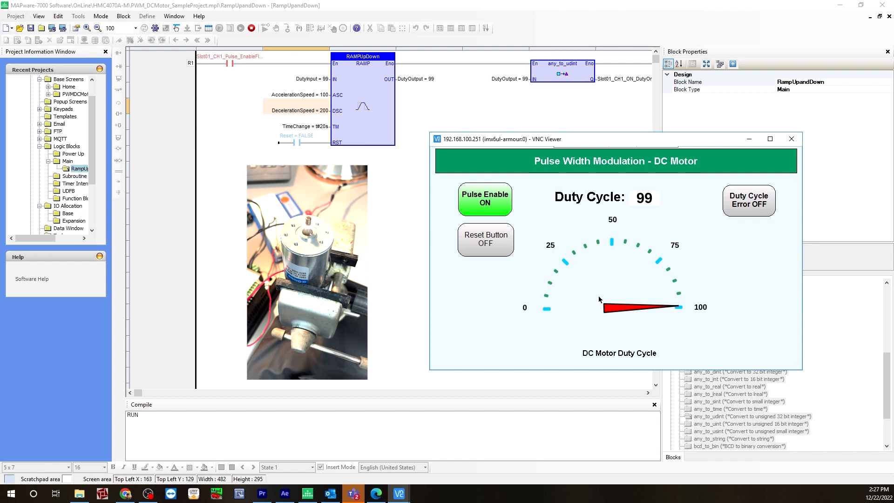
pyautogui.moveTo(602, 303)
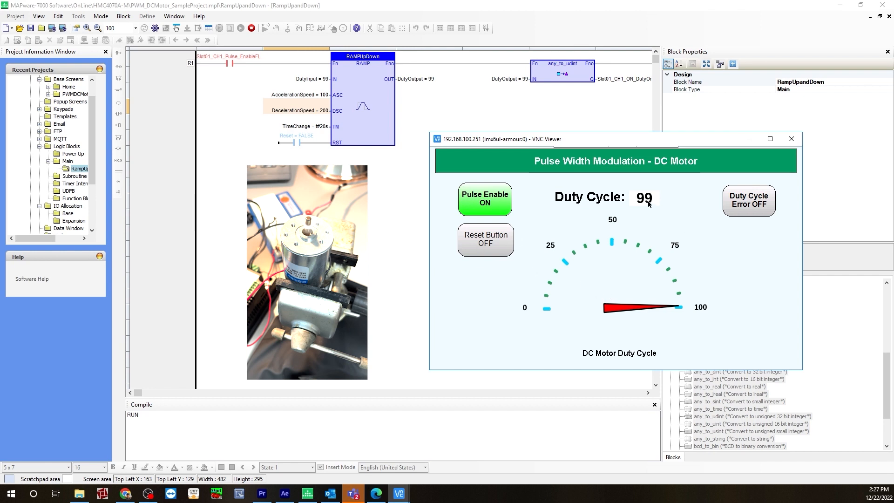
# Step: Enter duty cycle 0 to raise the Duty Cycle Error, then 1 to clear it
pyautogui.click(645, 197)
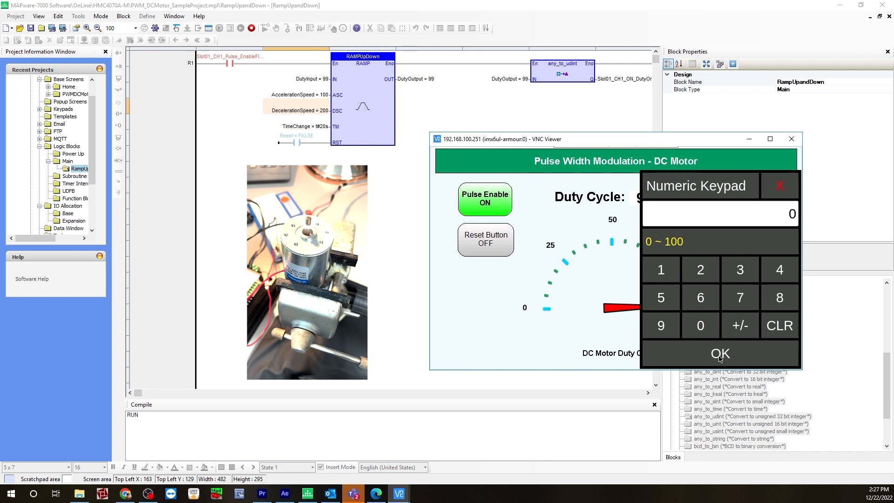
pyautogui.click(720, 354)
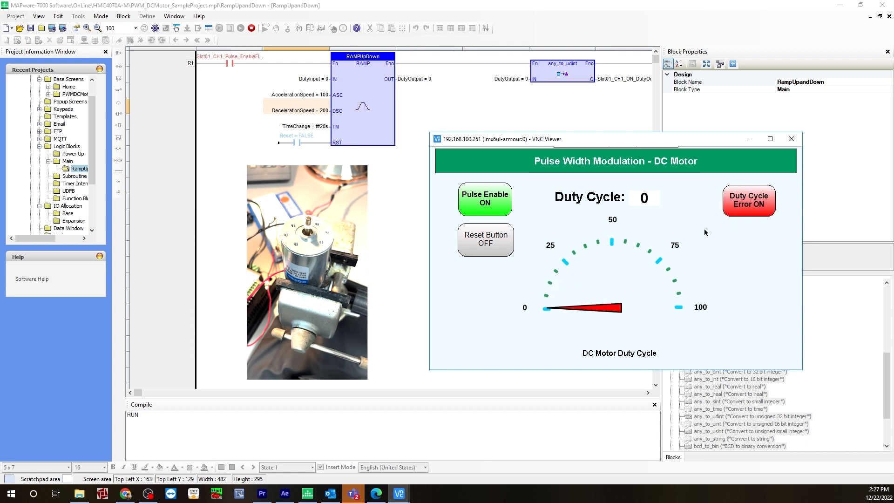
pyautogui.click(644, 197)
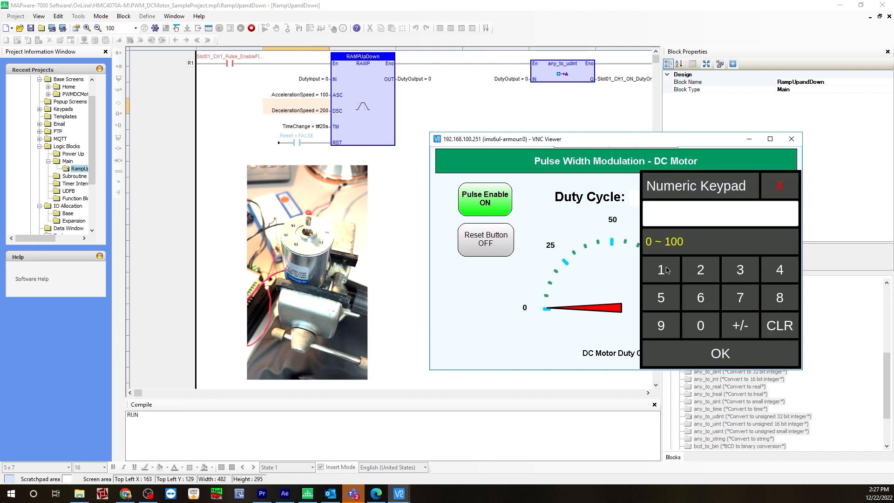
pyautogui.click(720, 353)
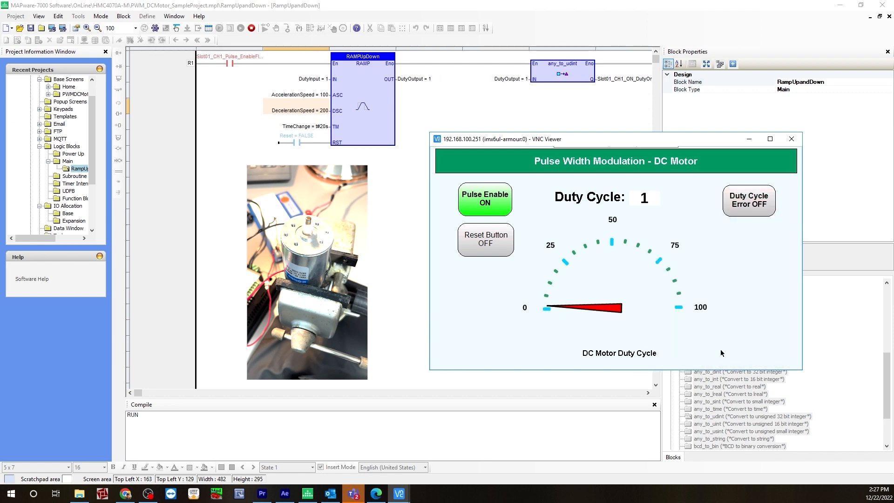